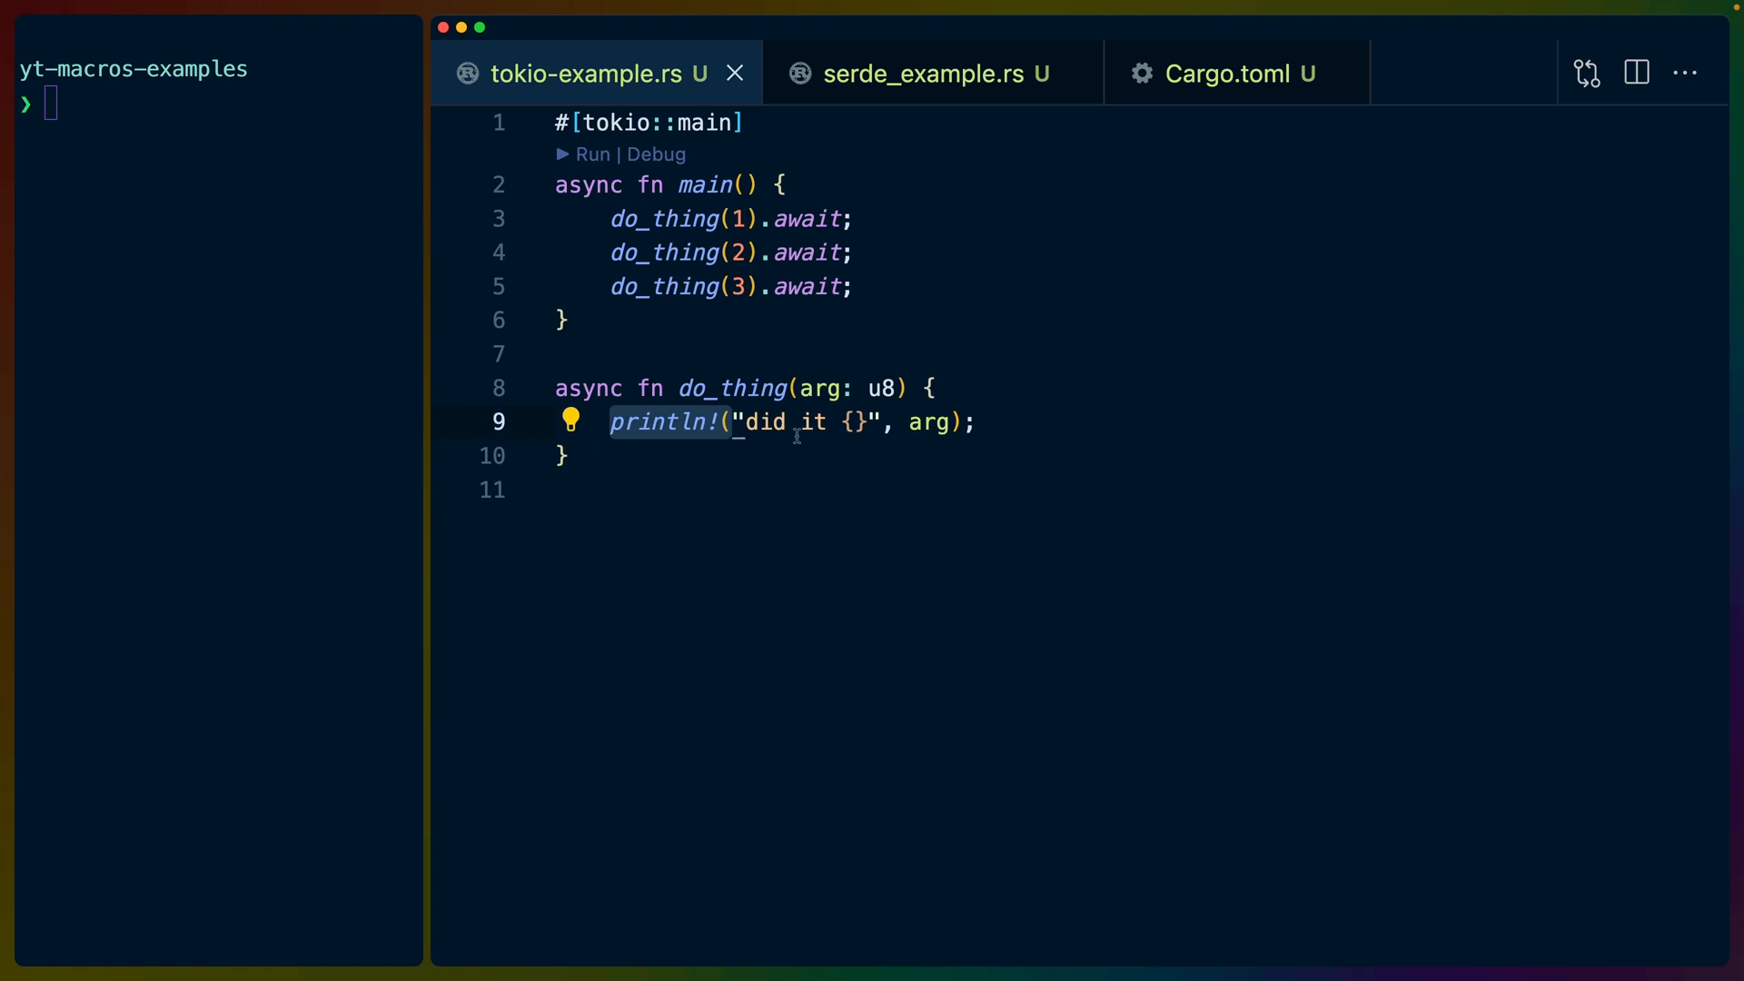
mouse_move(747, 405)
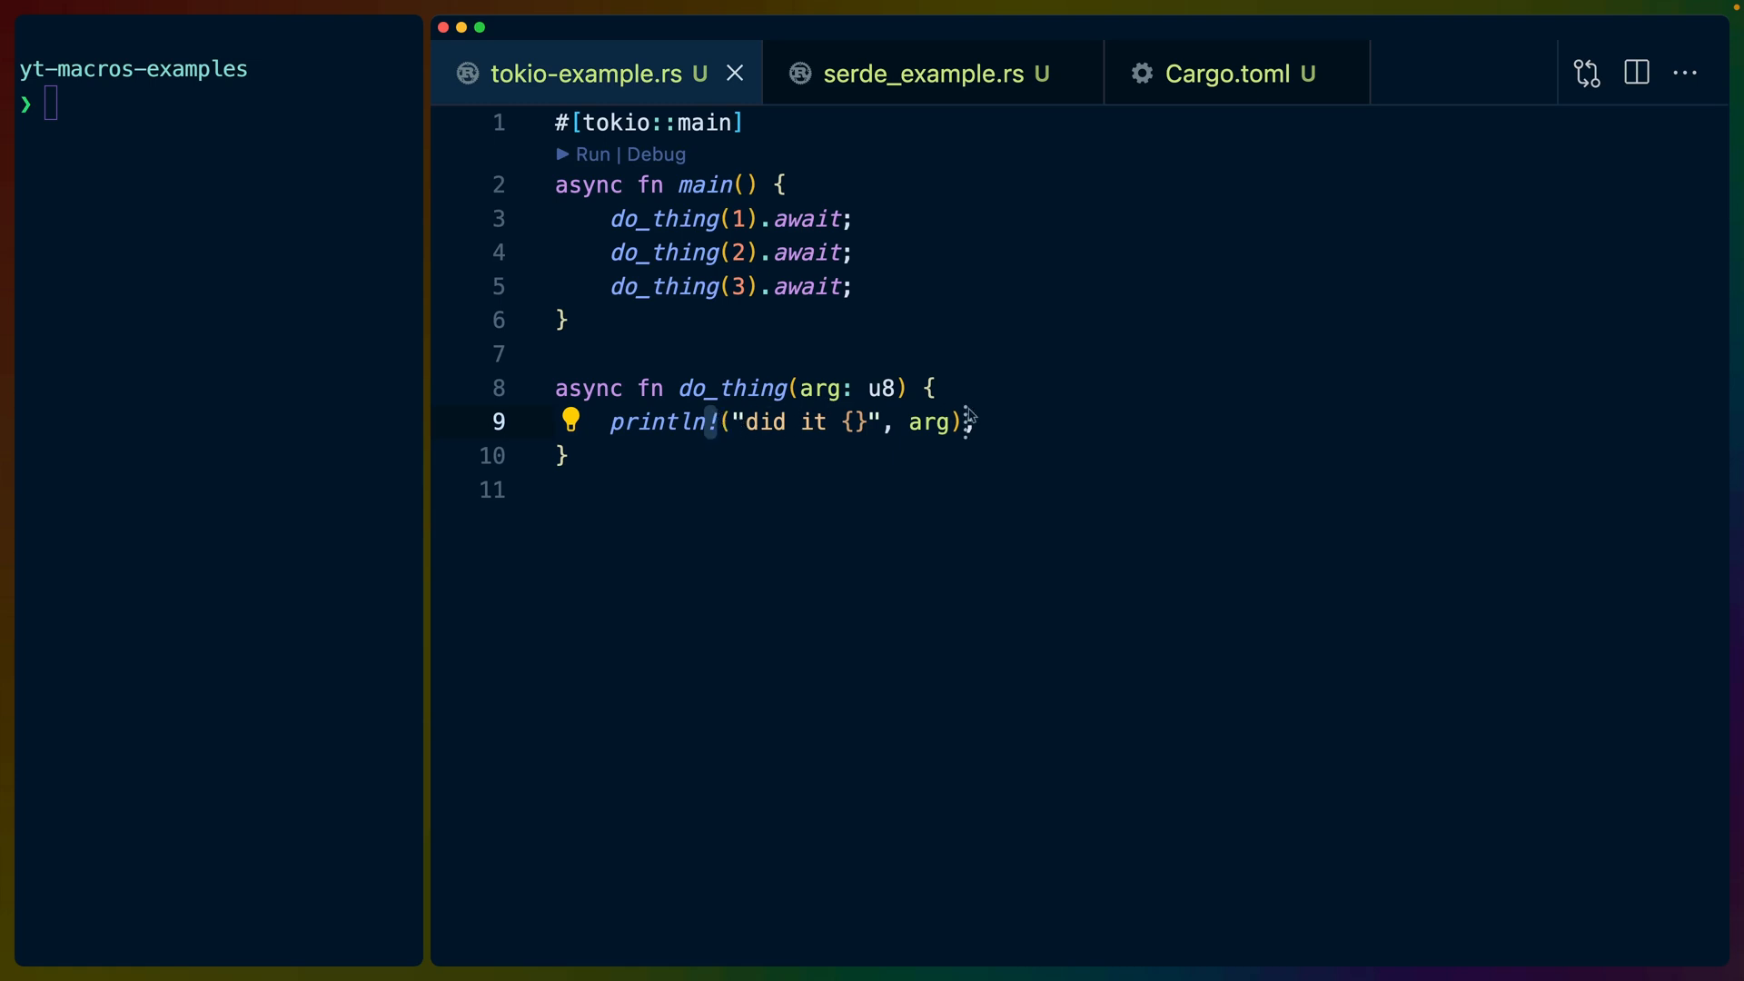
- Run cargo run --bin tokio-example in the terminal, printing did it 1 through did it 3
text(cargo run --bin tokio-example)
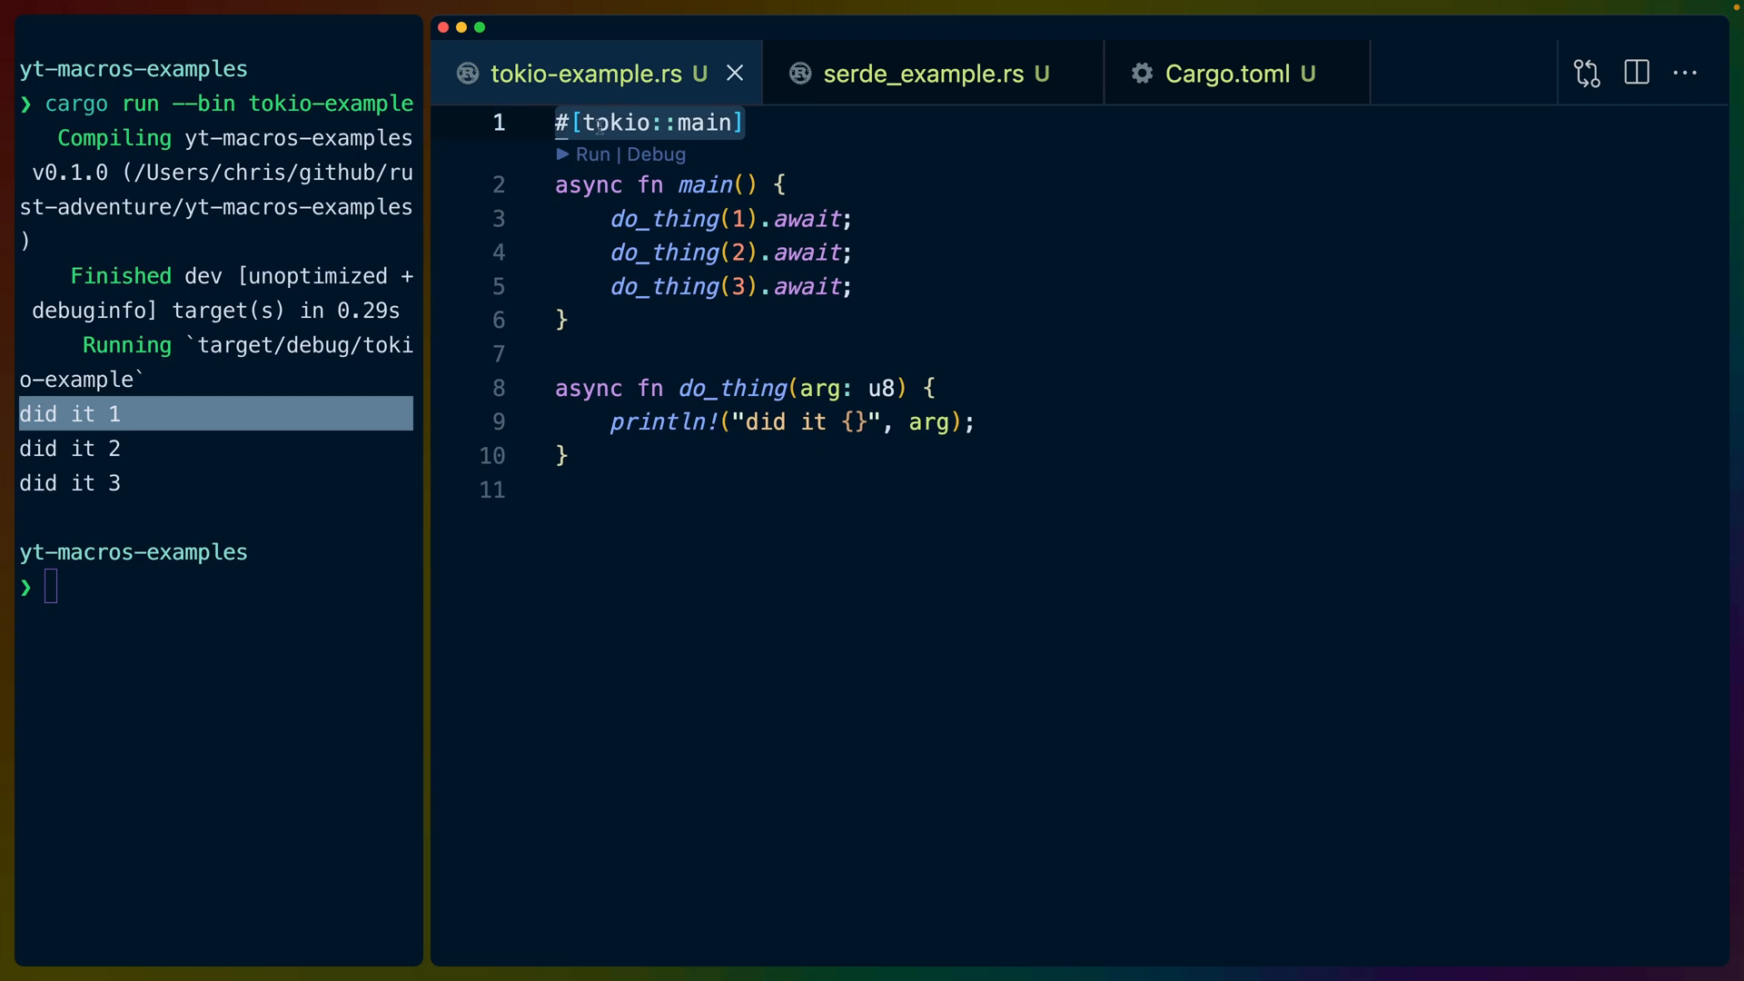
mouse_move(658, 154)
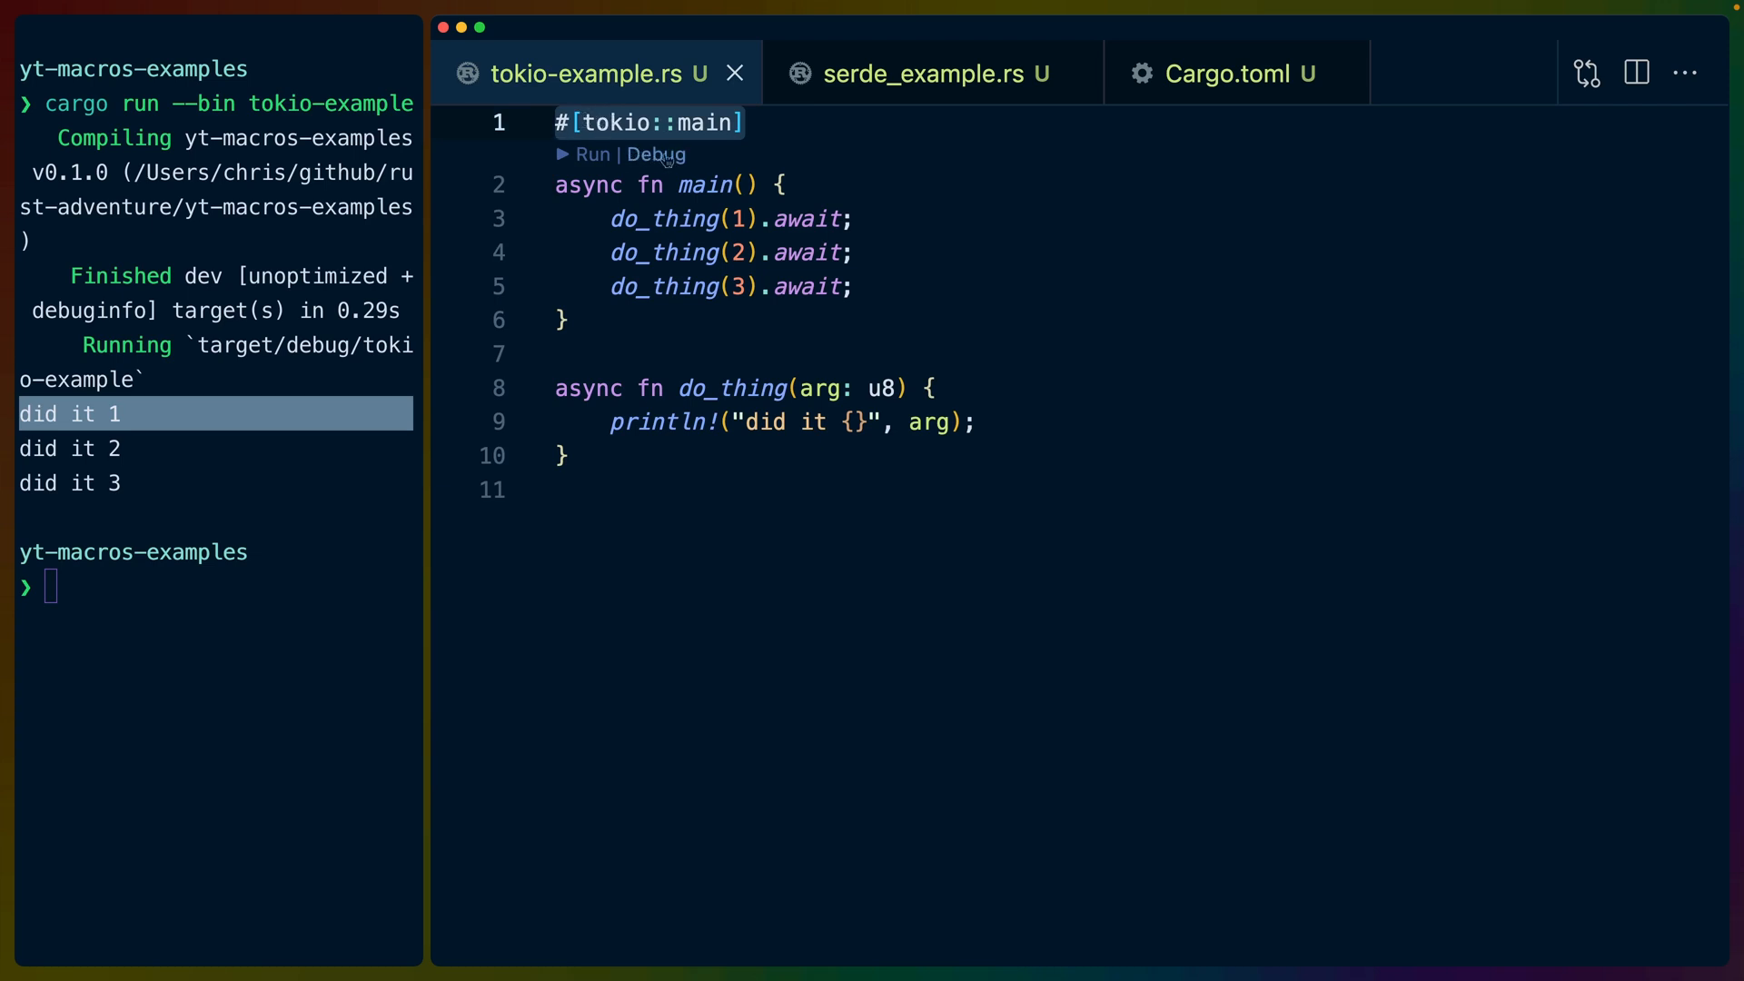
- Scroll through the Rust Reference Items page in Chrome to see the kinds of items
double_click(654, 122)
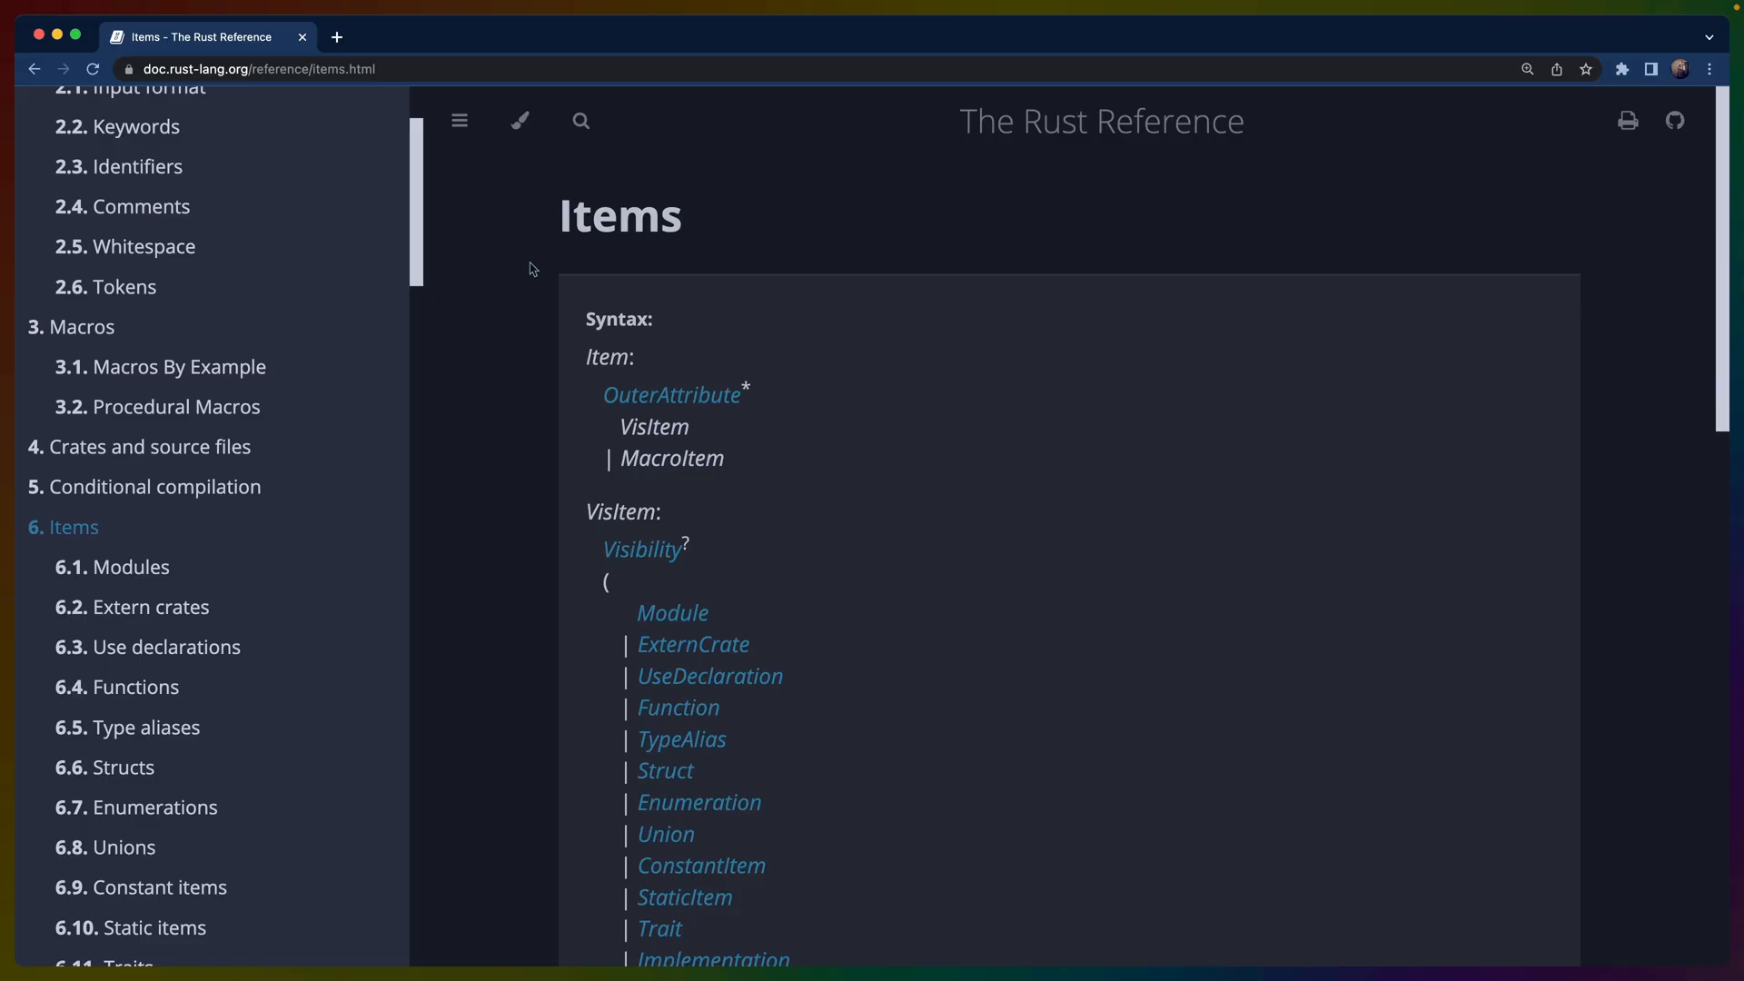
scroll(down, 3)
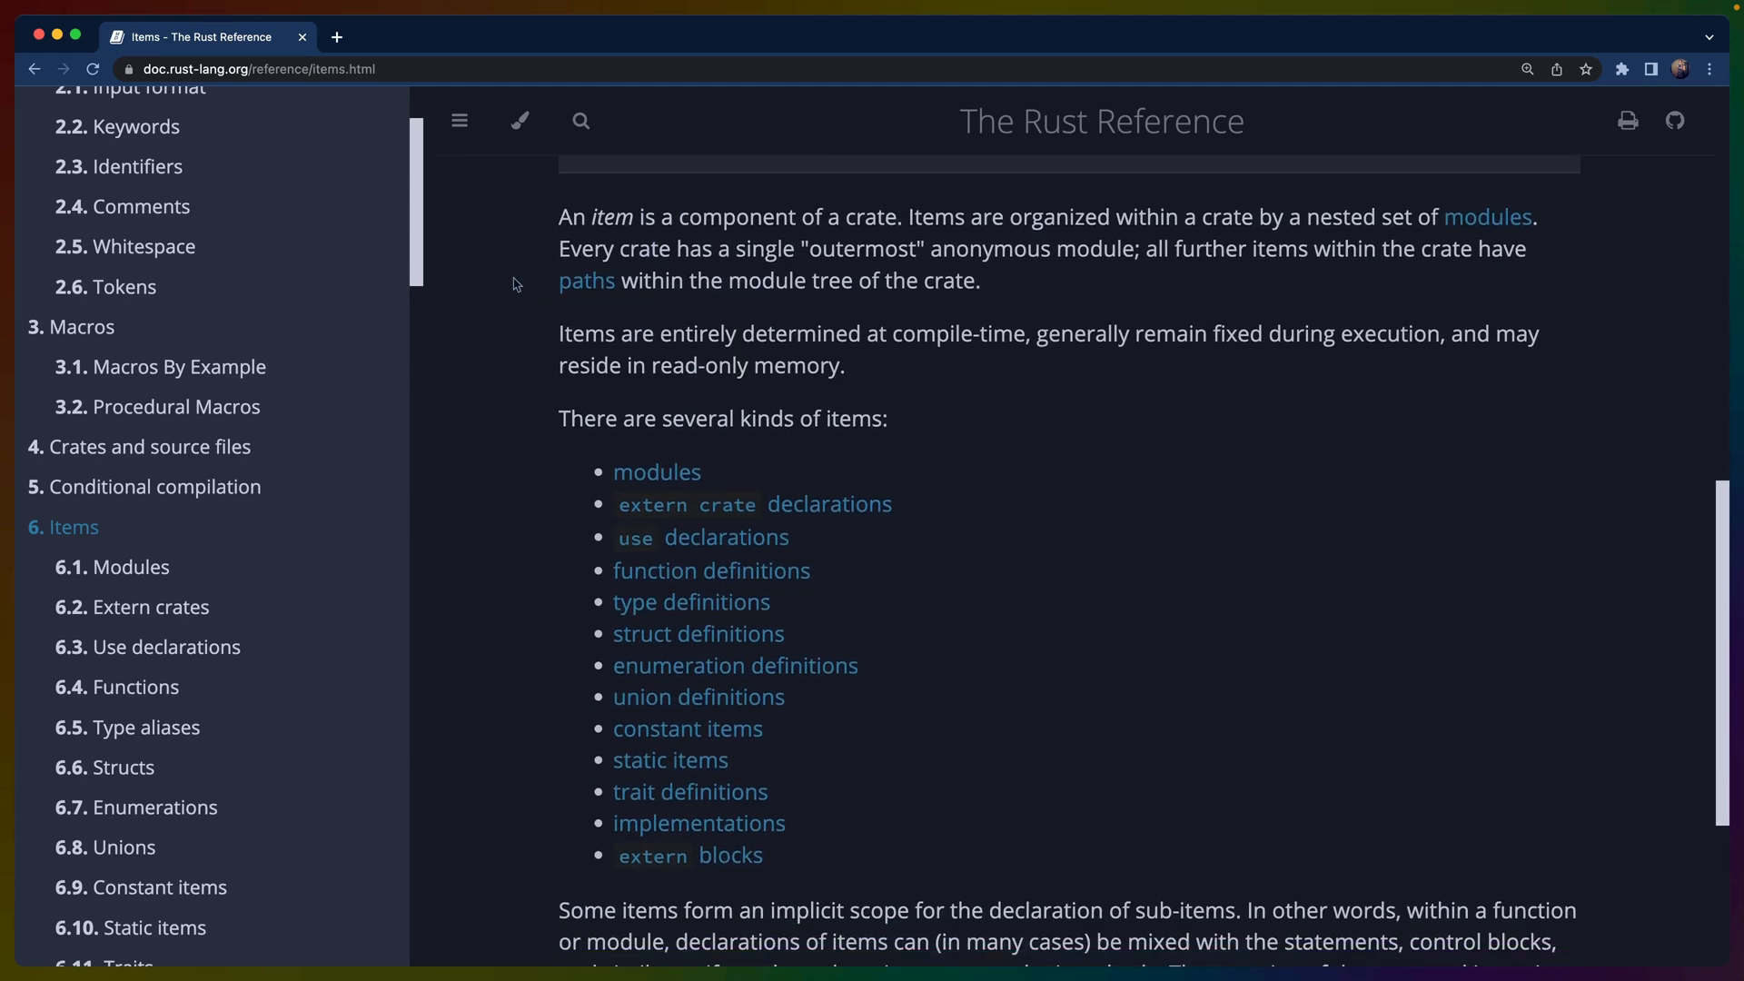
mouse_move(723, 537)
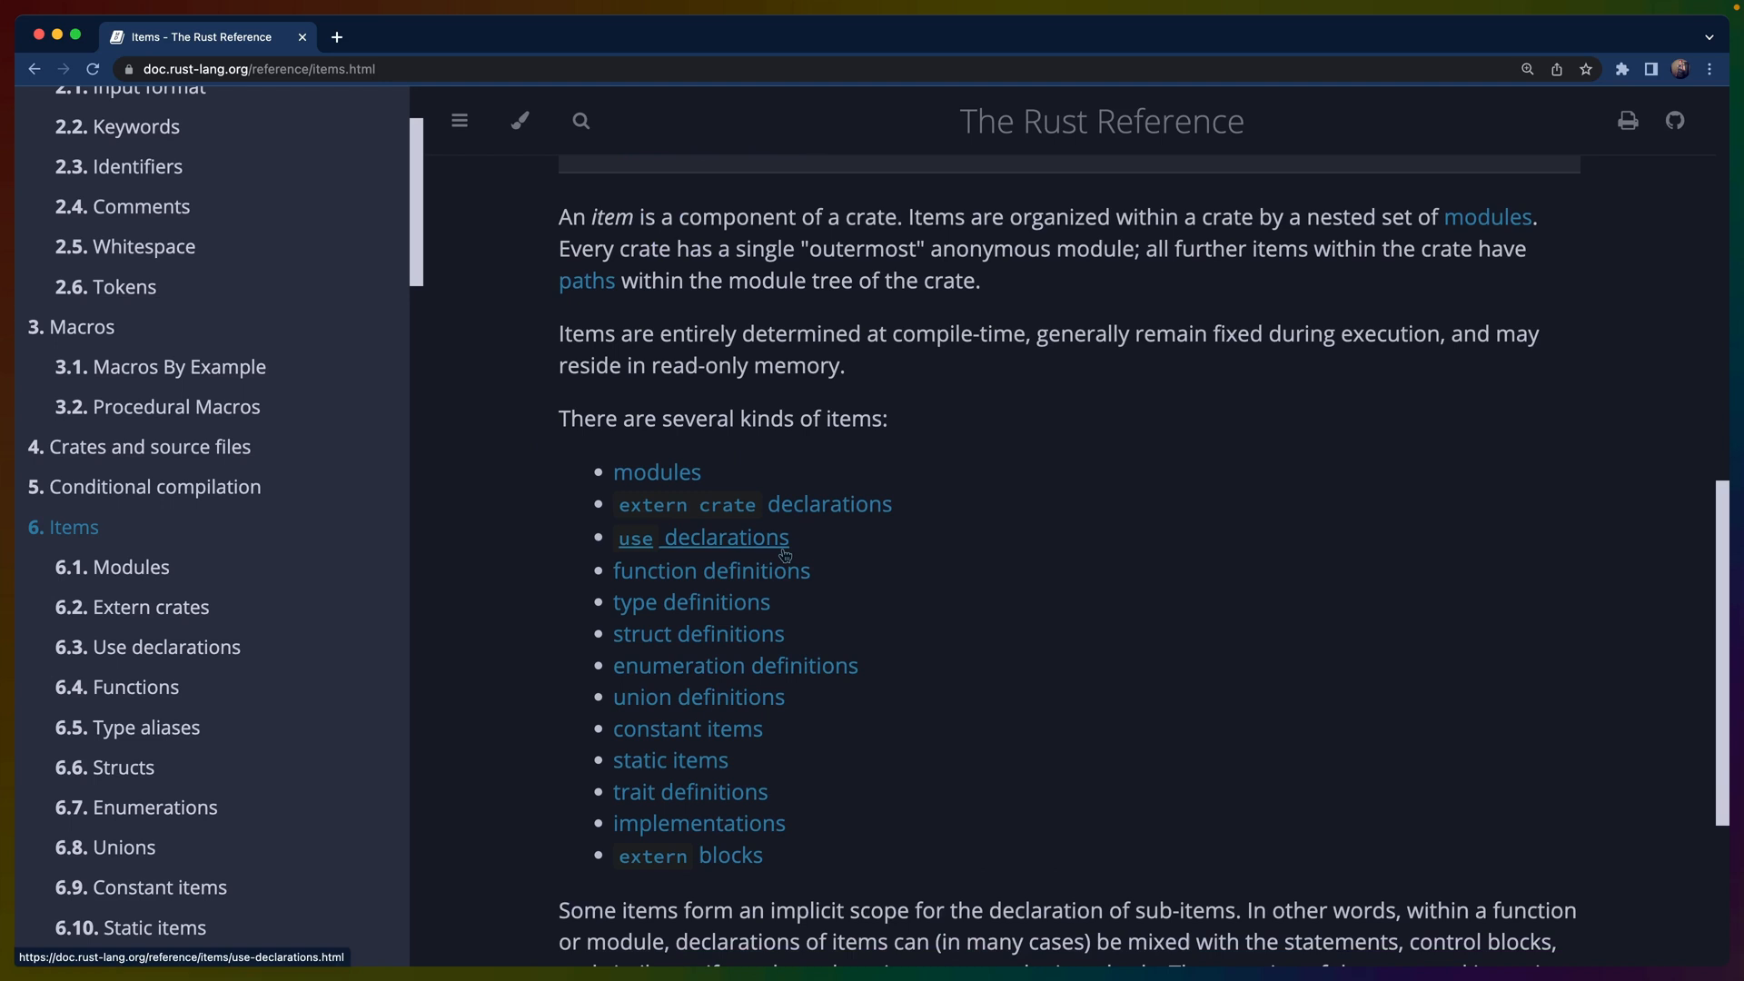
mouse_move(920, 481)
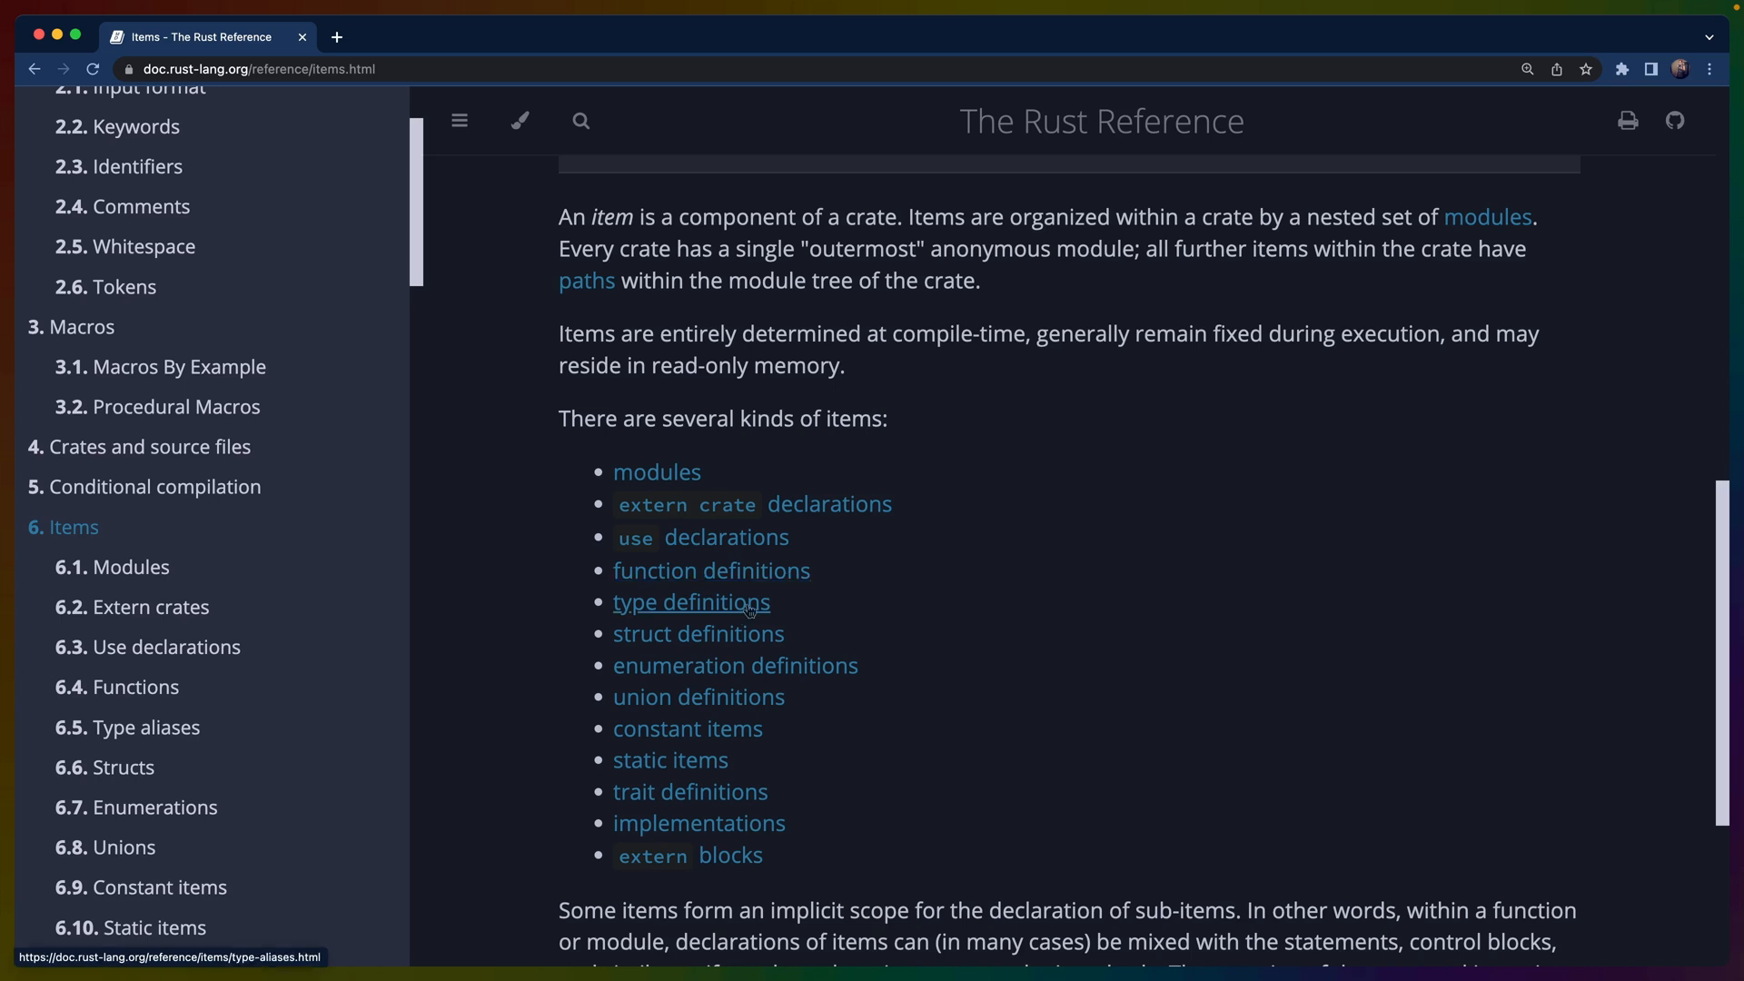
mouse_move(698, 635)
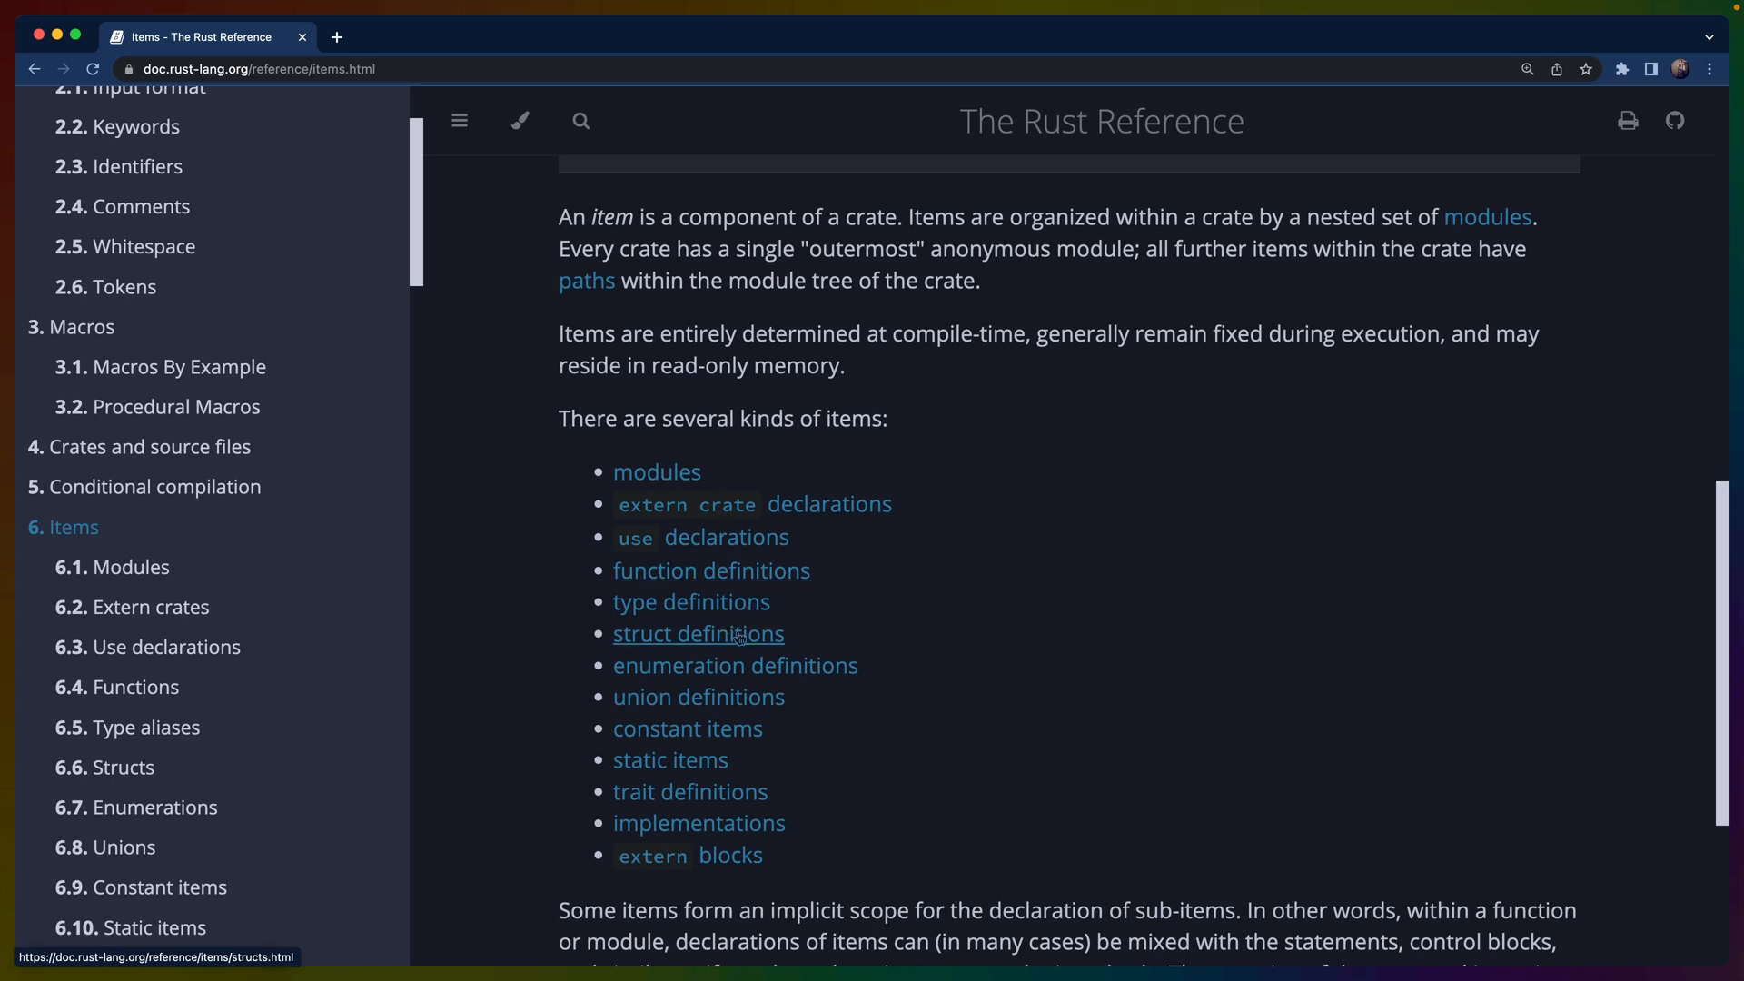
mouse_move(265, 260)
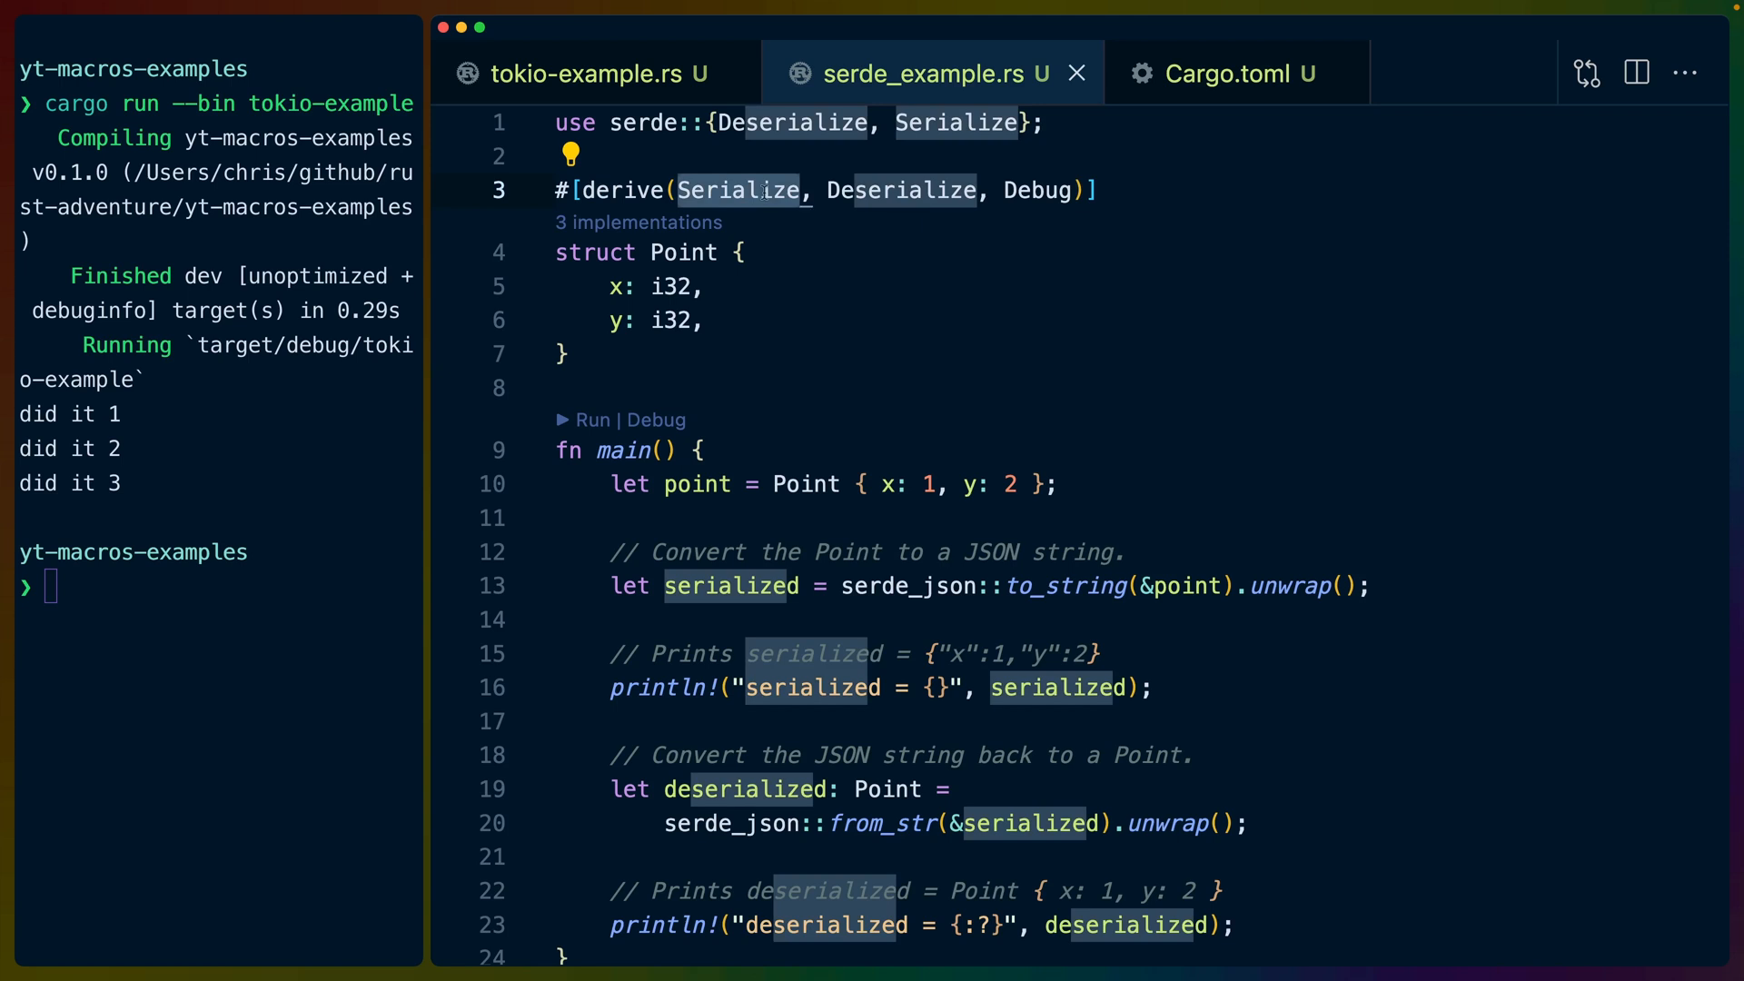
- Return to tokio-example.rs and bring up the Command Palette on println!
click(578, 72)
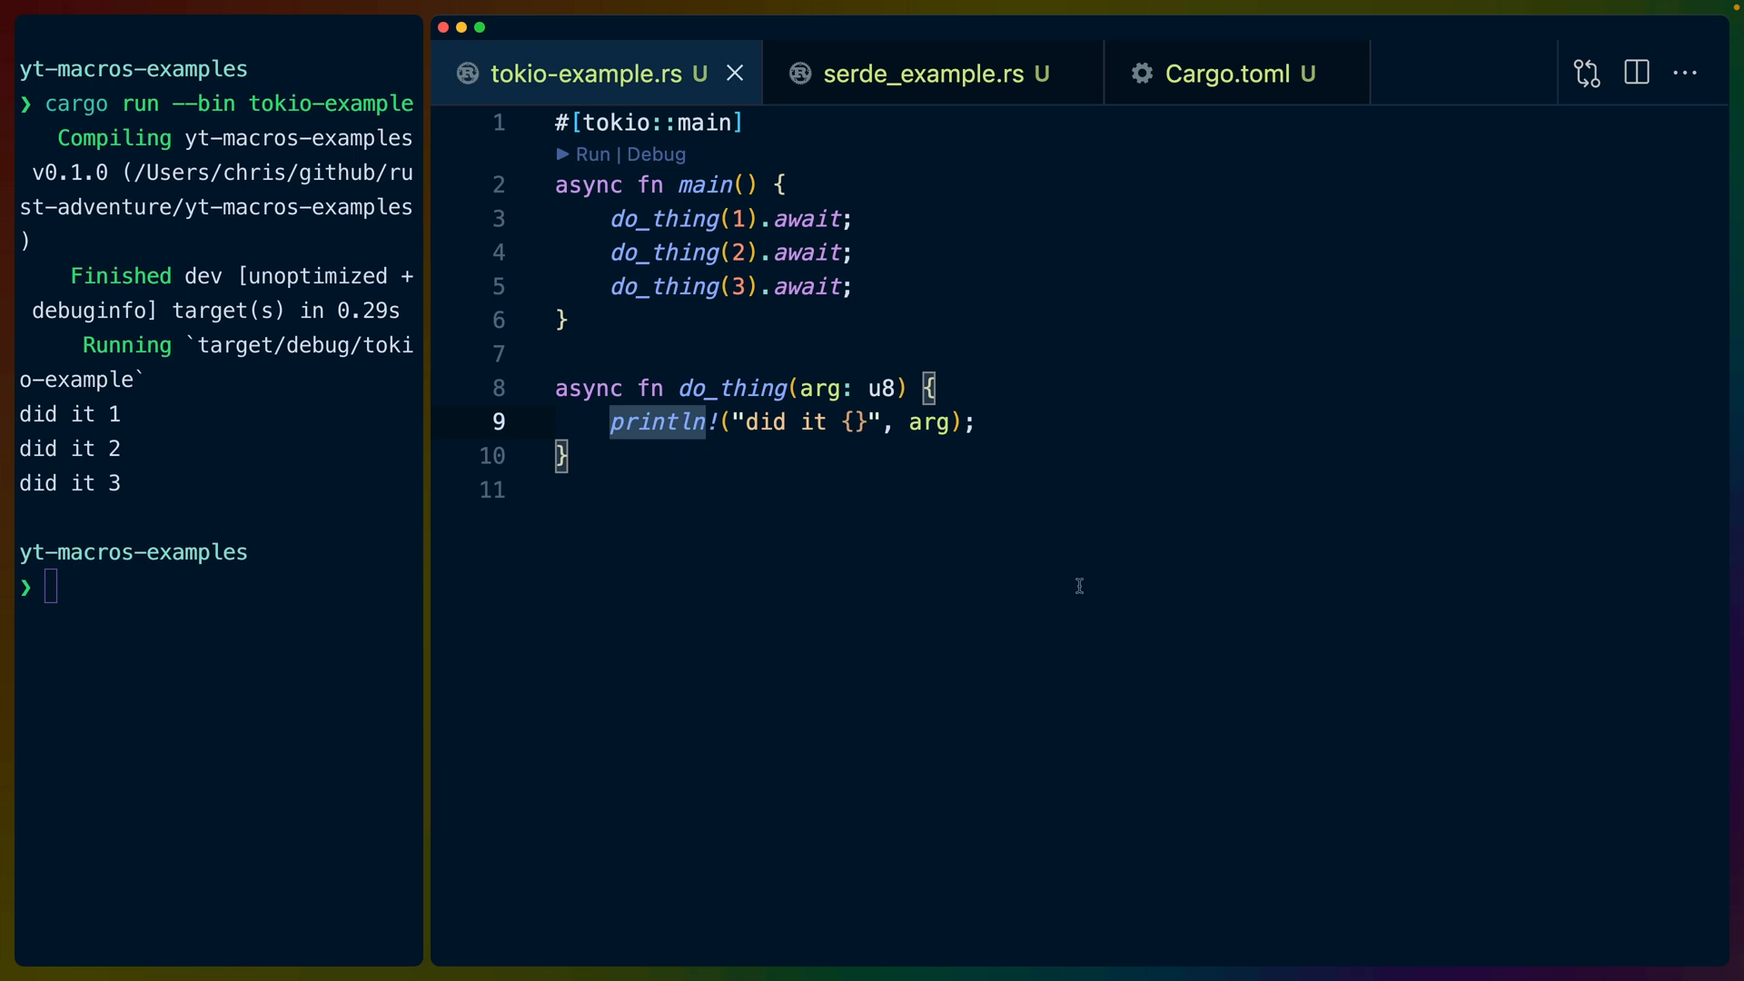
key(Cmd+Shift+P)
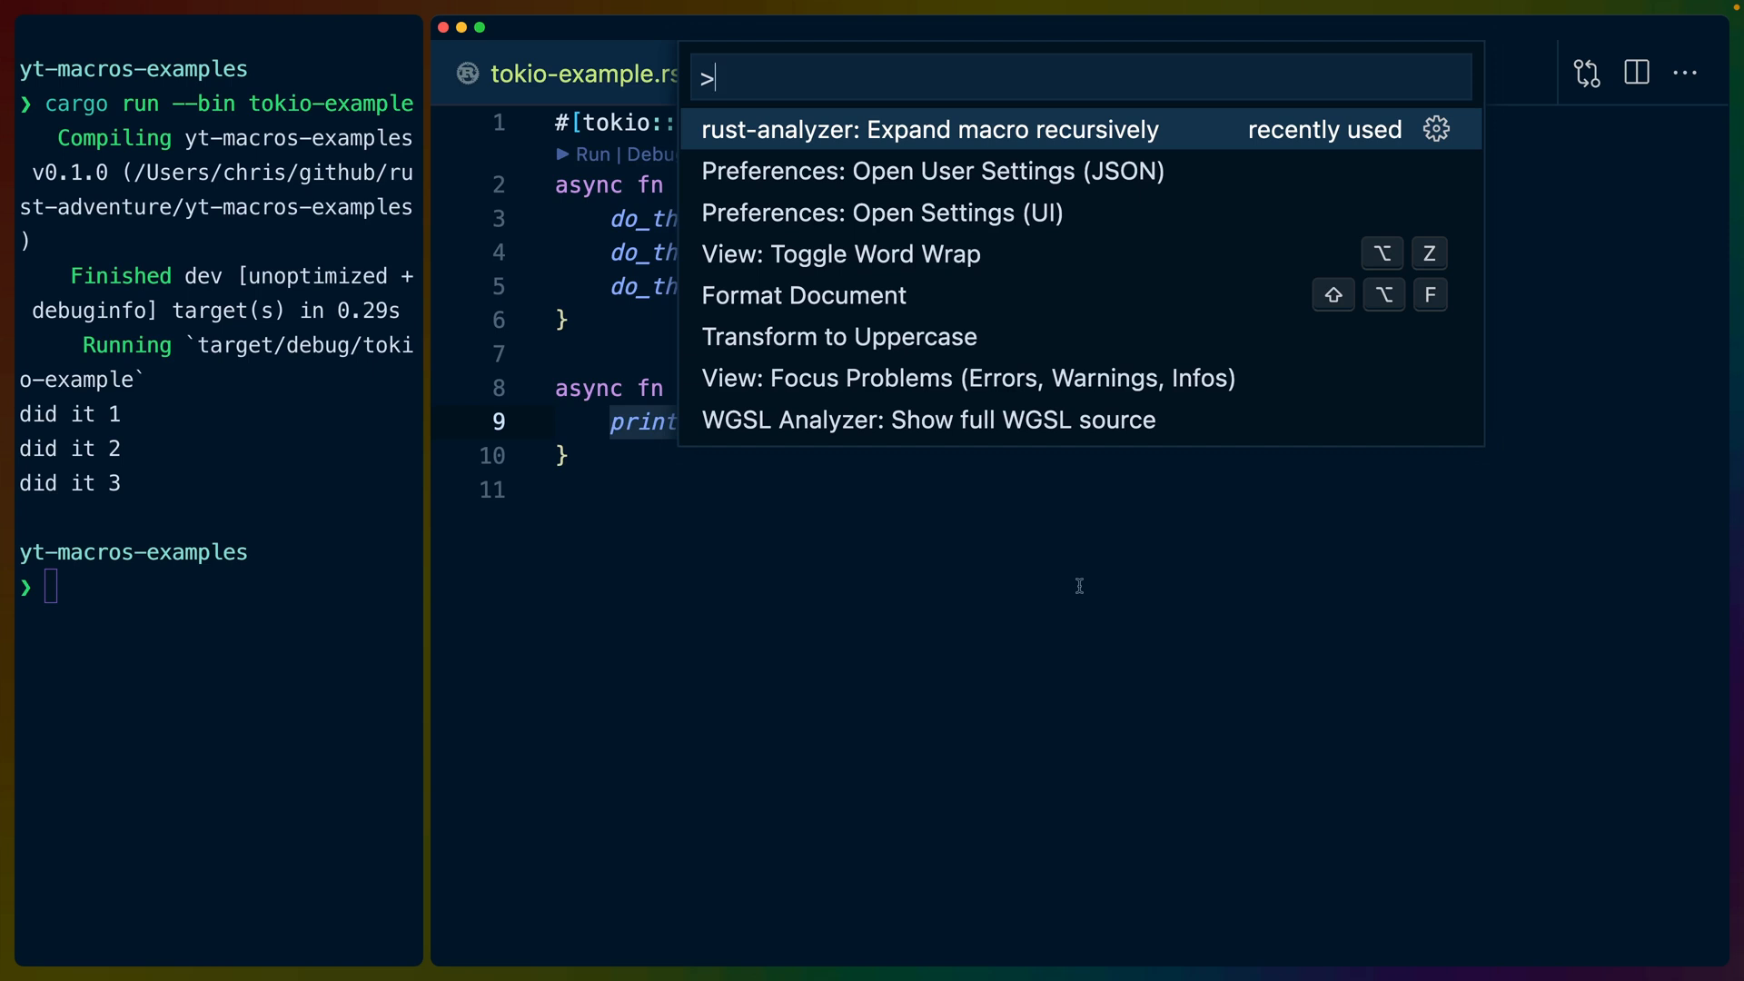
- Expand println! recursively with rust-analyzer, revealing the _print call built with Arguments::new_v1
click(930, 129)
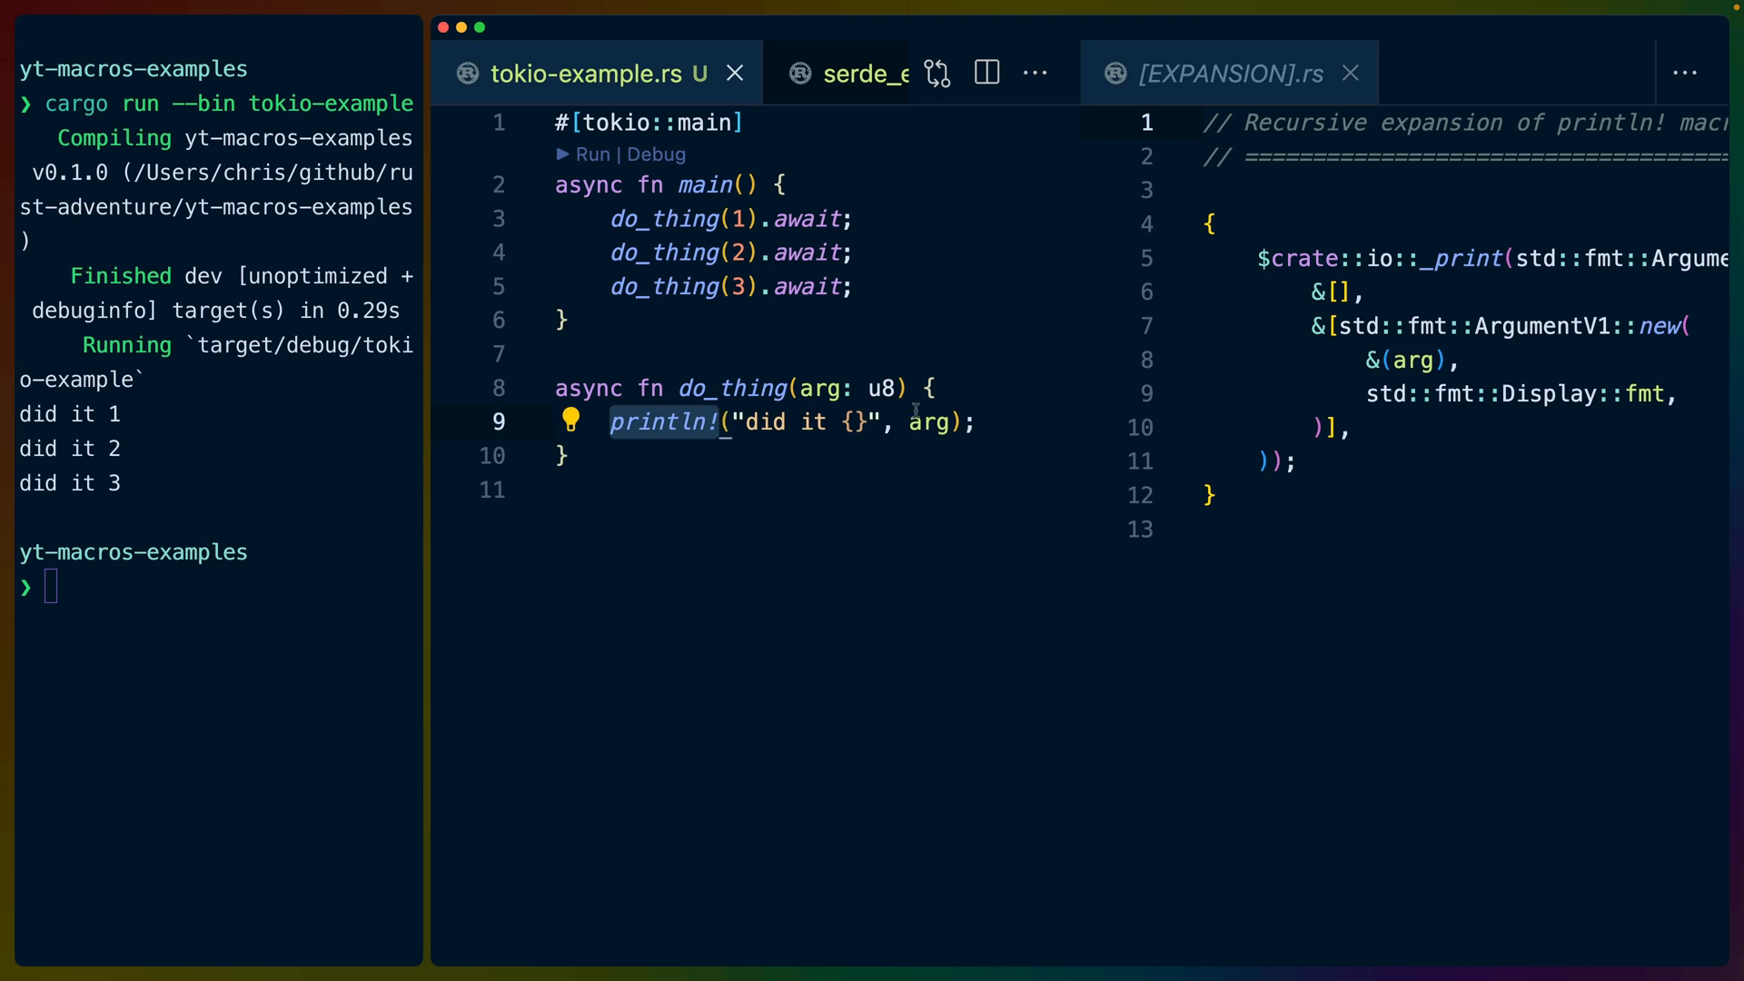
mouse_move(997, 385)
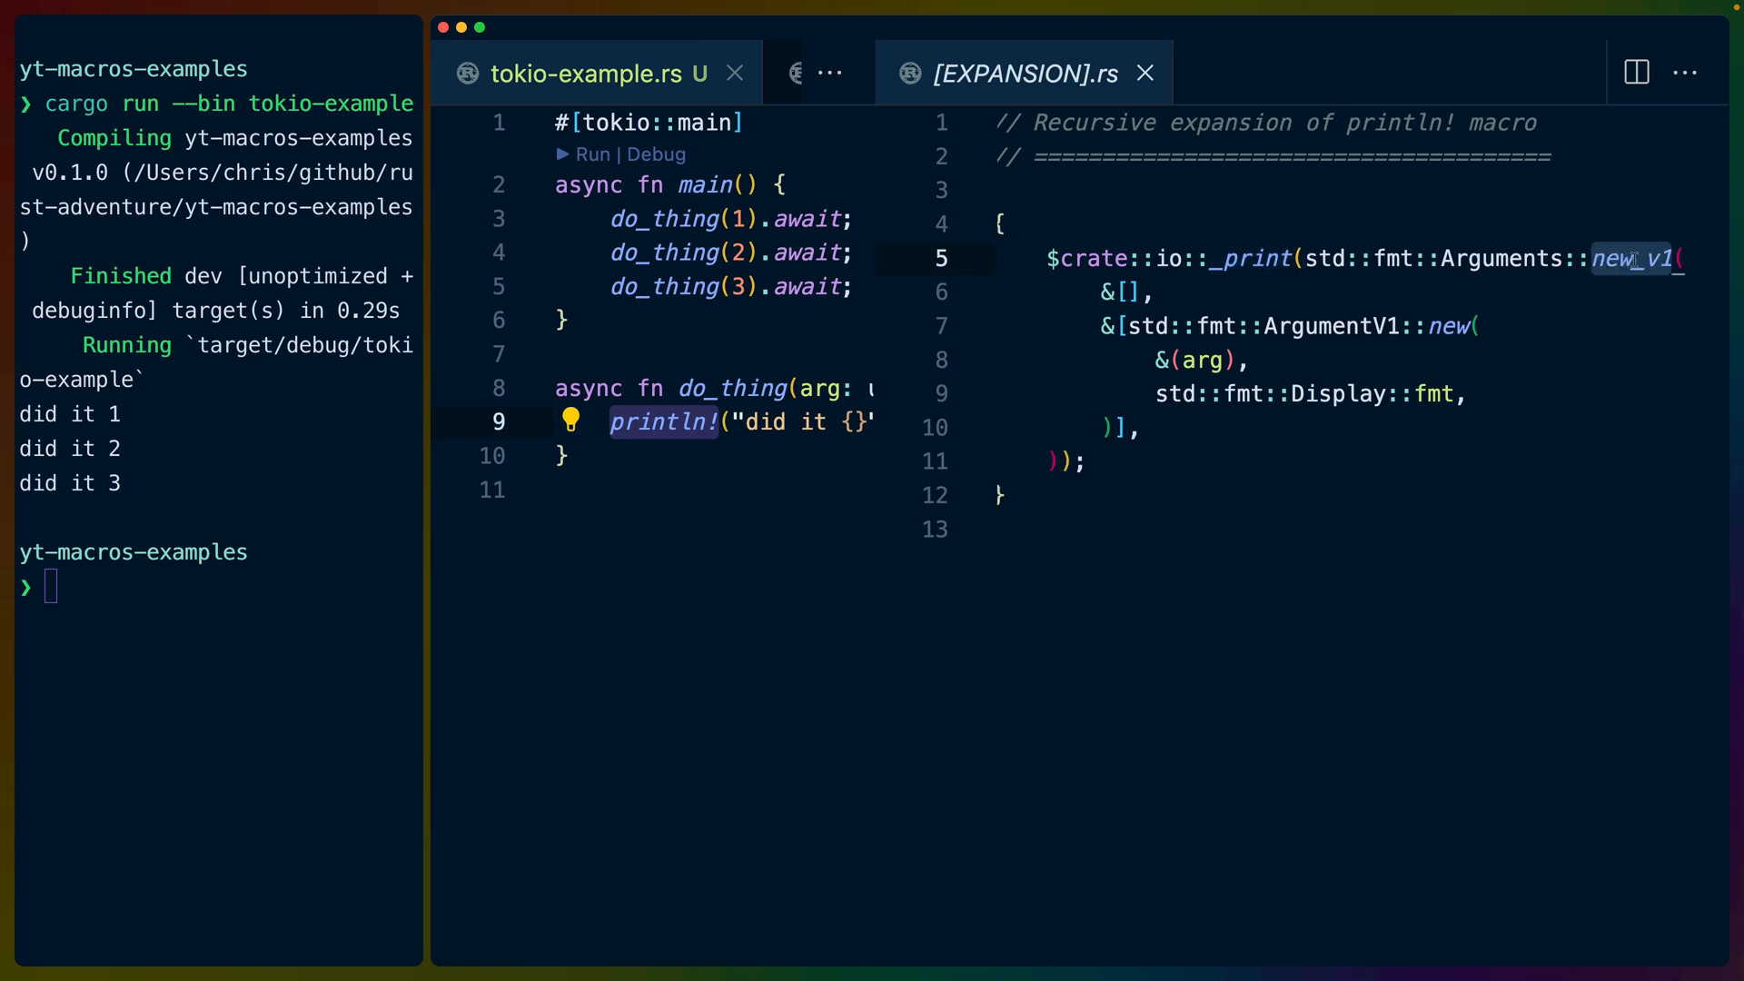
mouse_move(1088, 289)
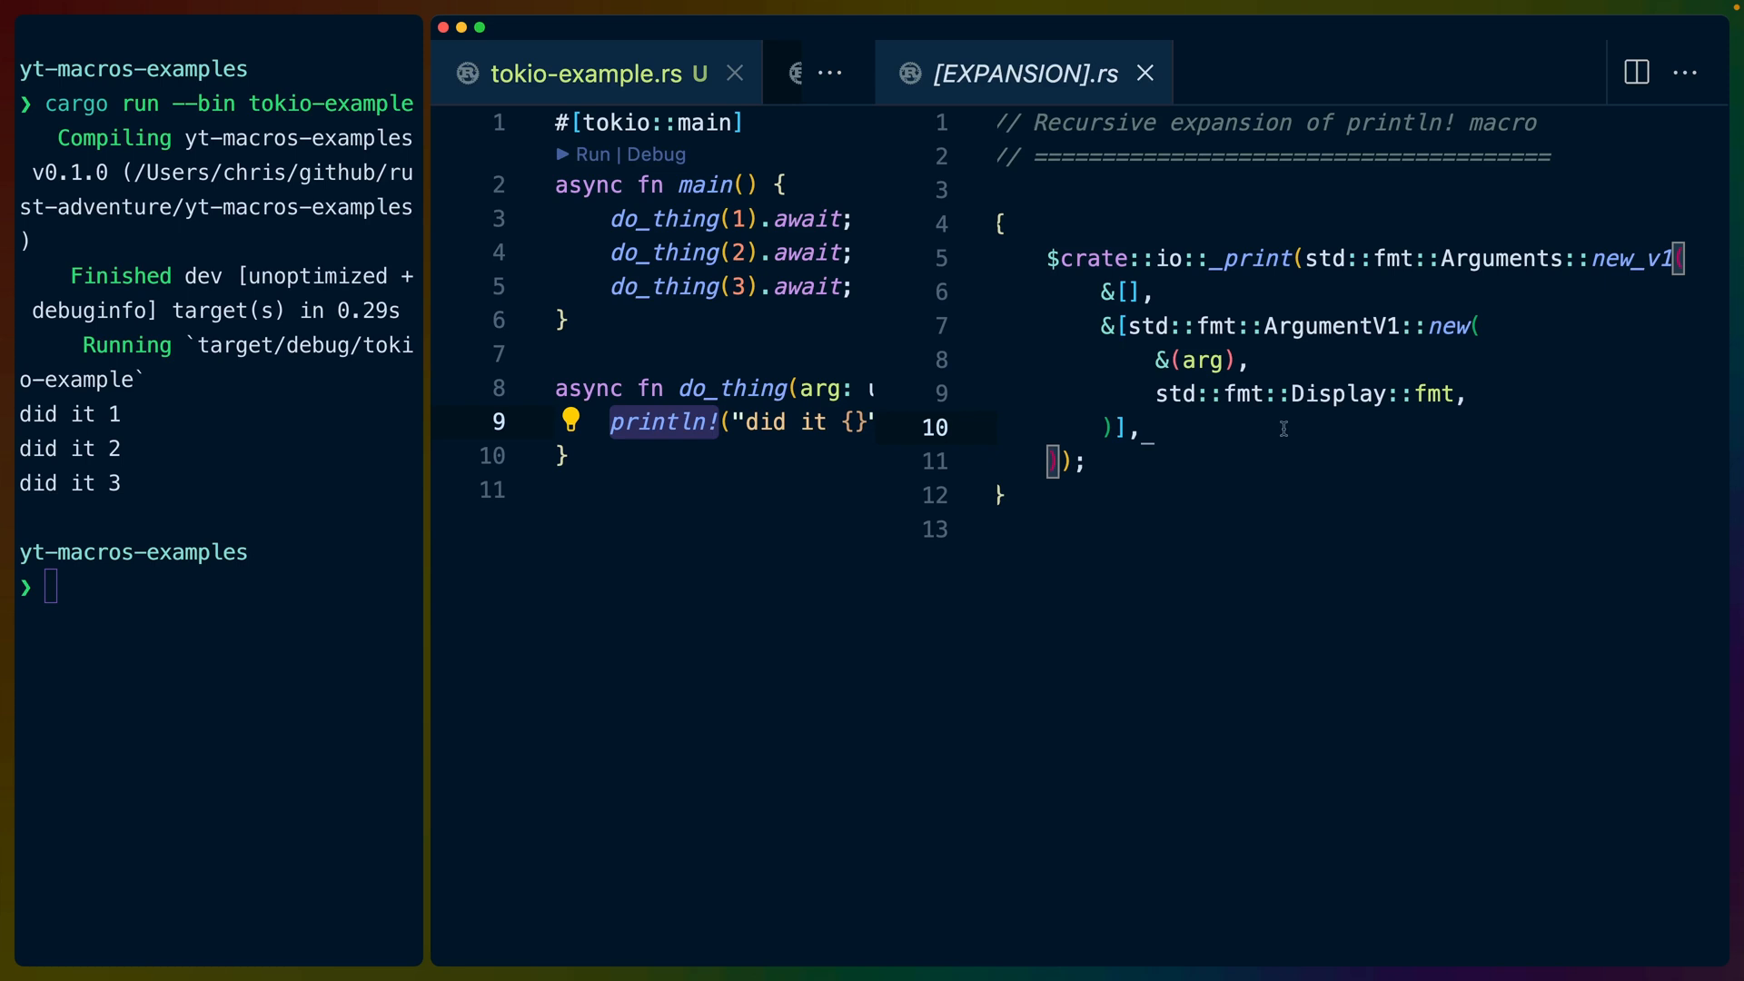
mouse_move(1225, 434)
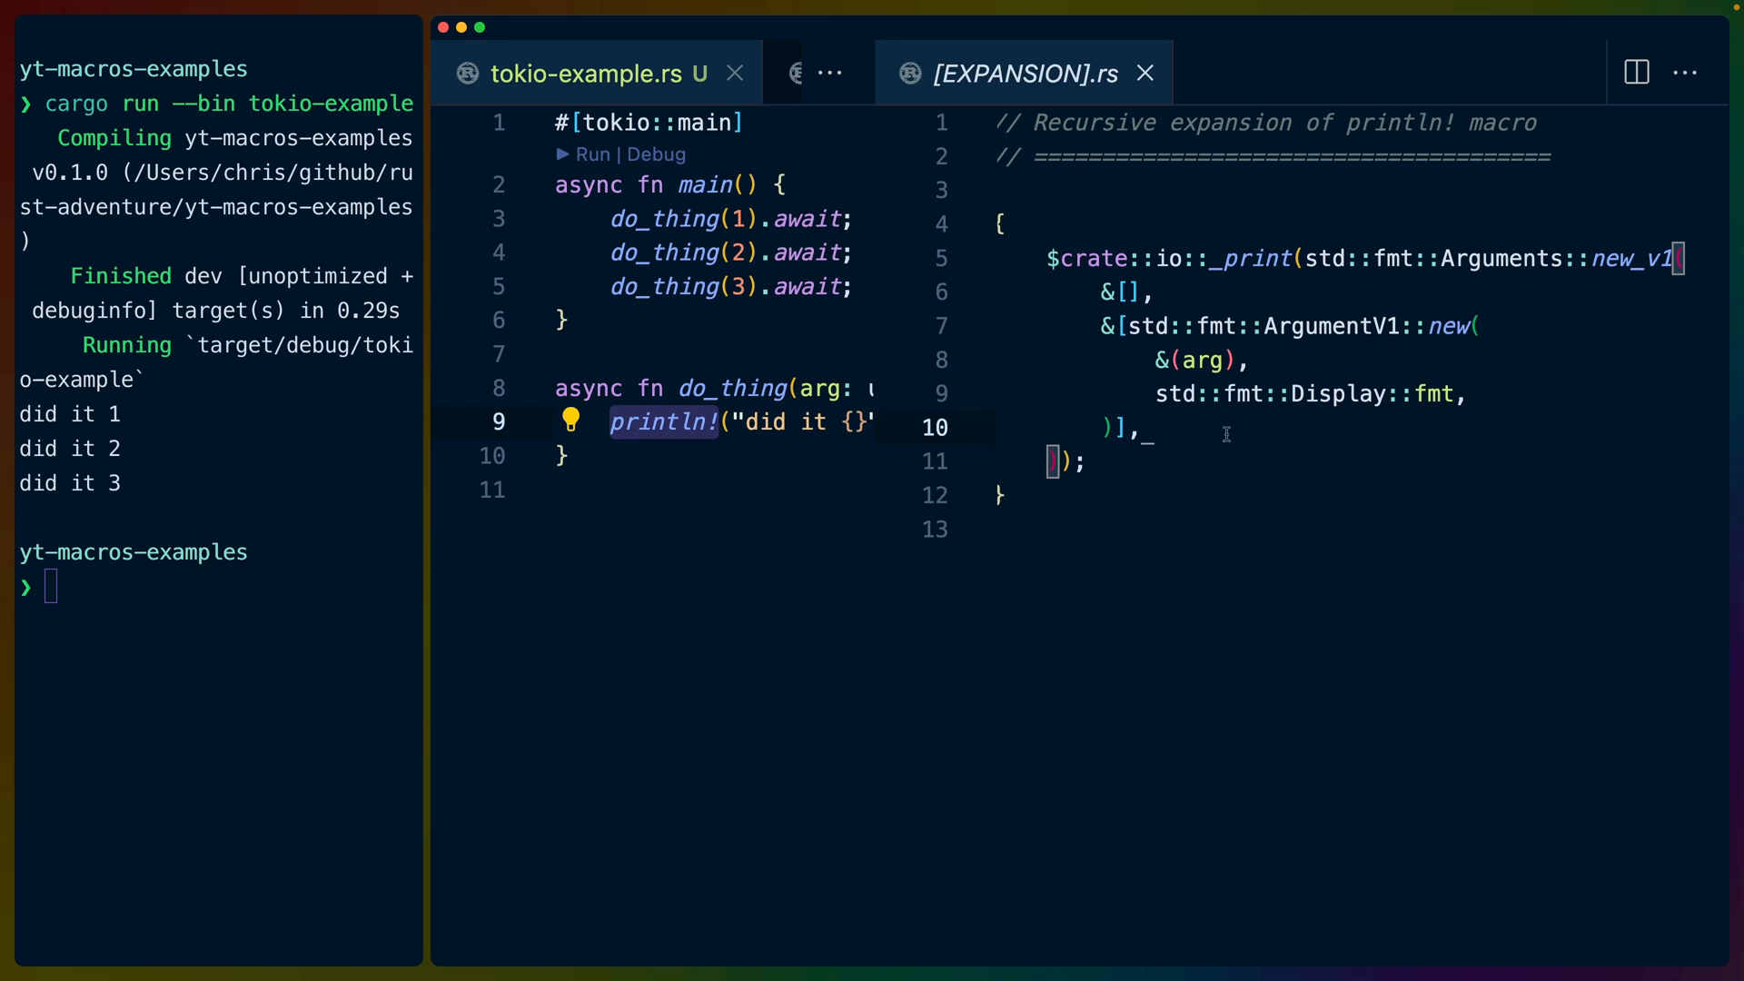
mouse_move(649, 423)
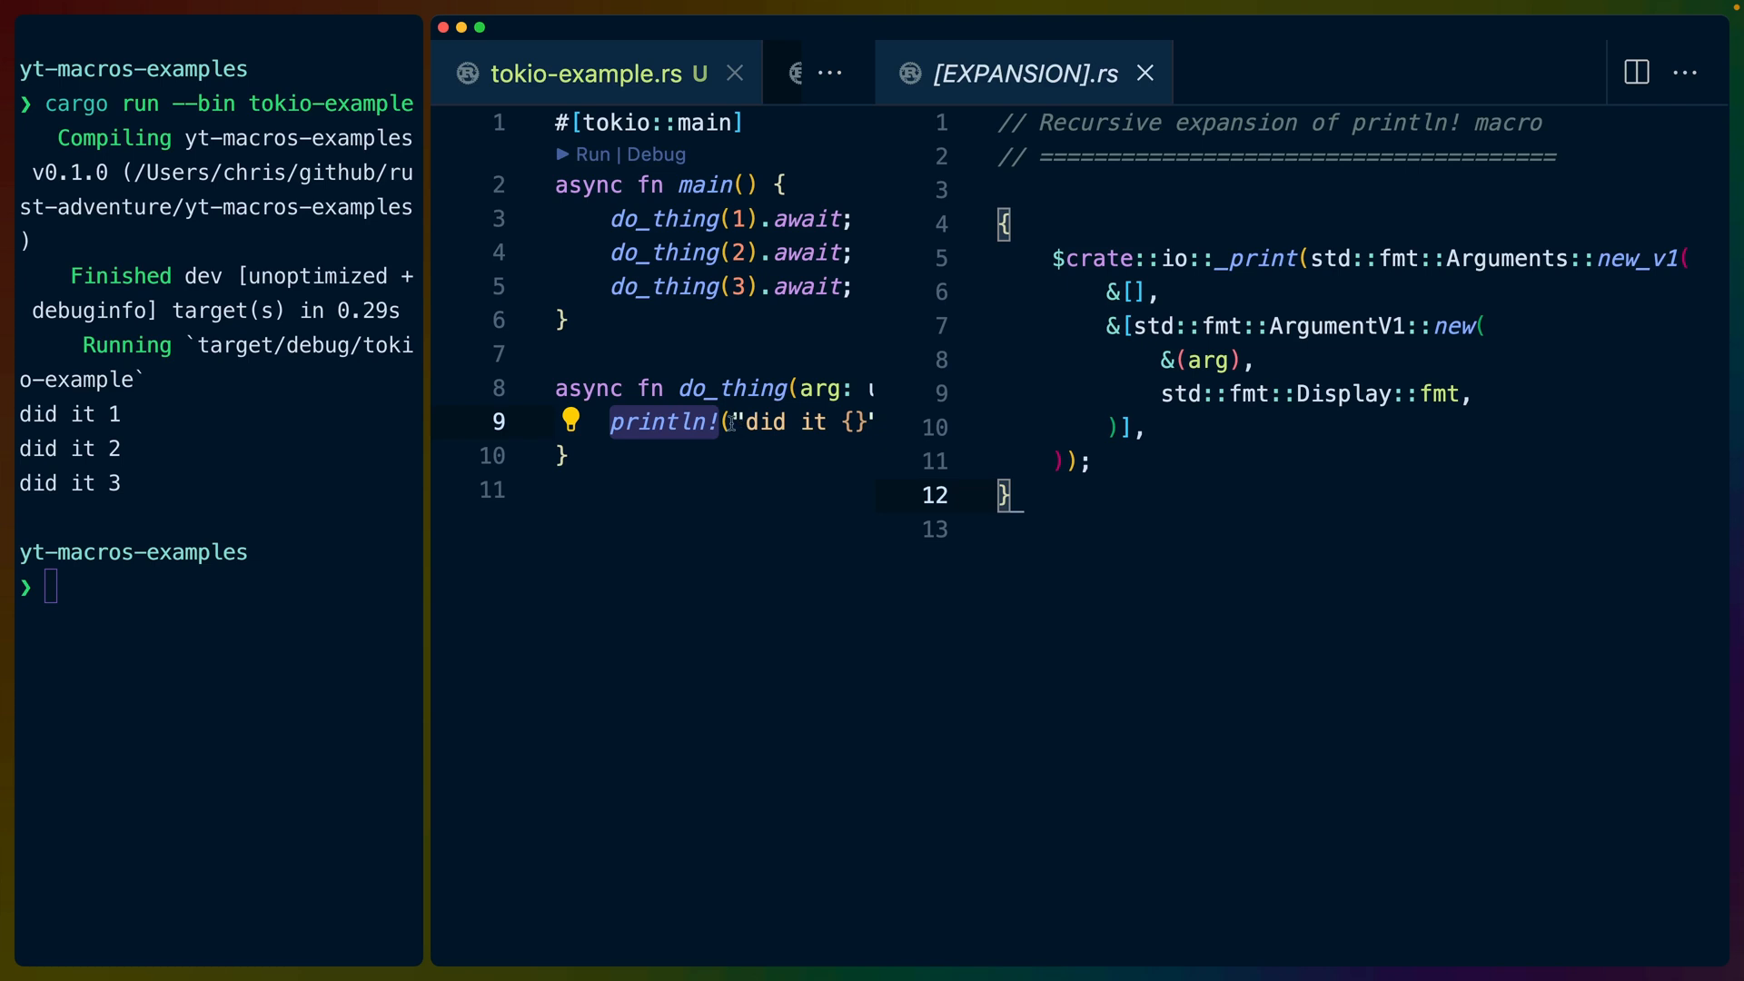
double_click(765, 421)
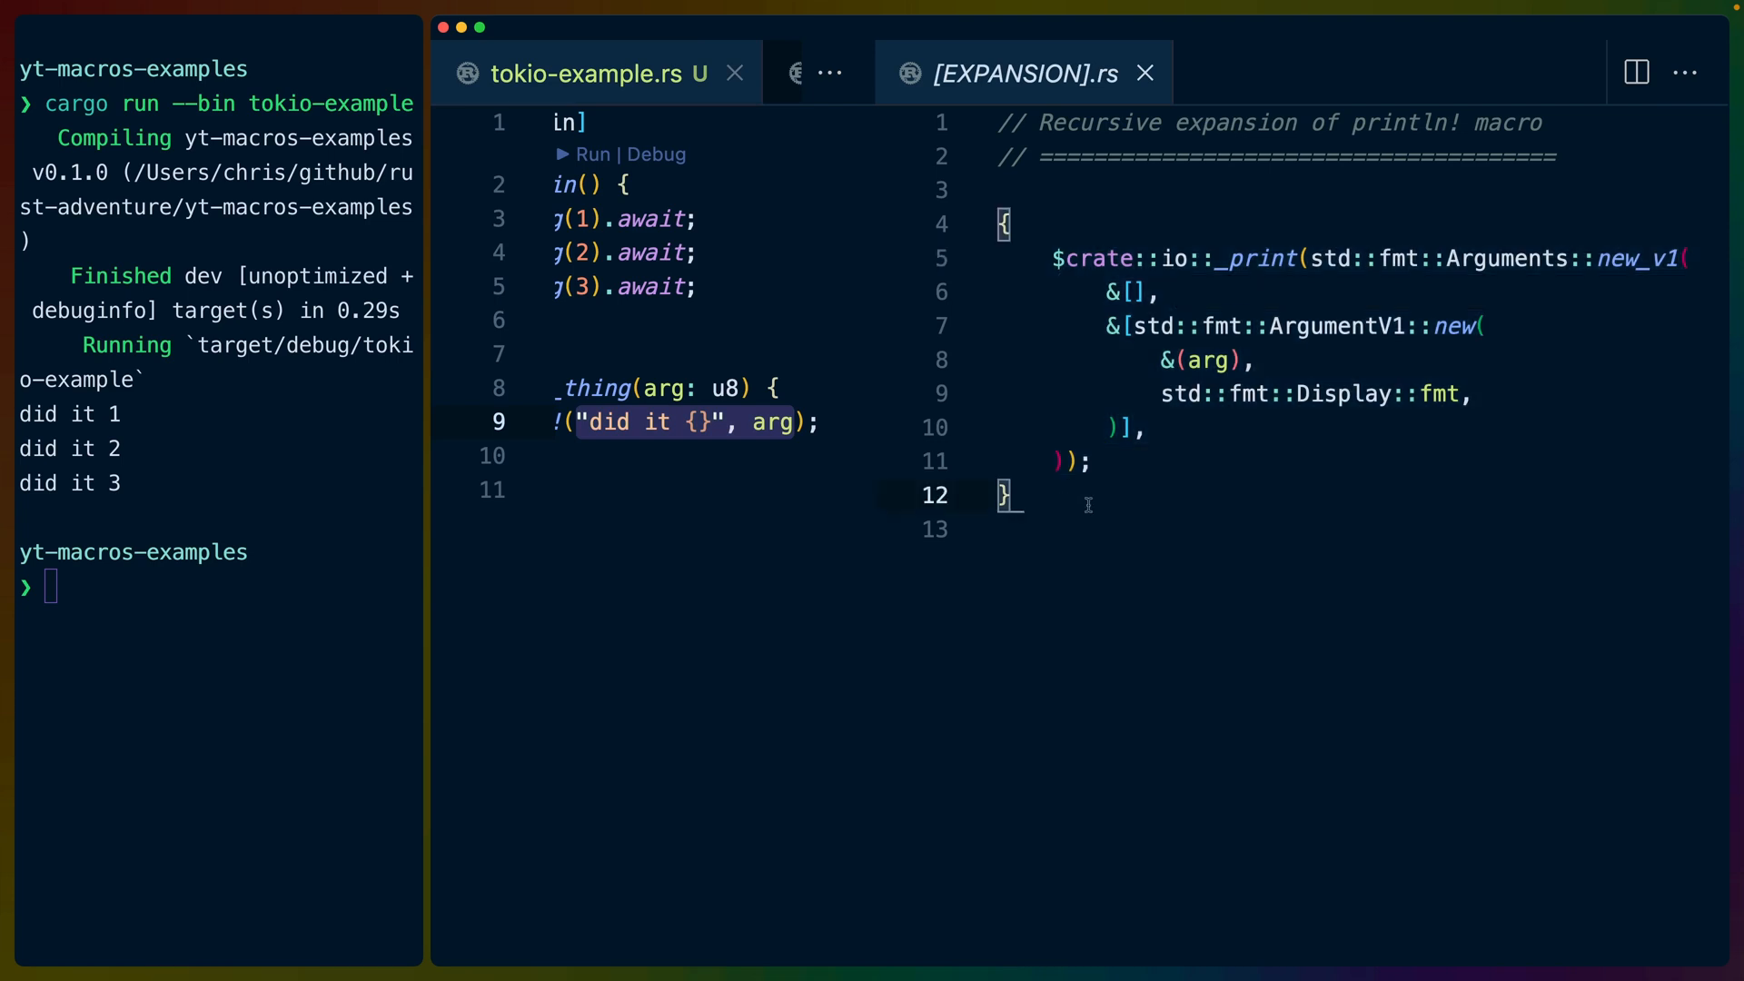
mouse_move(1128, 506)
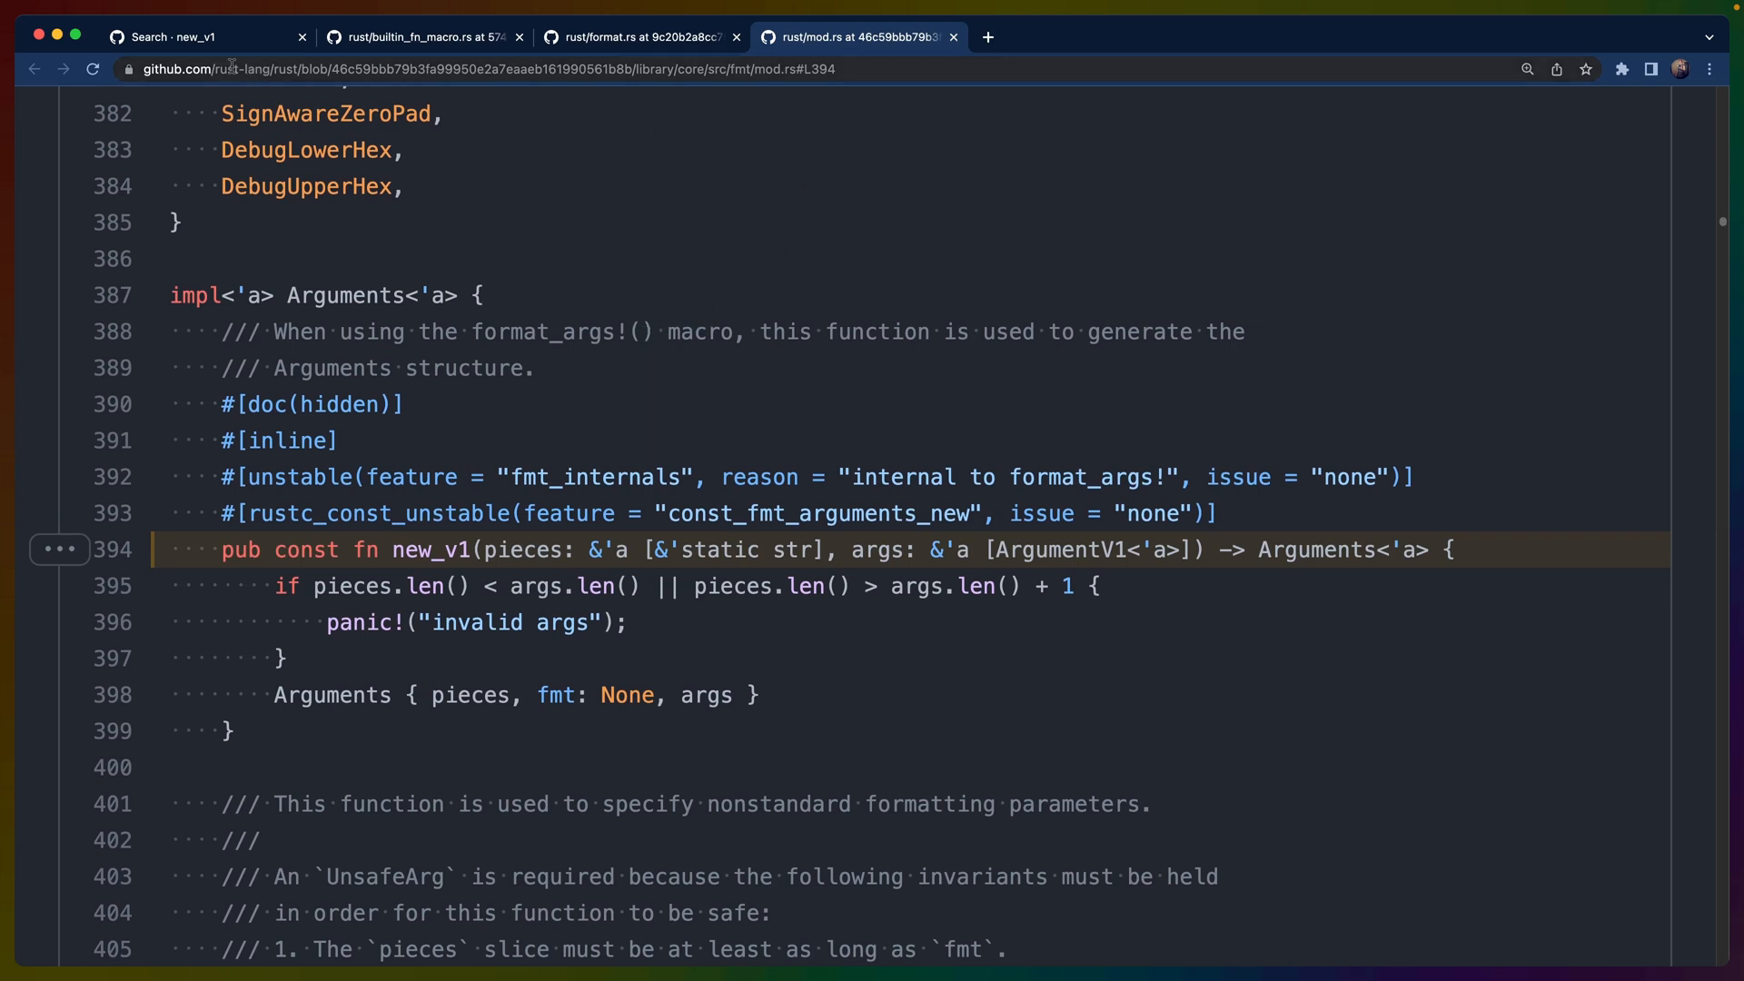
- Locate new_v1 on line 394 of library/core/src/fmt/mod.rs in the rust-lang/rust GitHub source
click(488, 67)
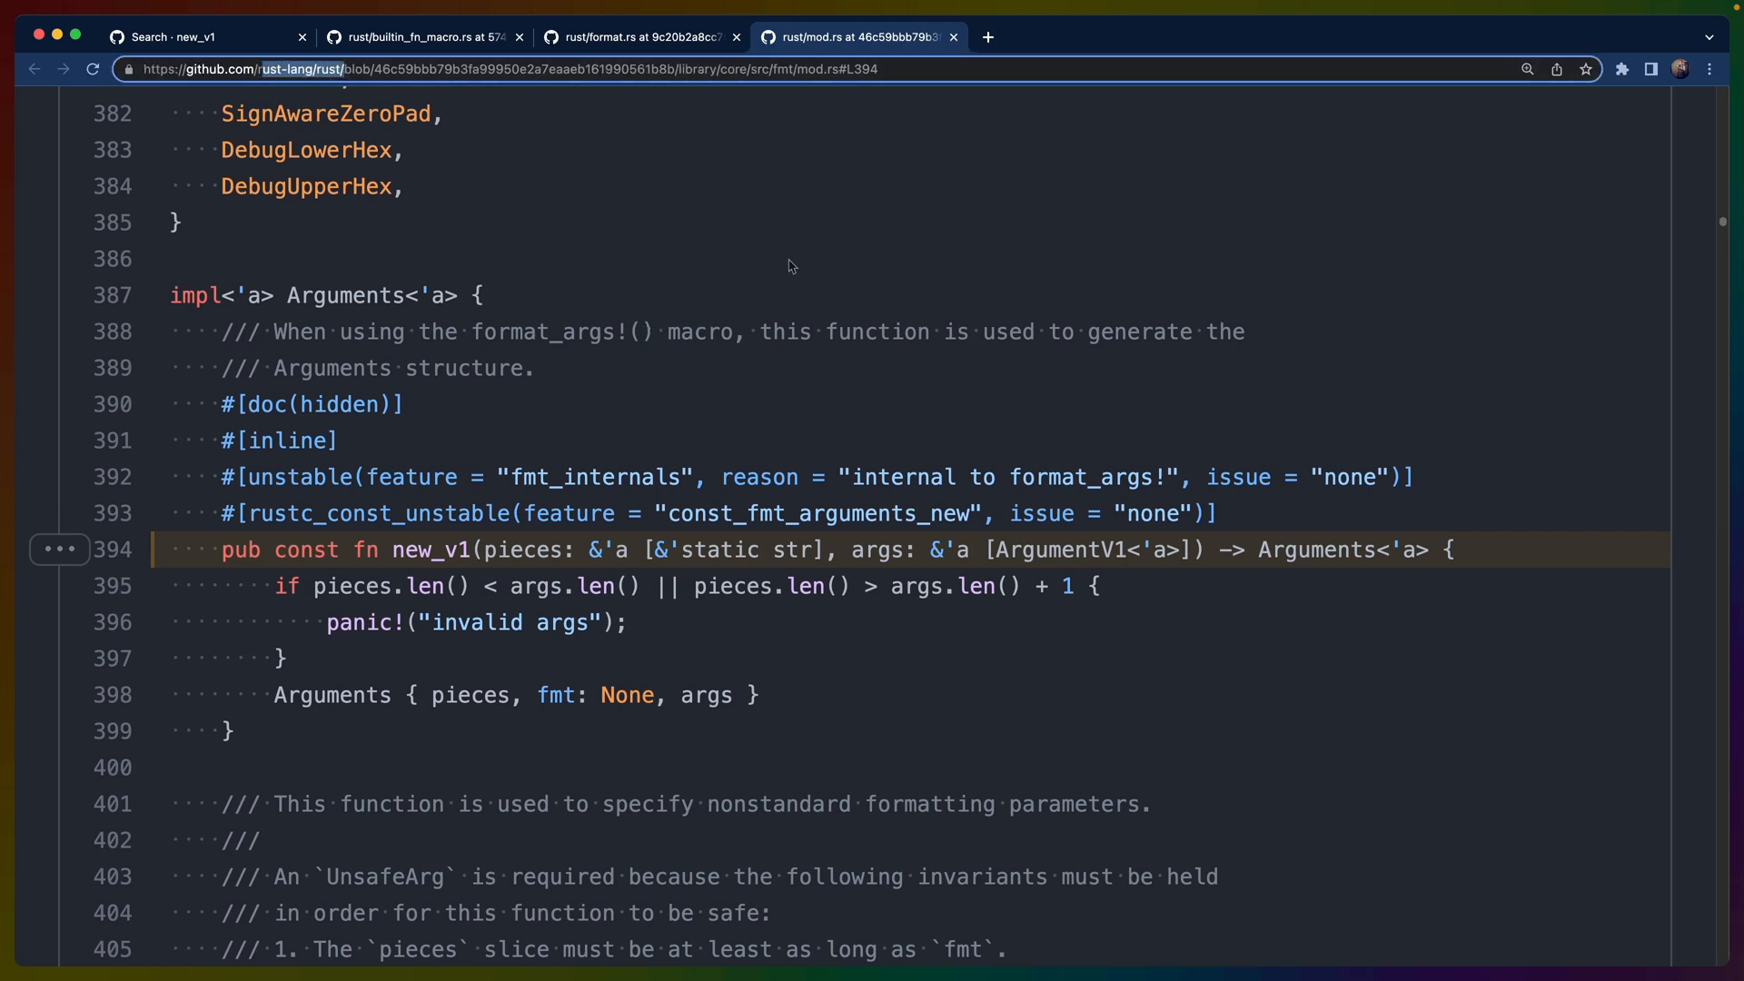
click(178, 37)
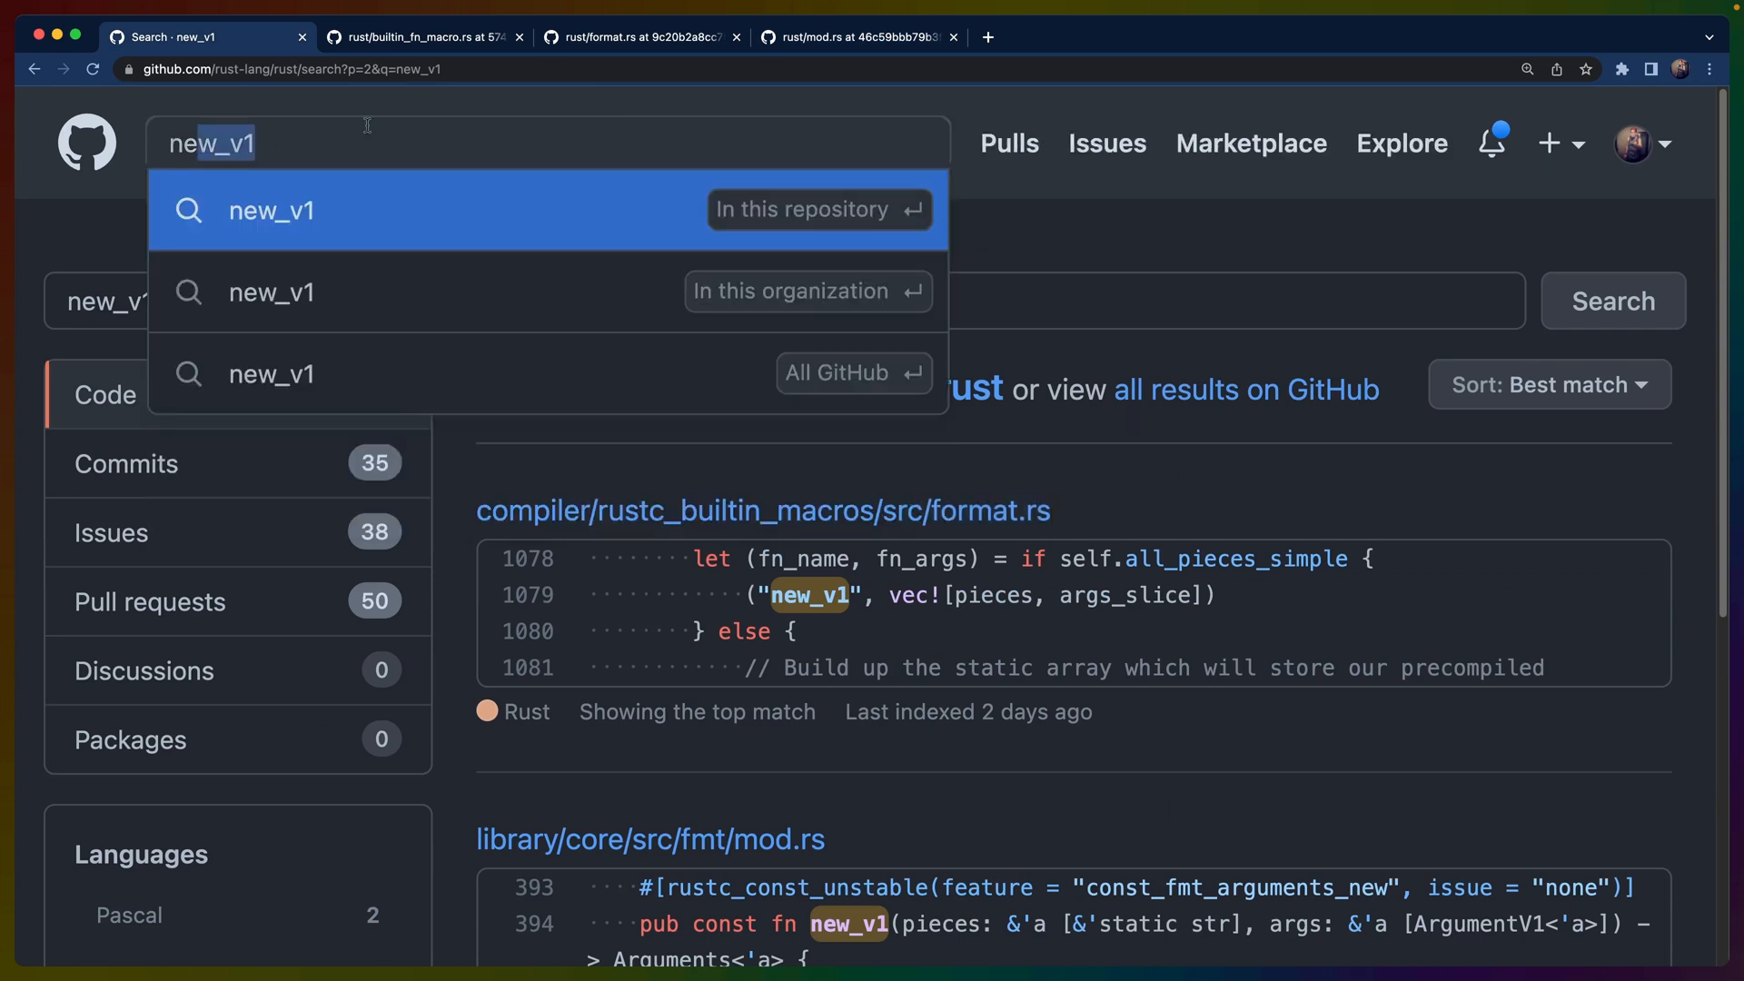
click(856, 36)
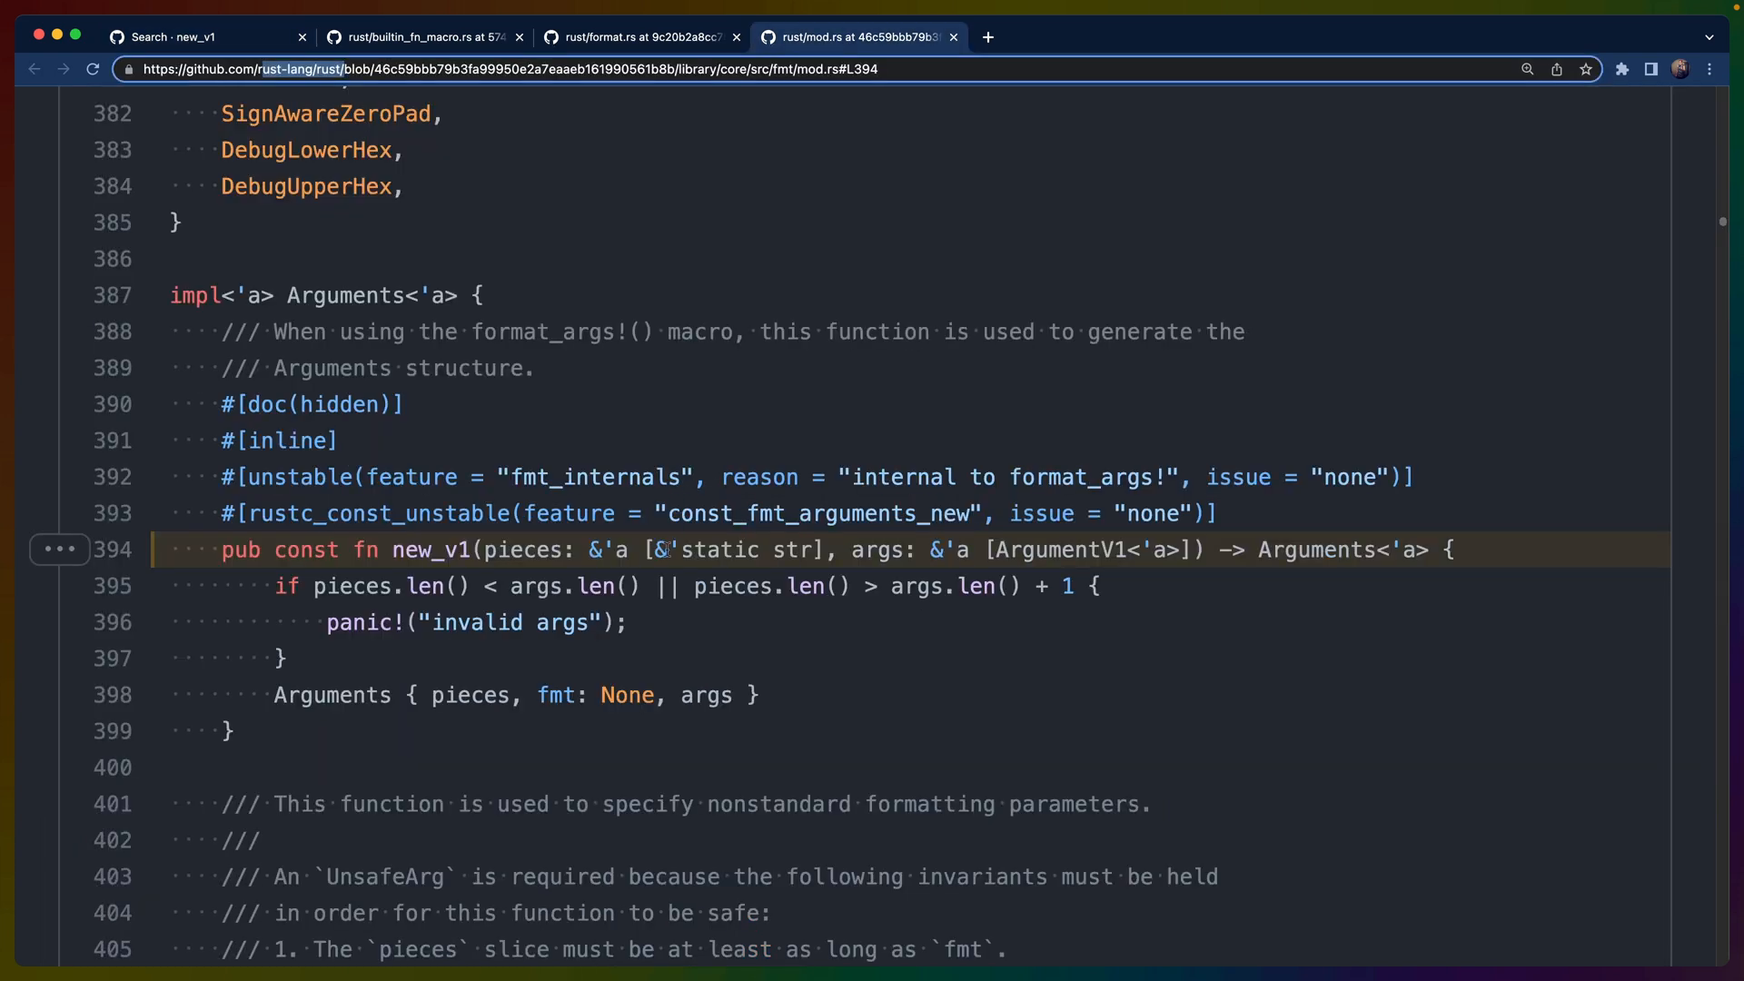
double_click(430, 549)
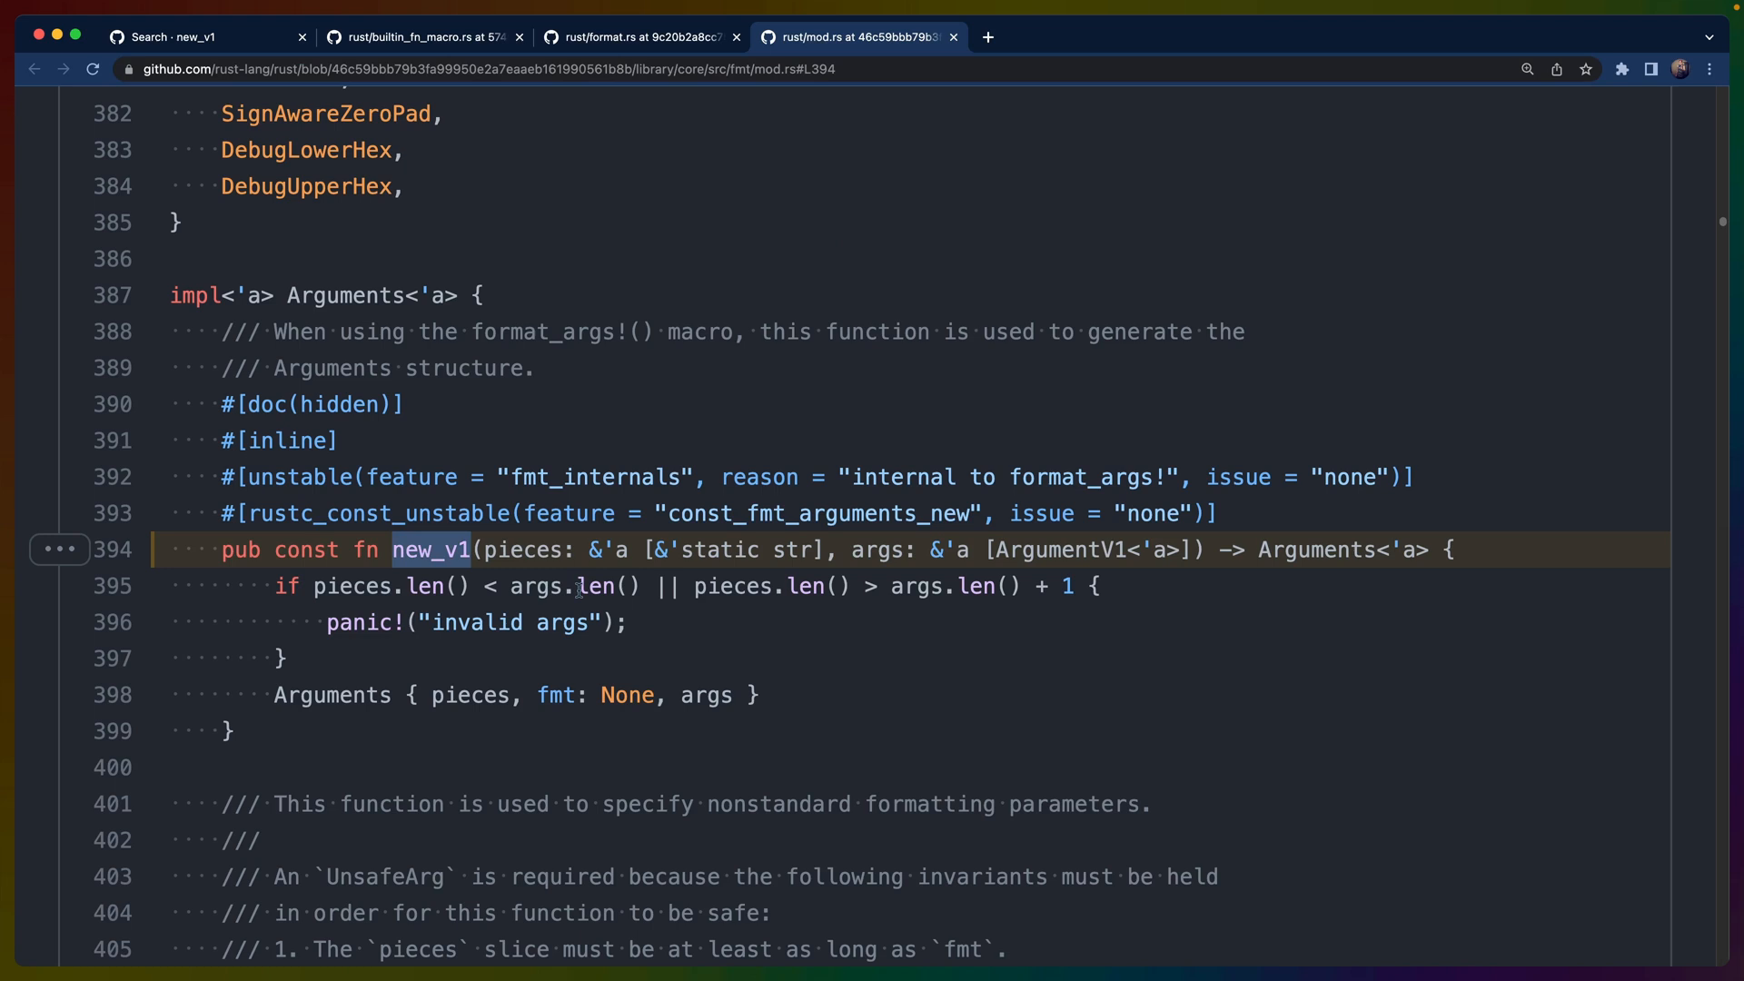
mouse_move(591, 370)
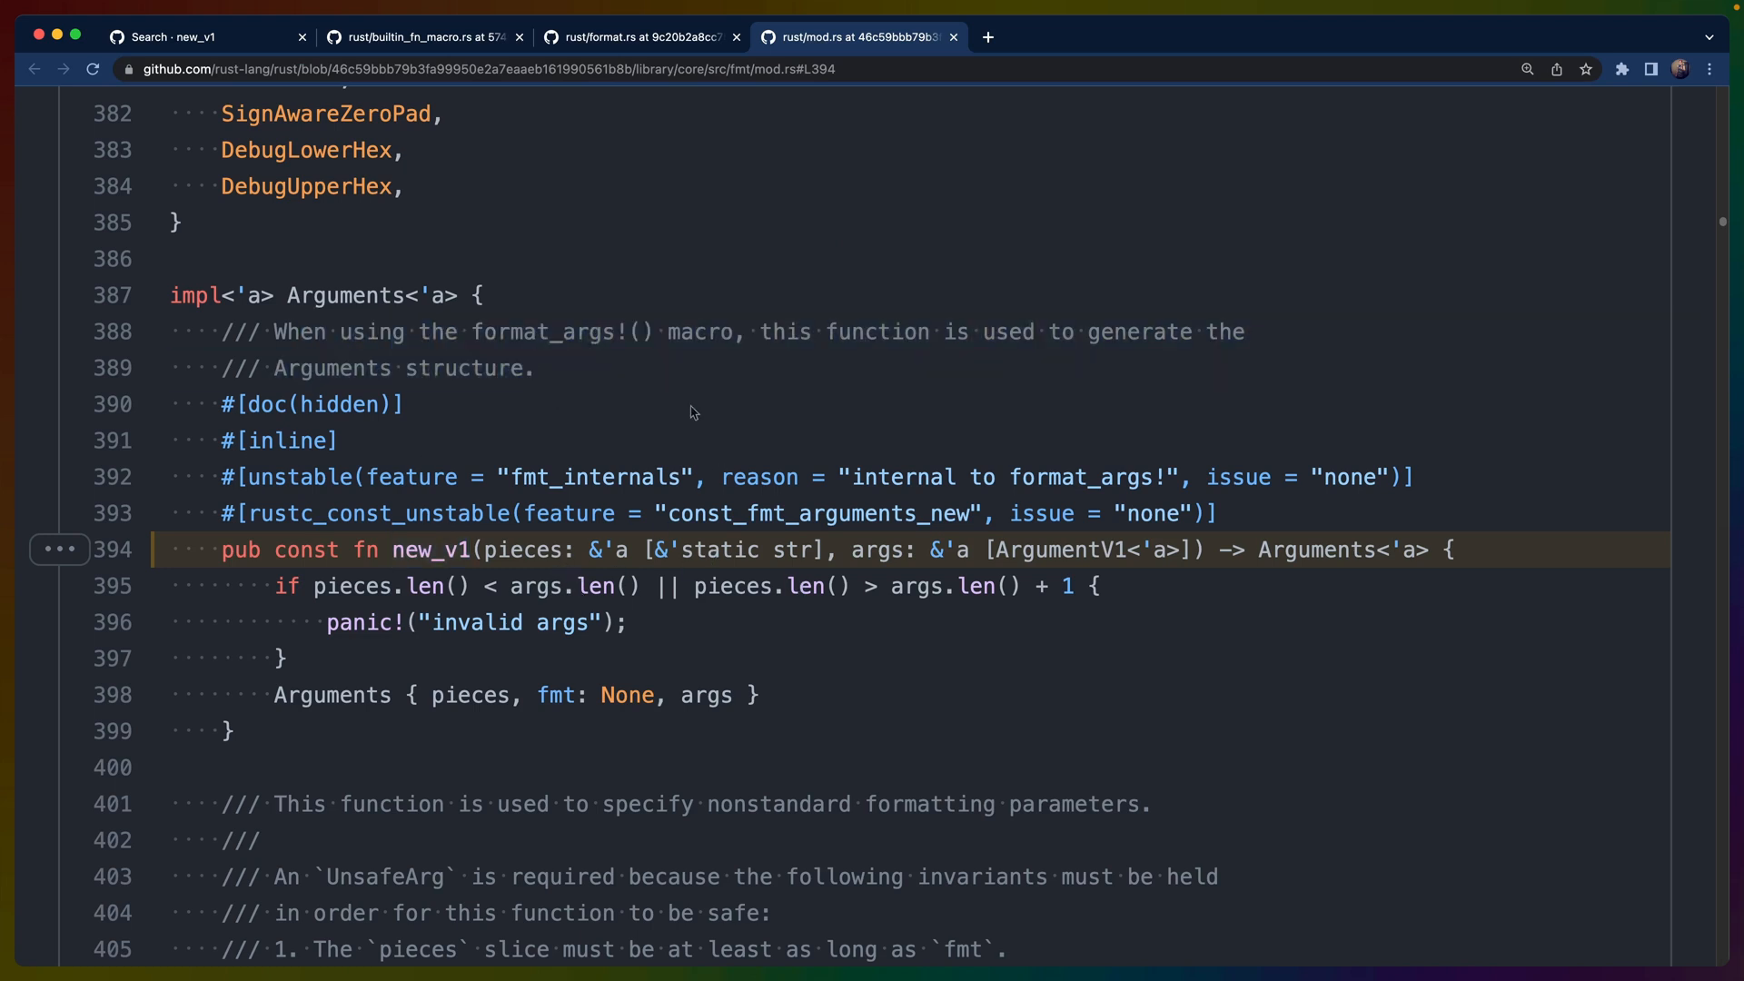
mouse_move(978, 665)
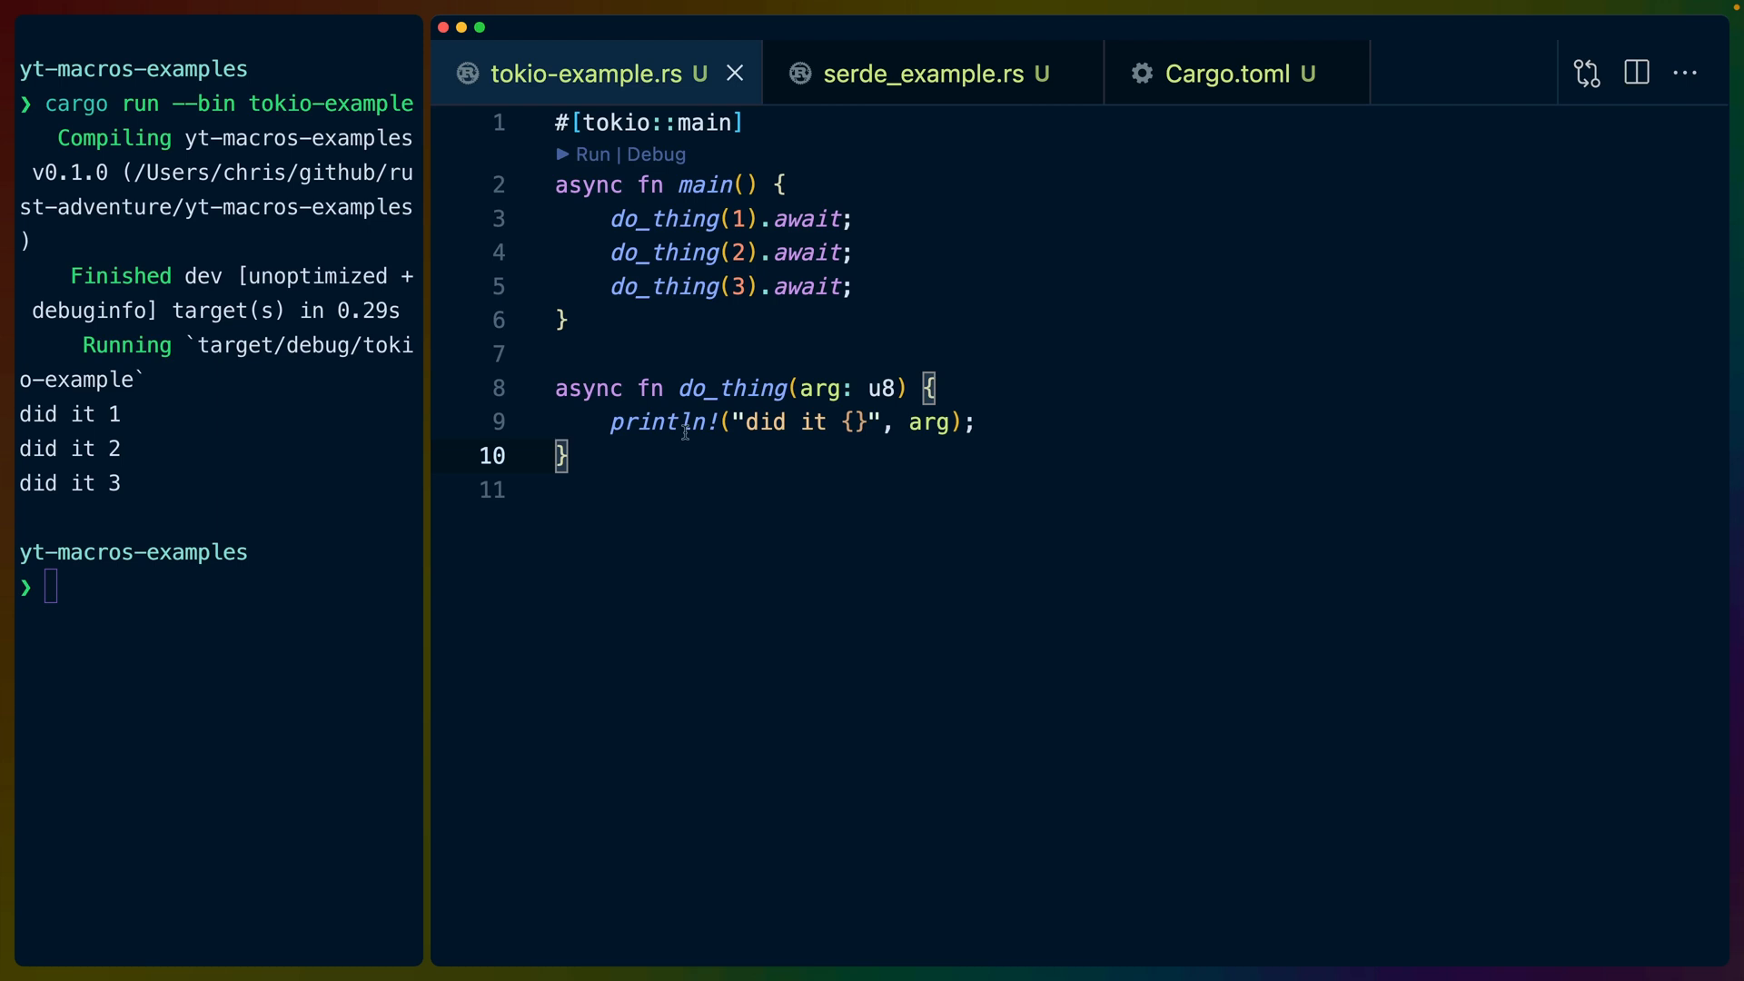
mouse_move(1126, 393)
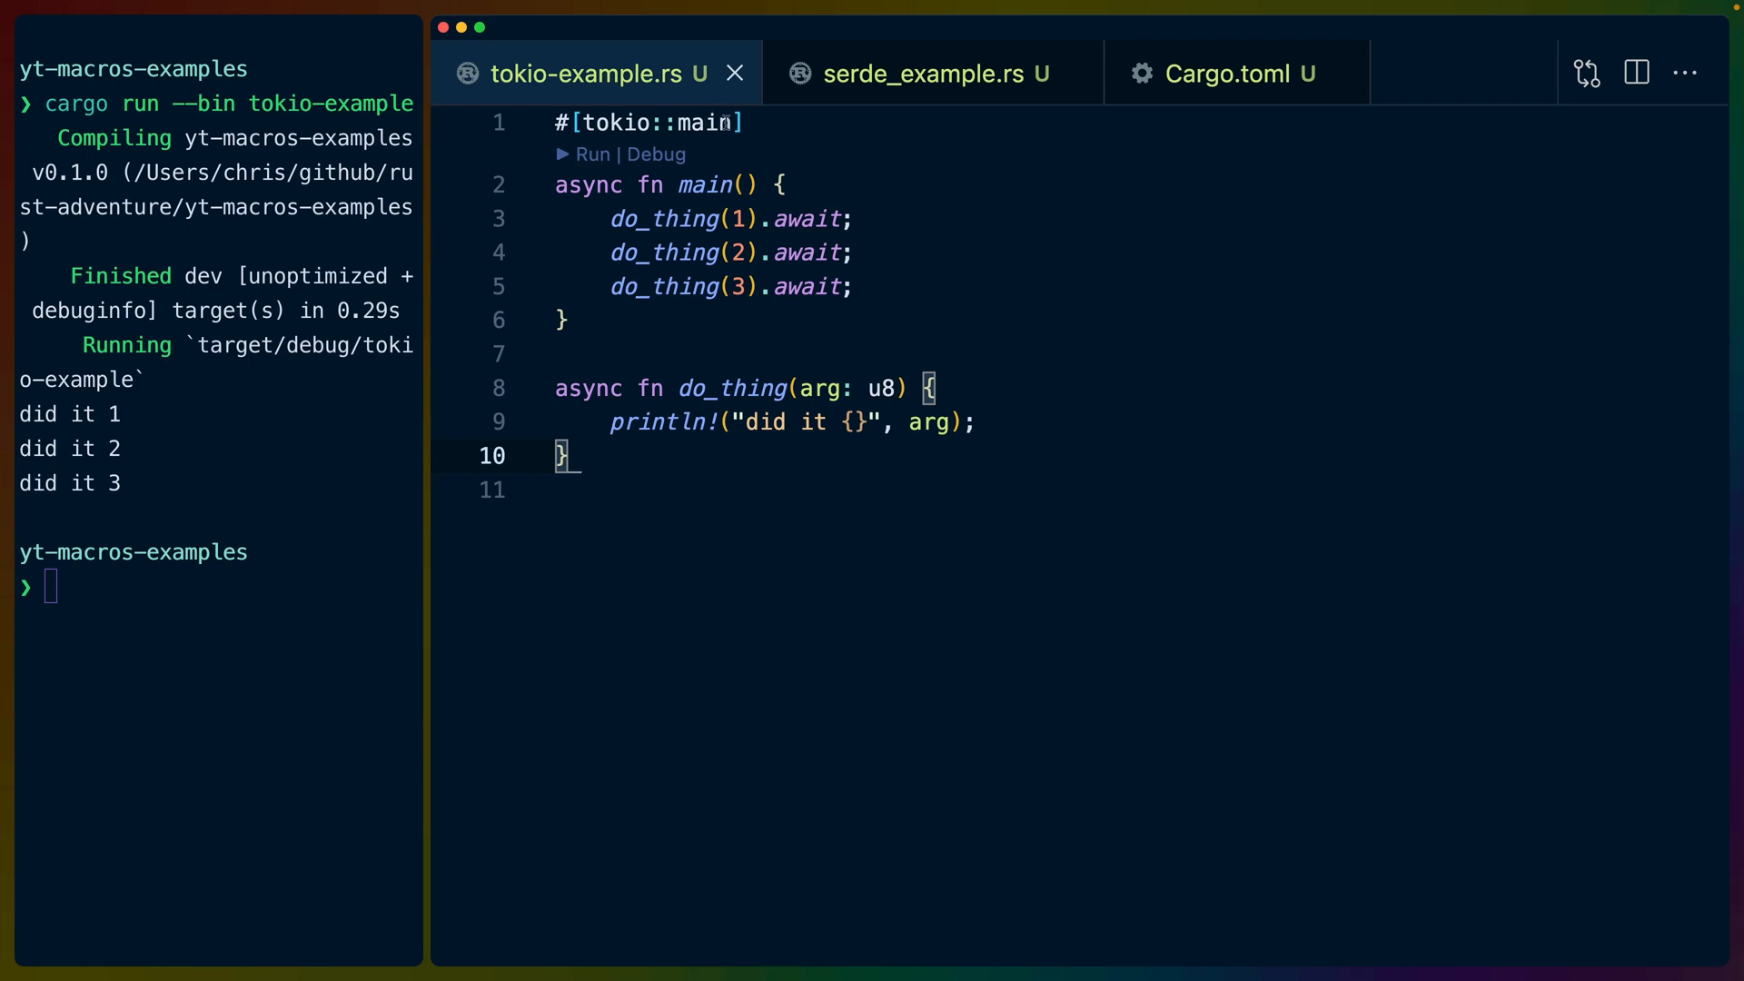
- Expand #[tokio::main] recursively and review the runtime Builder wrapping the three do_thing calls
key(Cmd+Shift+P)
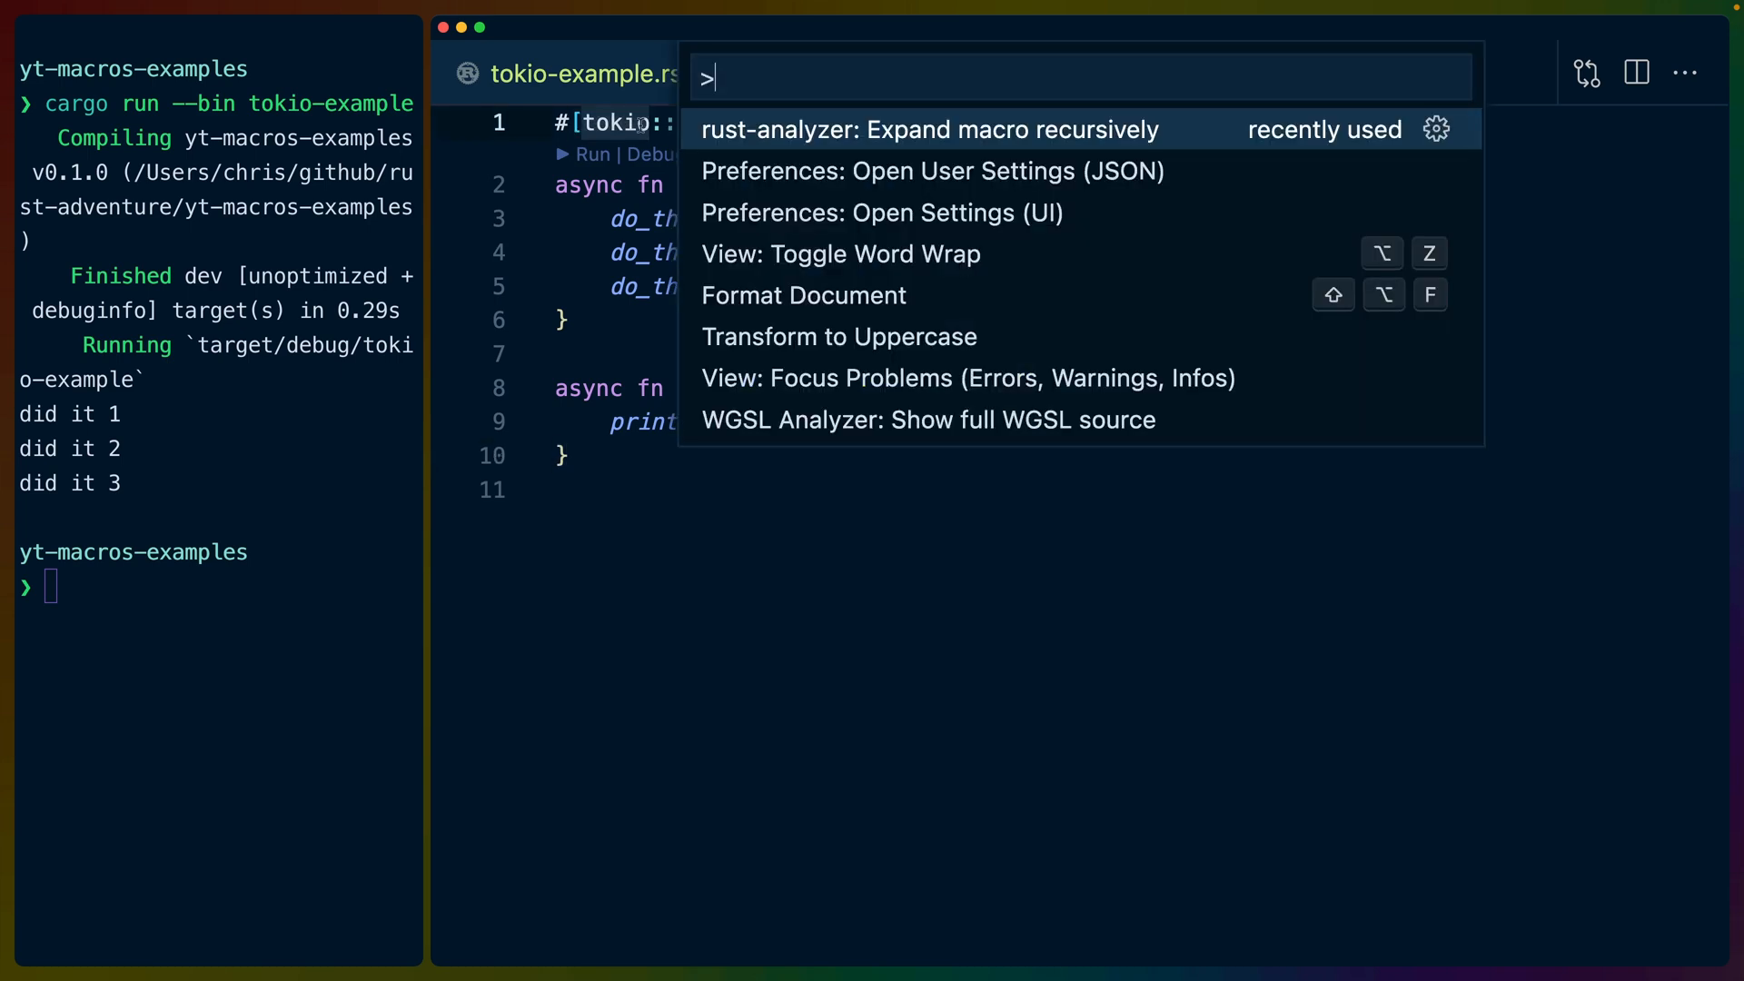
click(929, 129)
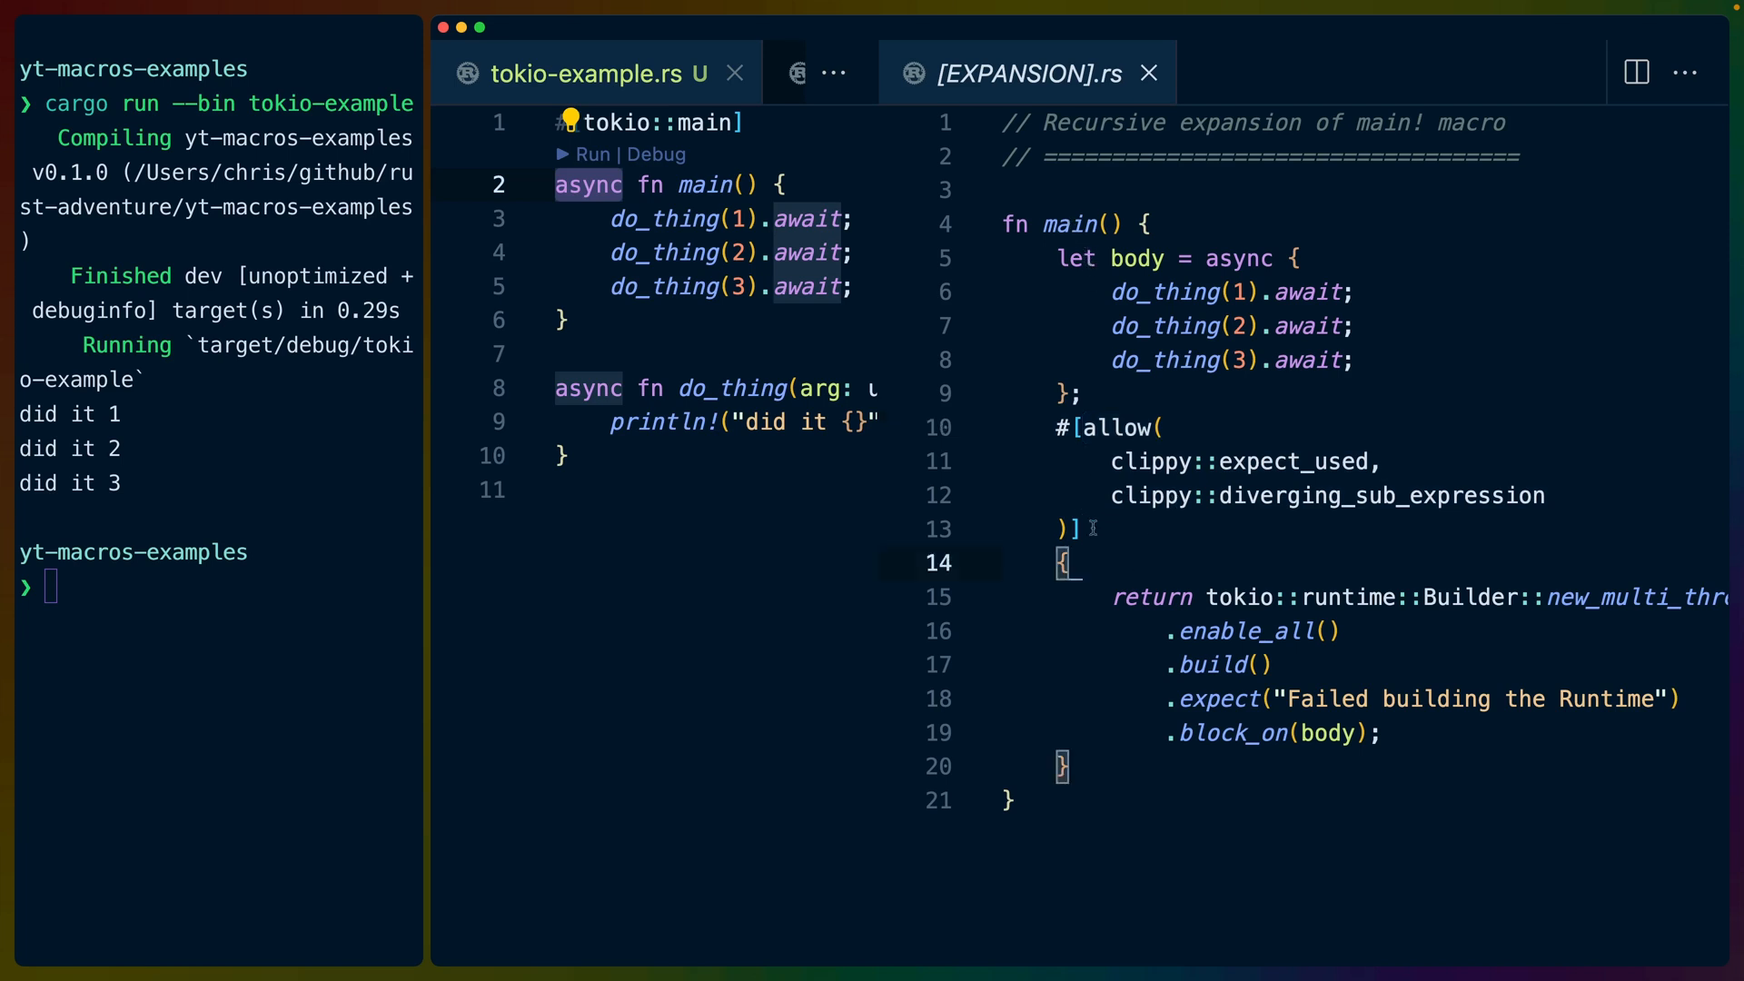
click(1346, 598)
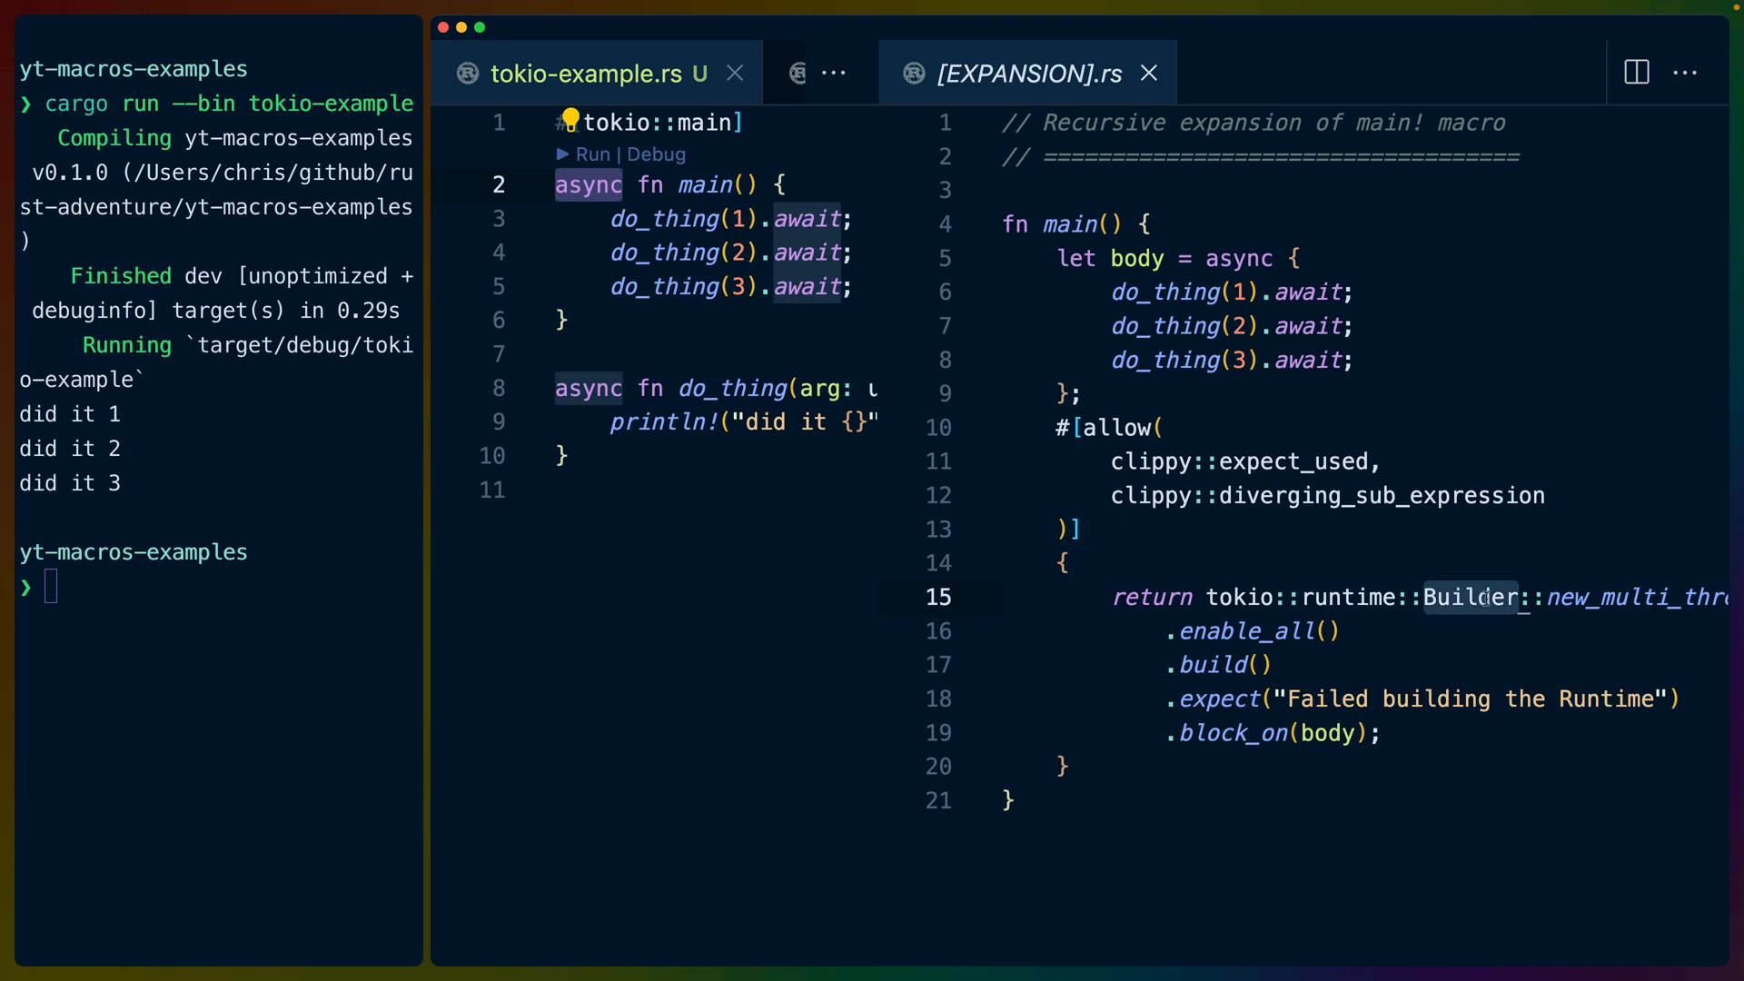
scroll(right, 3)
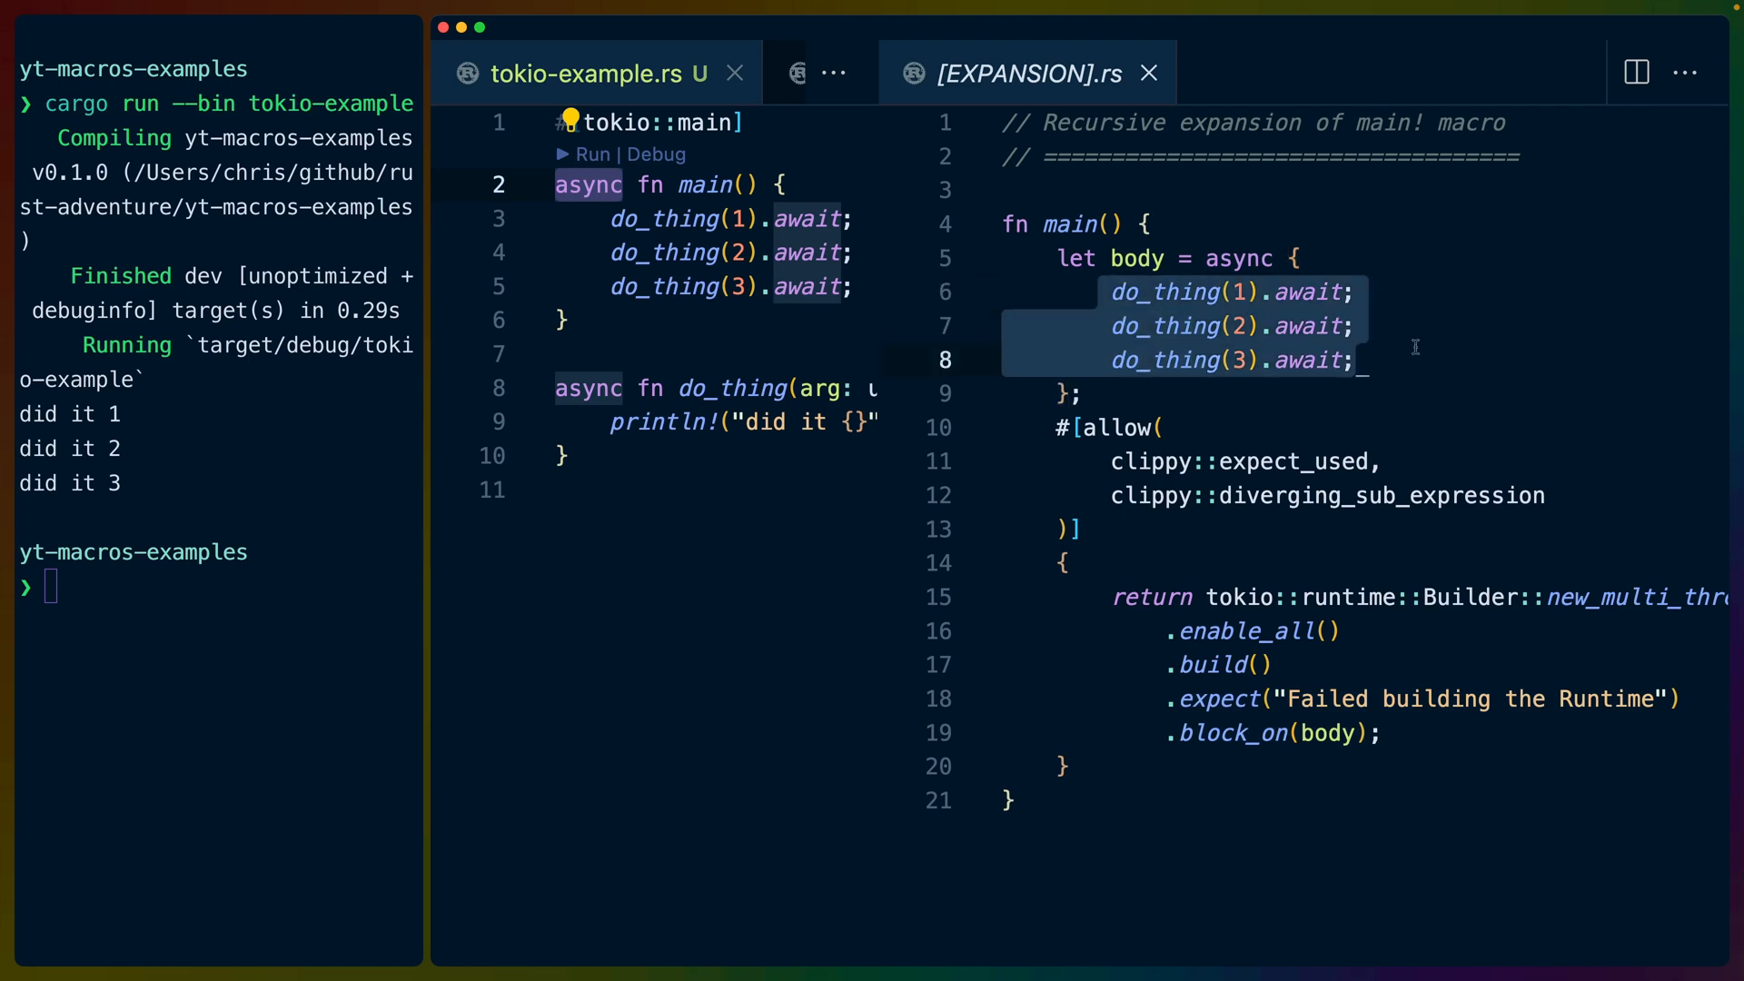
mouse_move(1221, 460)
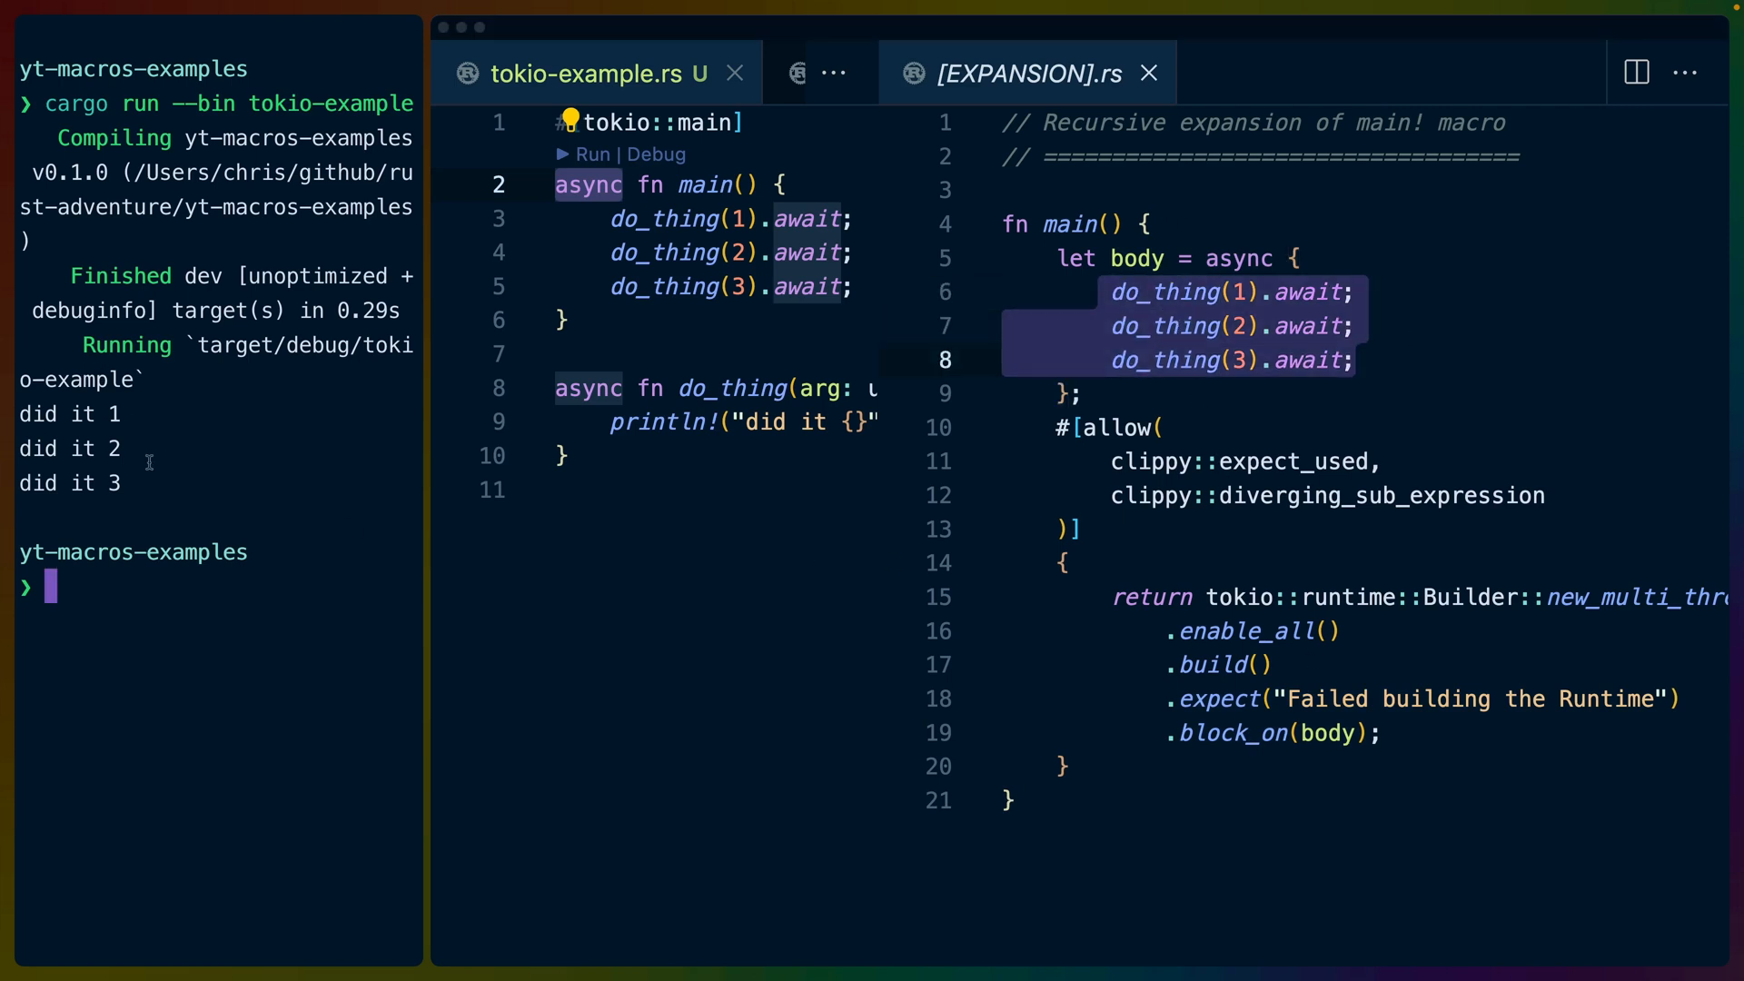
drag(22, 414, 122, 481)
text(()
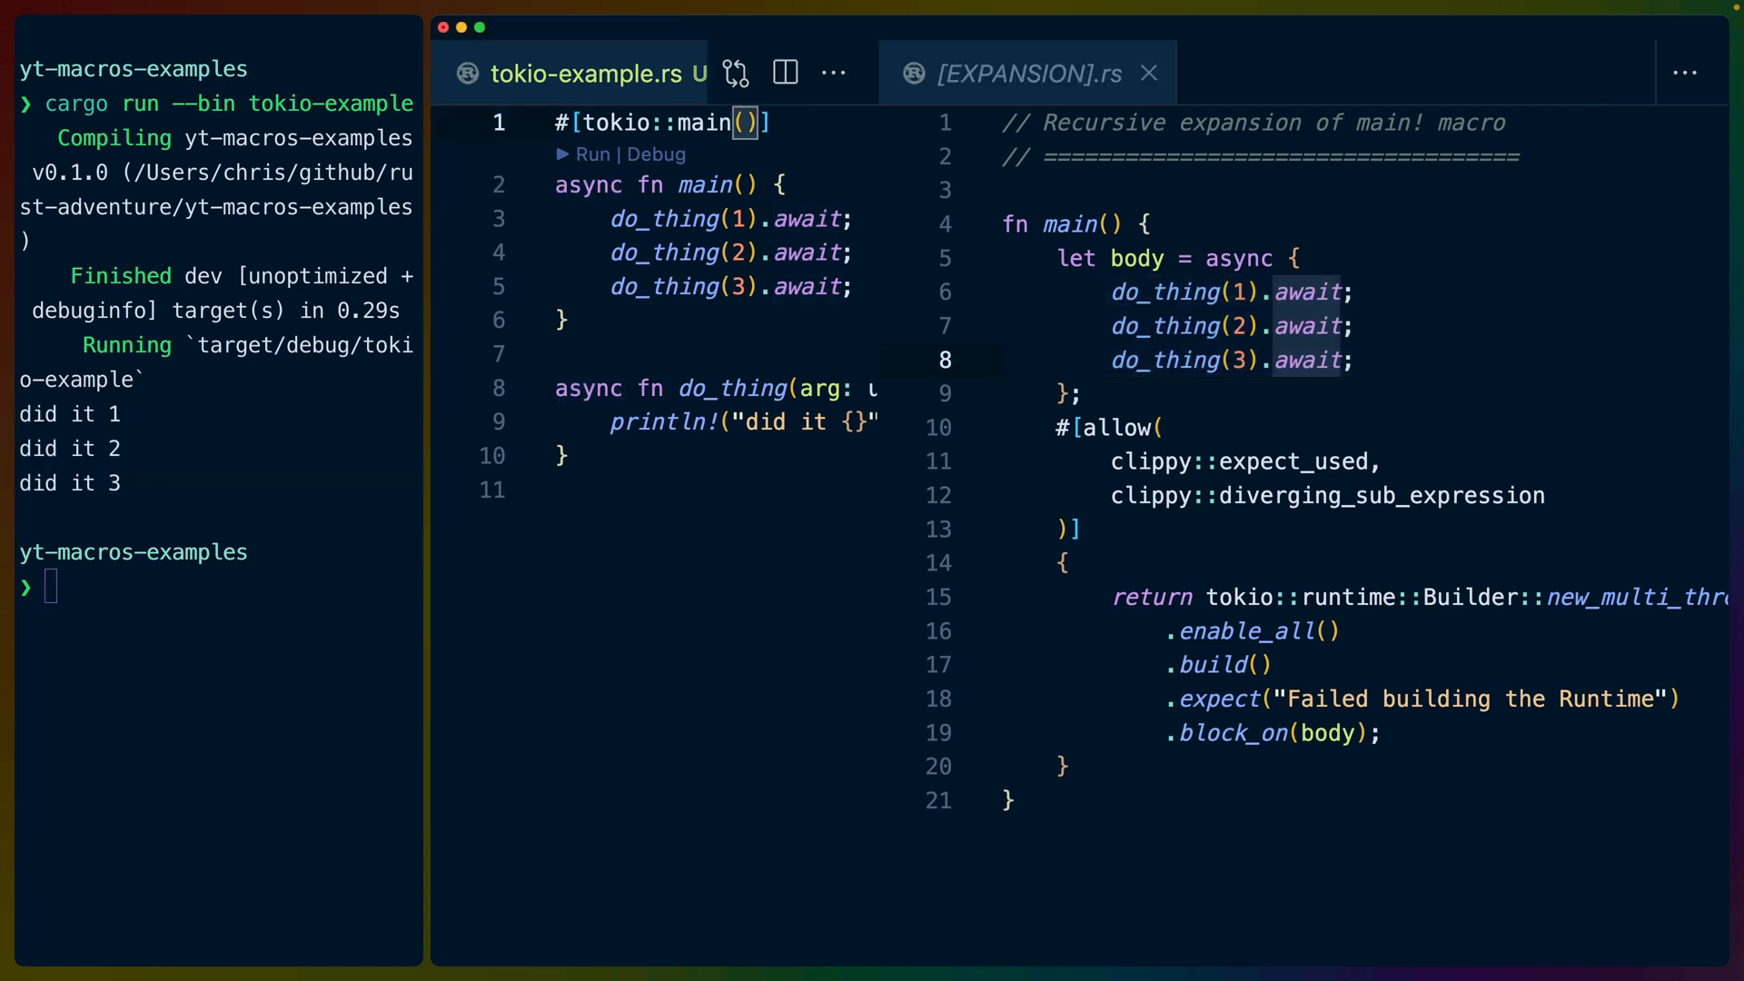
- Add worker_threads = 10 to #[tokio::main] so the expansion gains .worker_threads(10usize)
text(worker_threads = 10)
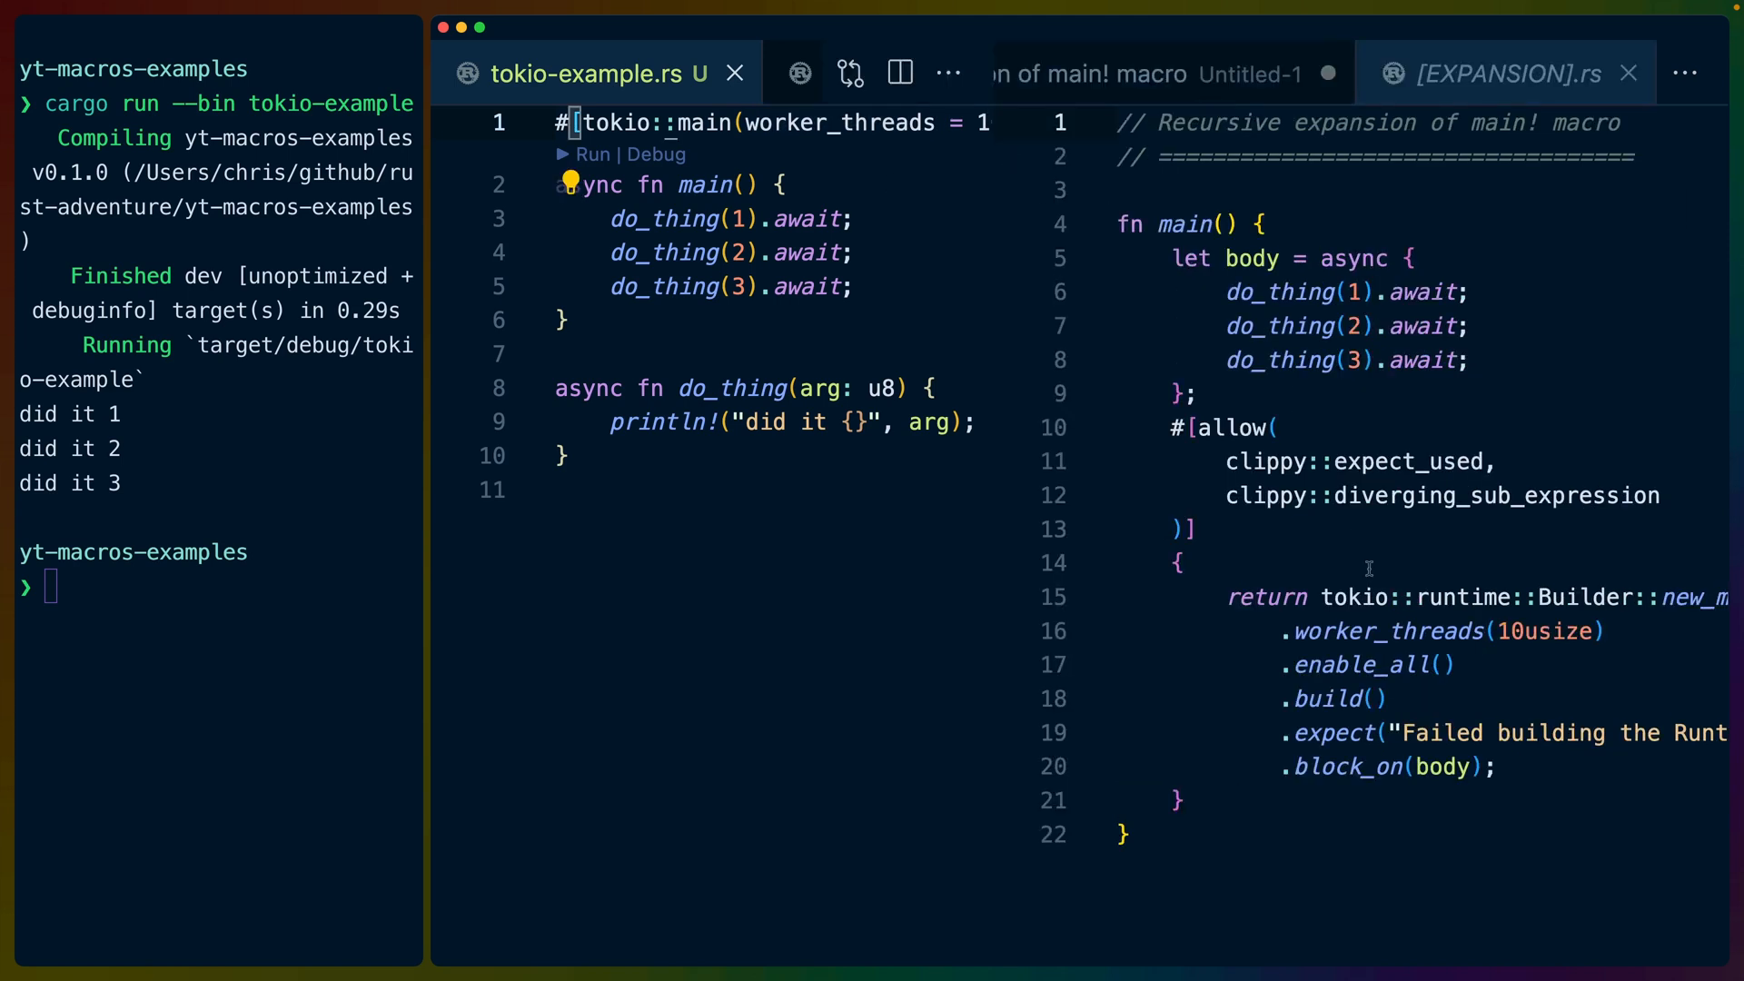
mouse_move(1367, 243)
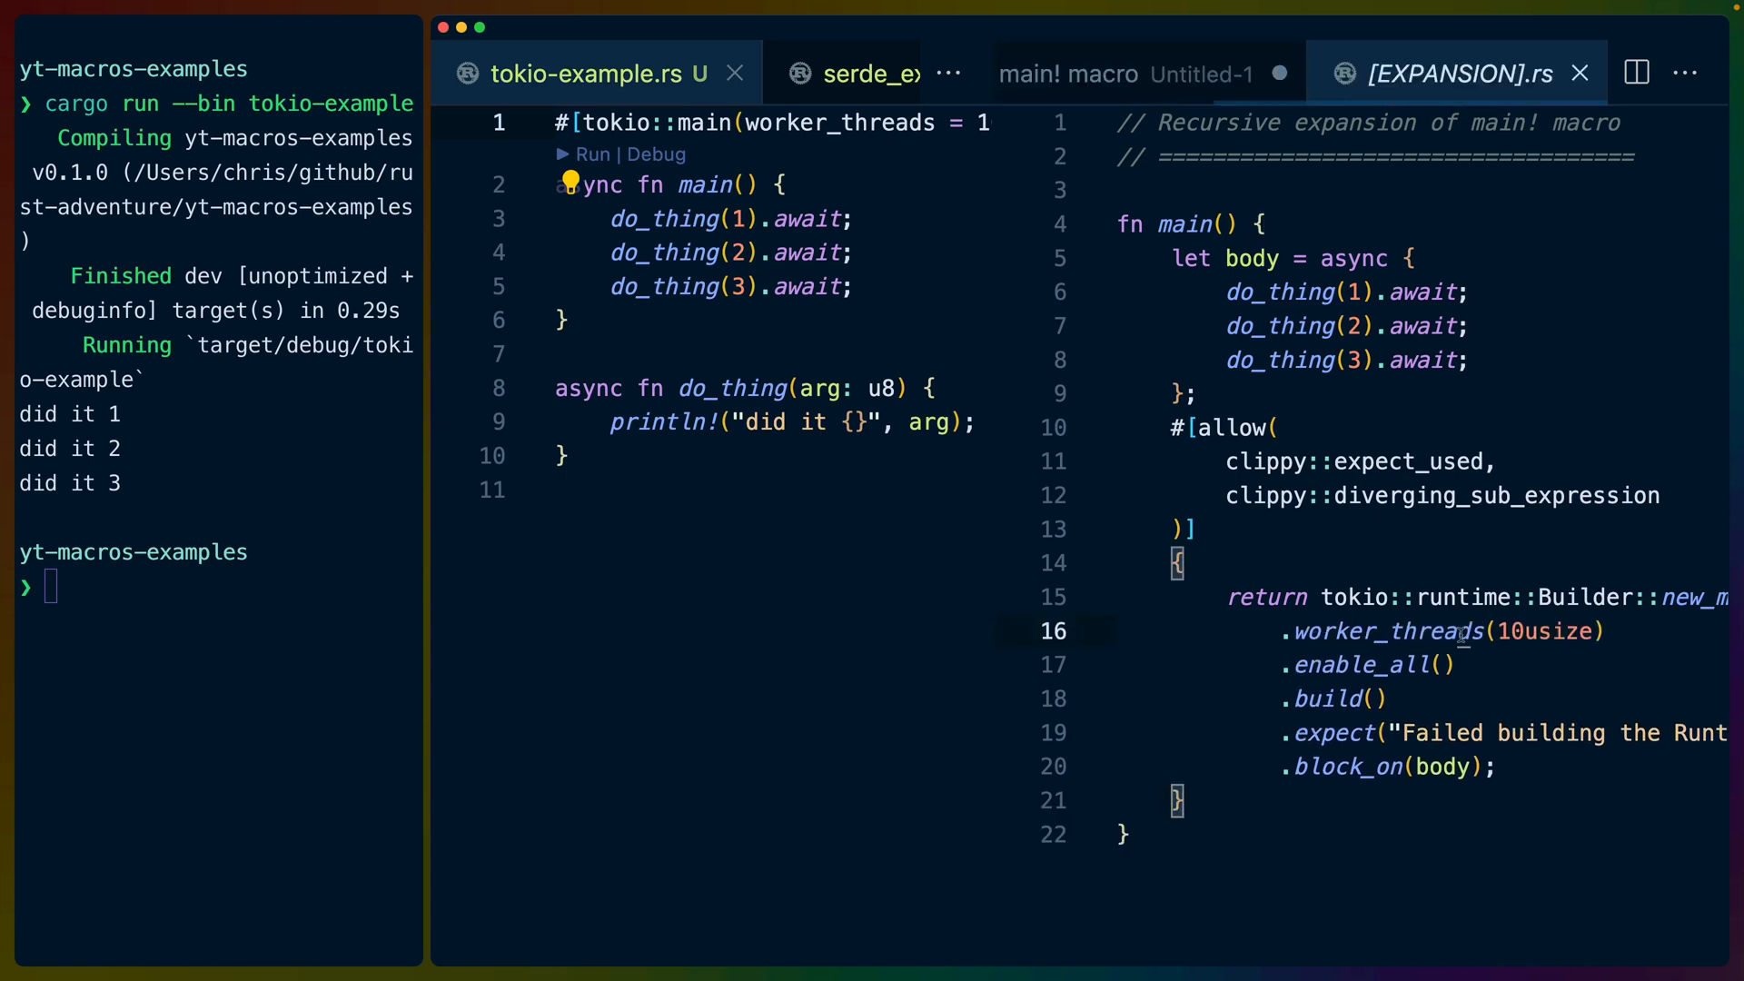
- Read the docs.rs tokio::main page down to the equivalent hand-written runtime Builder code
double_click(1390, 633)
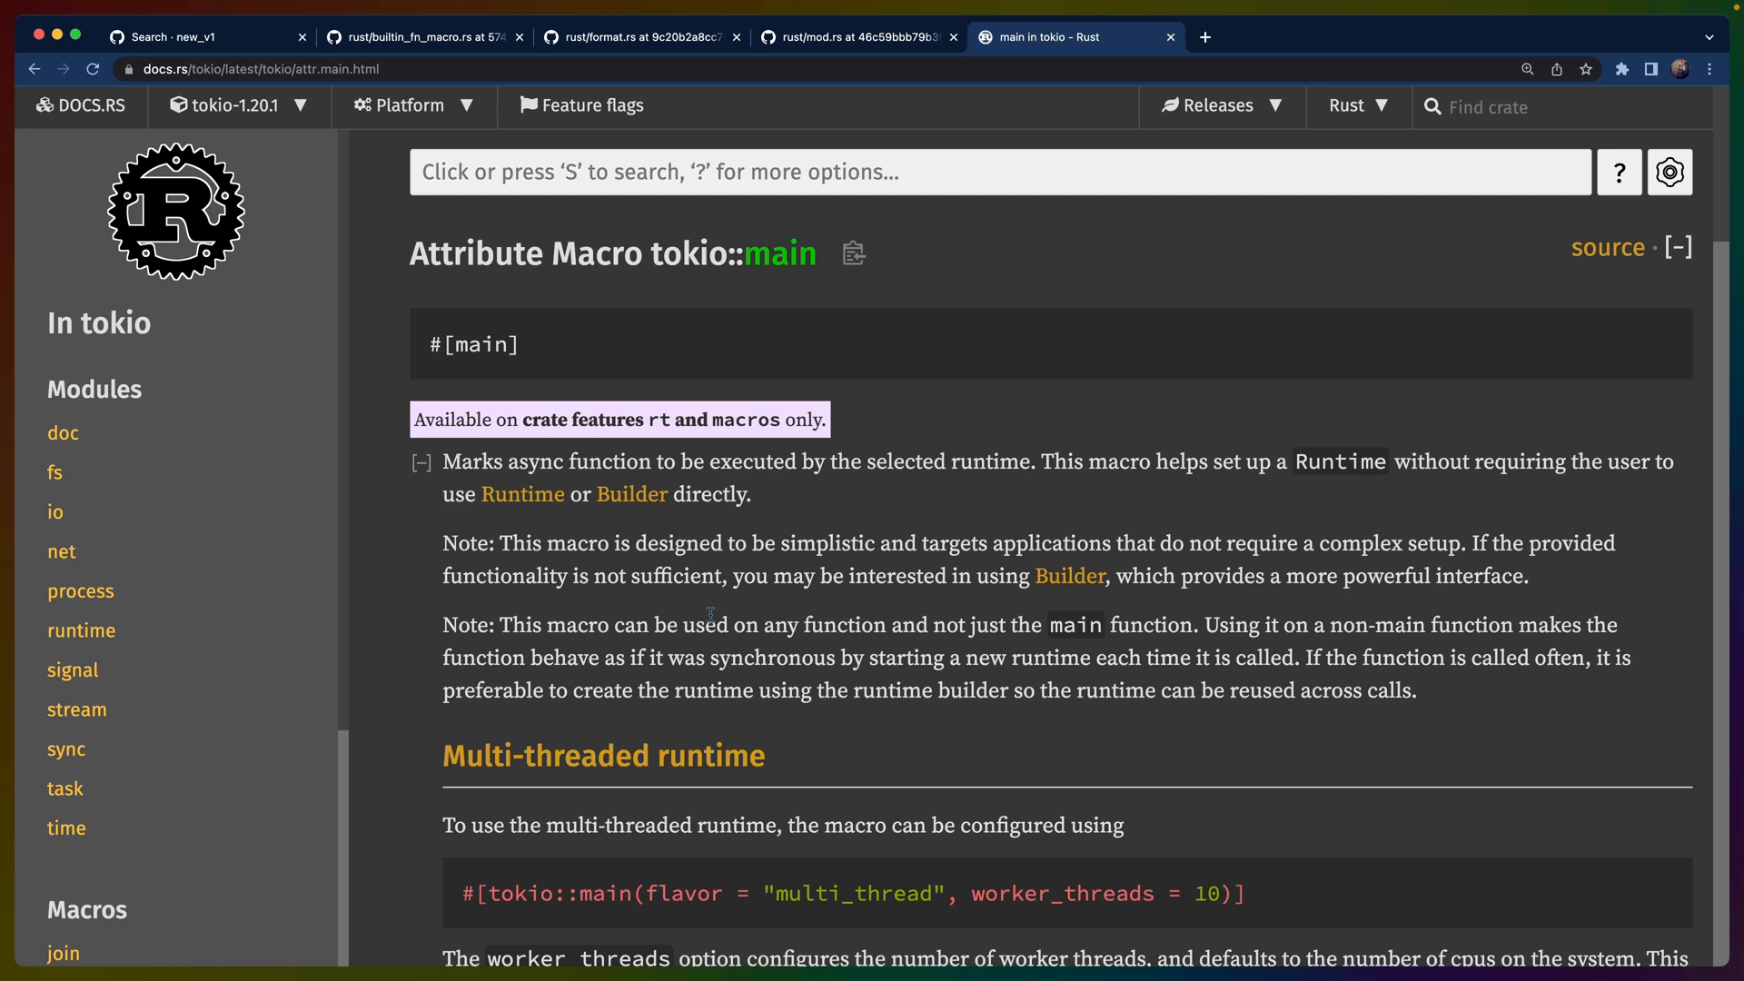
mouse_move(748, 625)
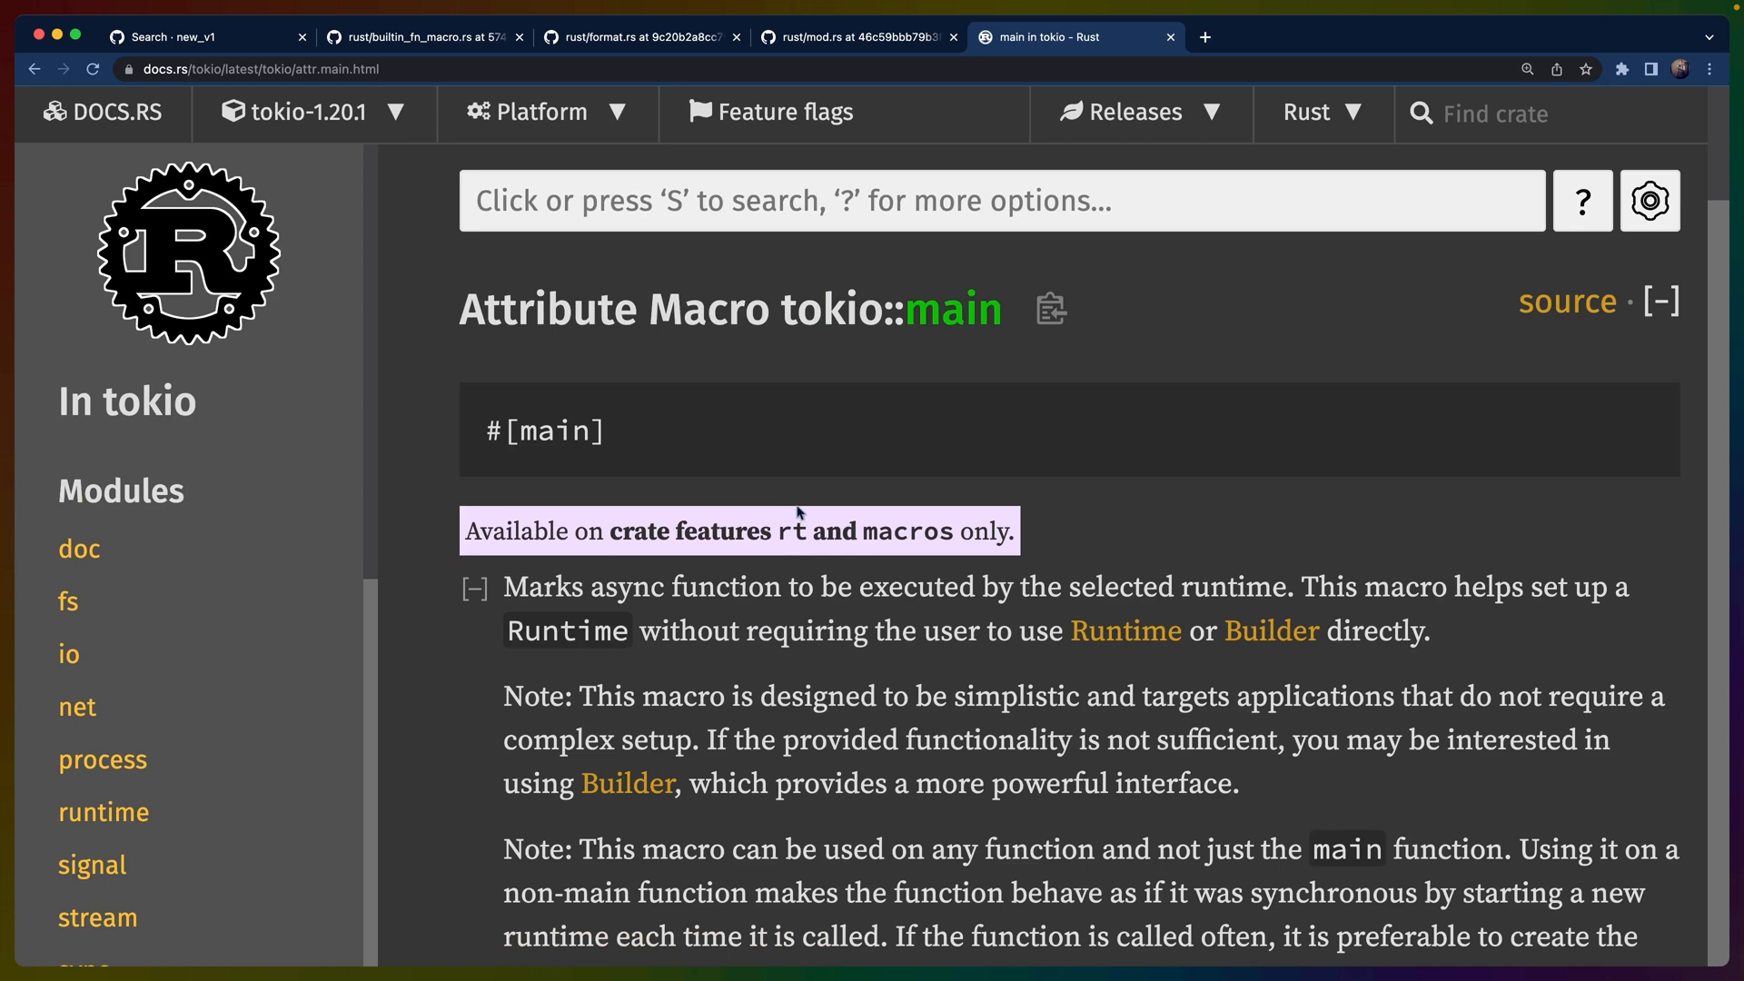
mouse_move(816, 509)
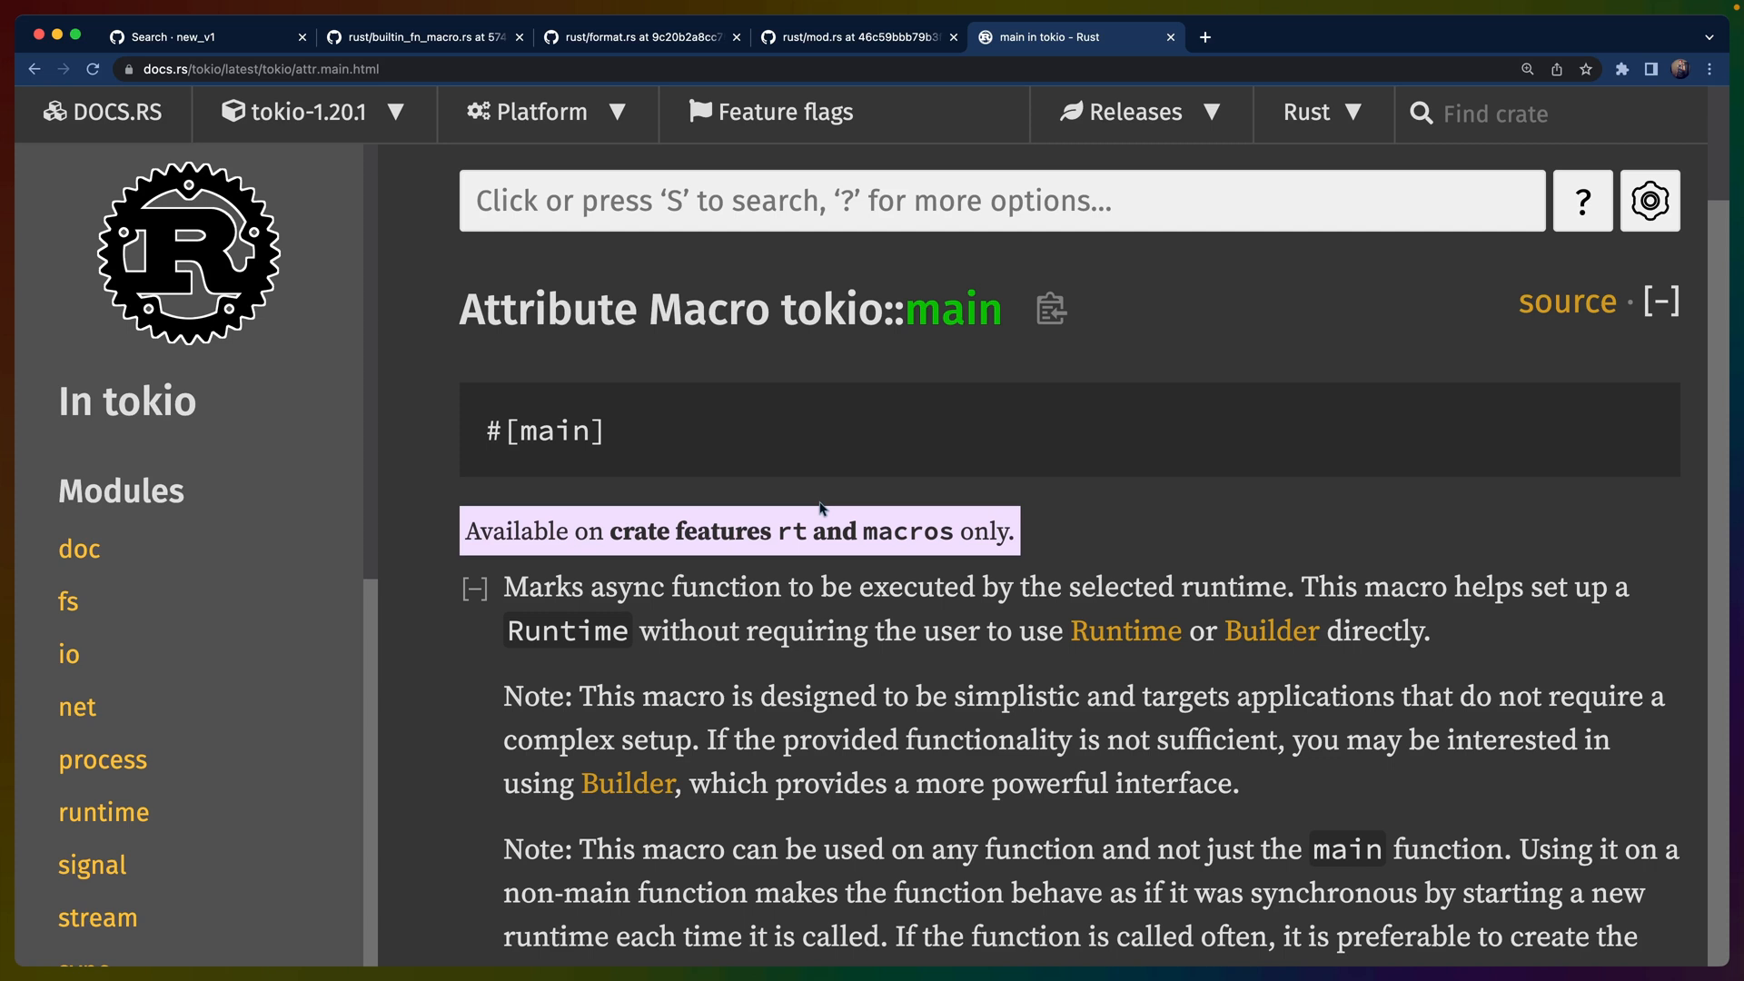
mouse_move(898, 602)
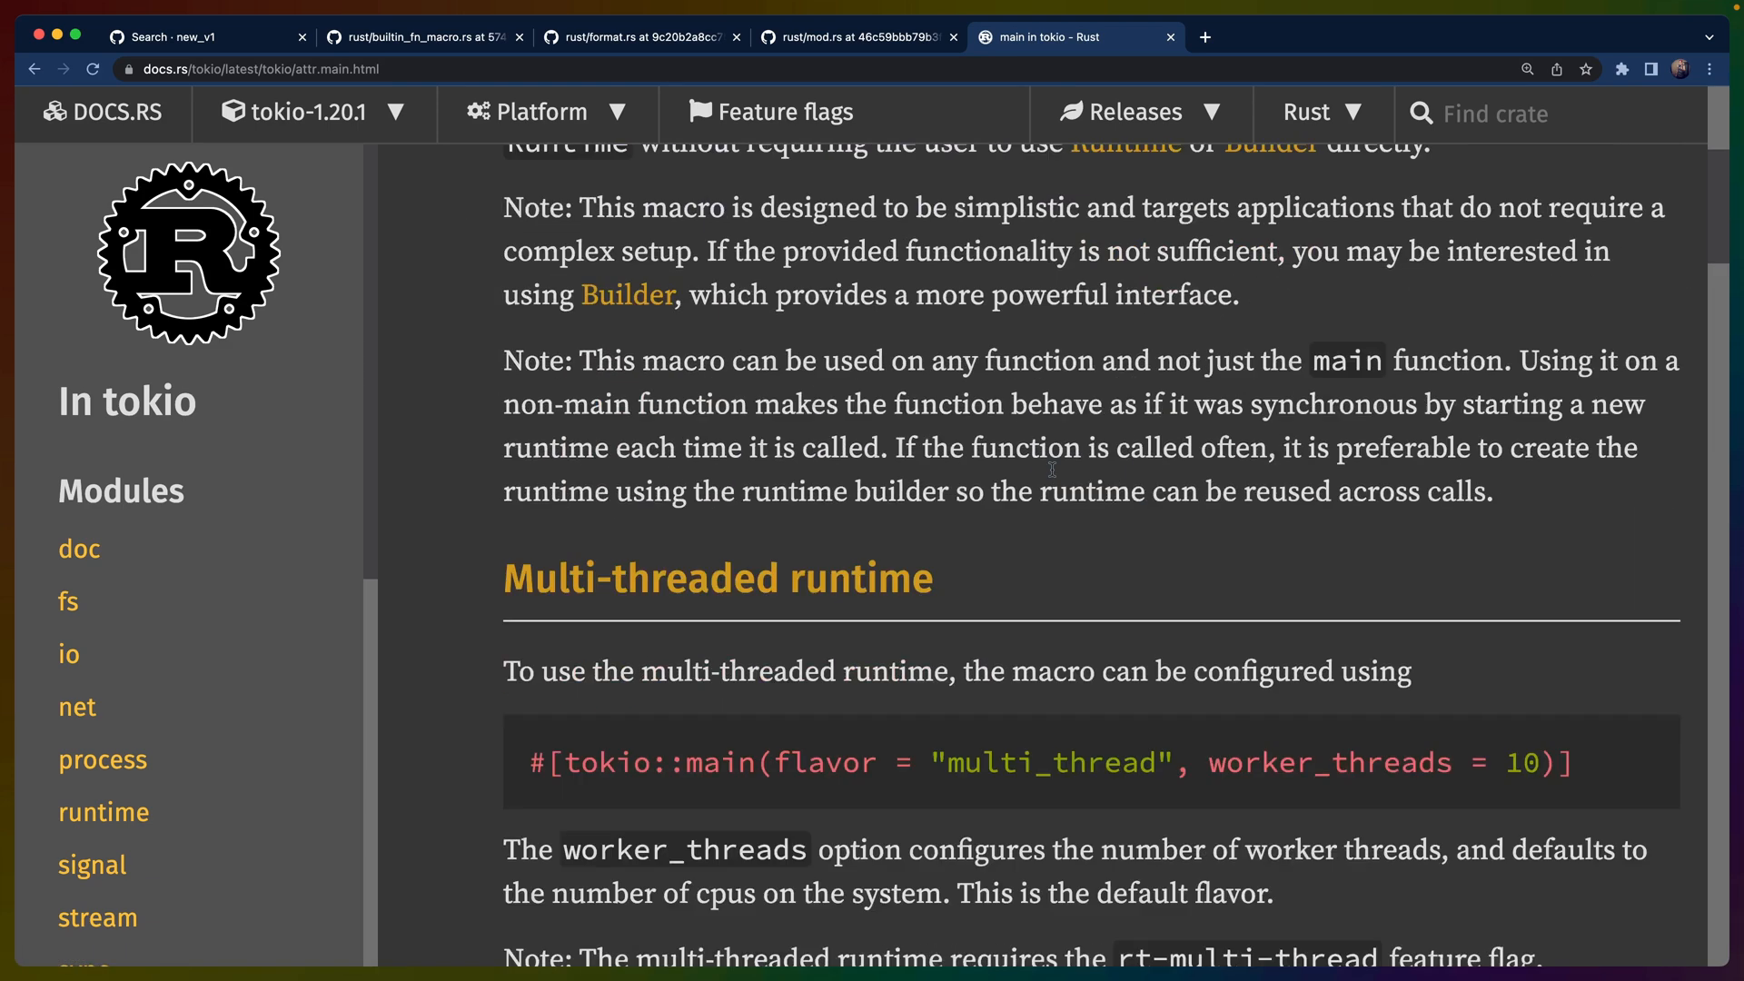
scroll(down, 3)
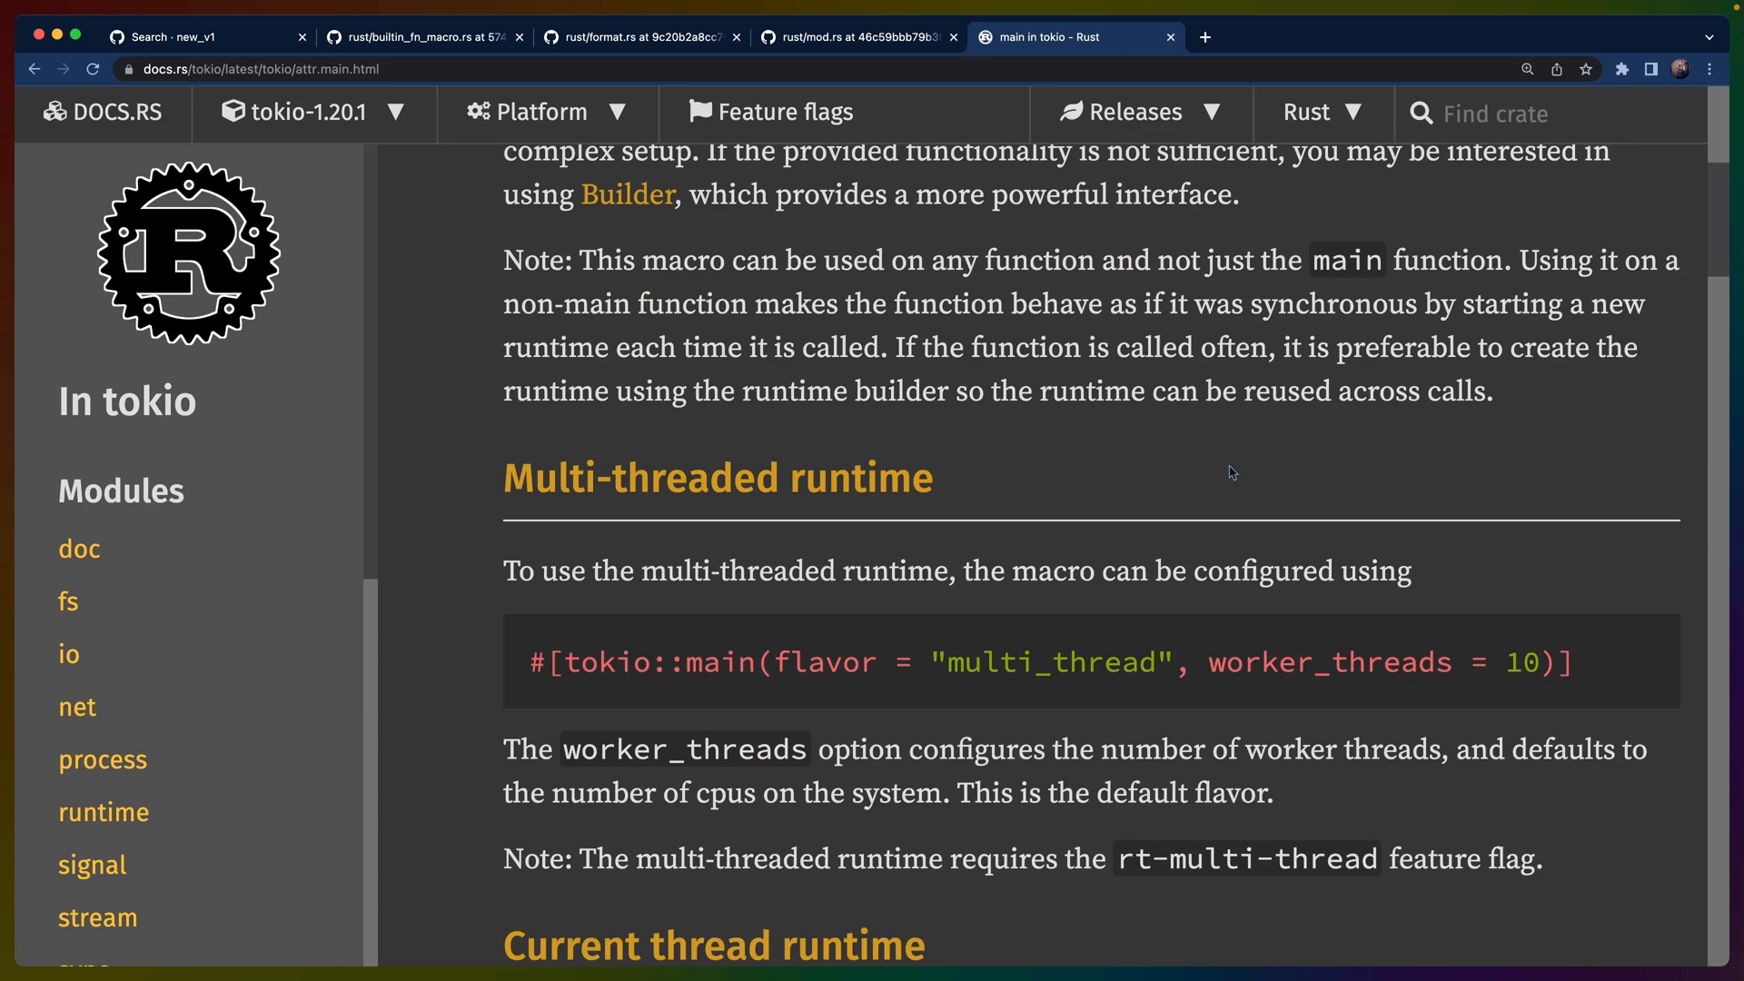
mouse_move(1241, 472)
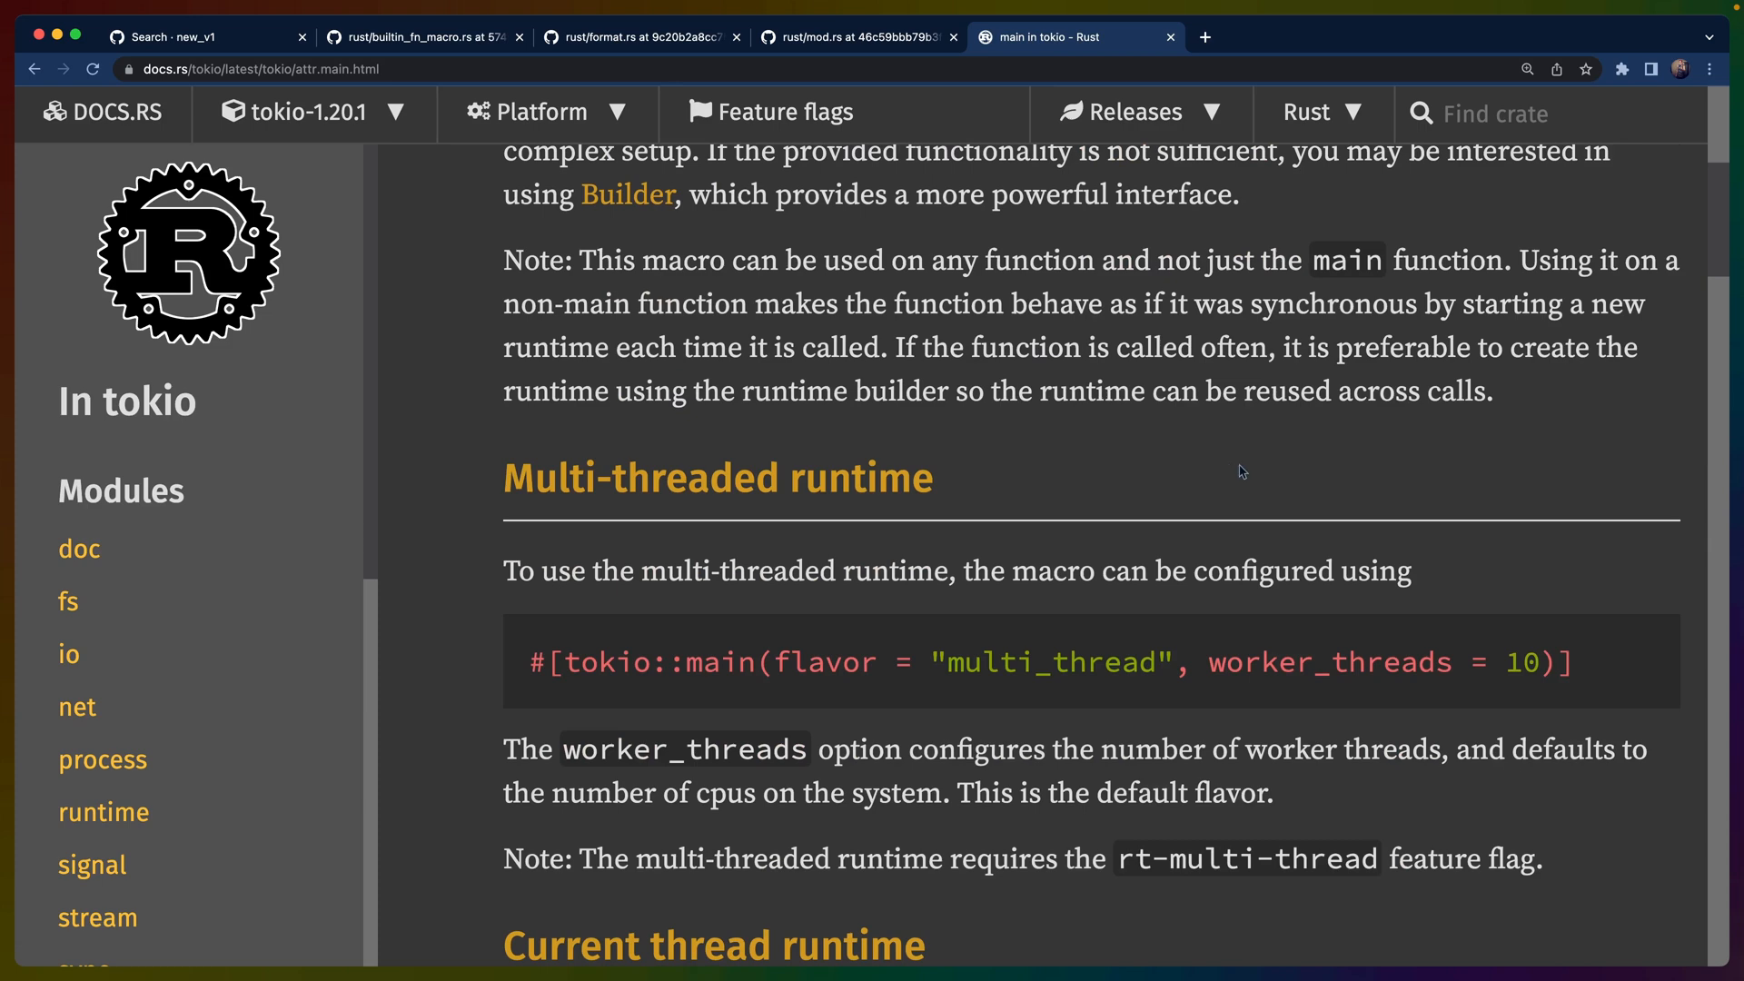
scroll(down, 3)
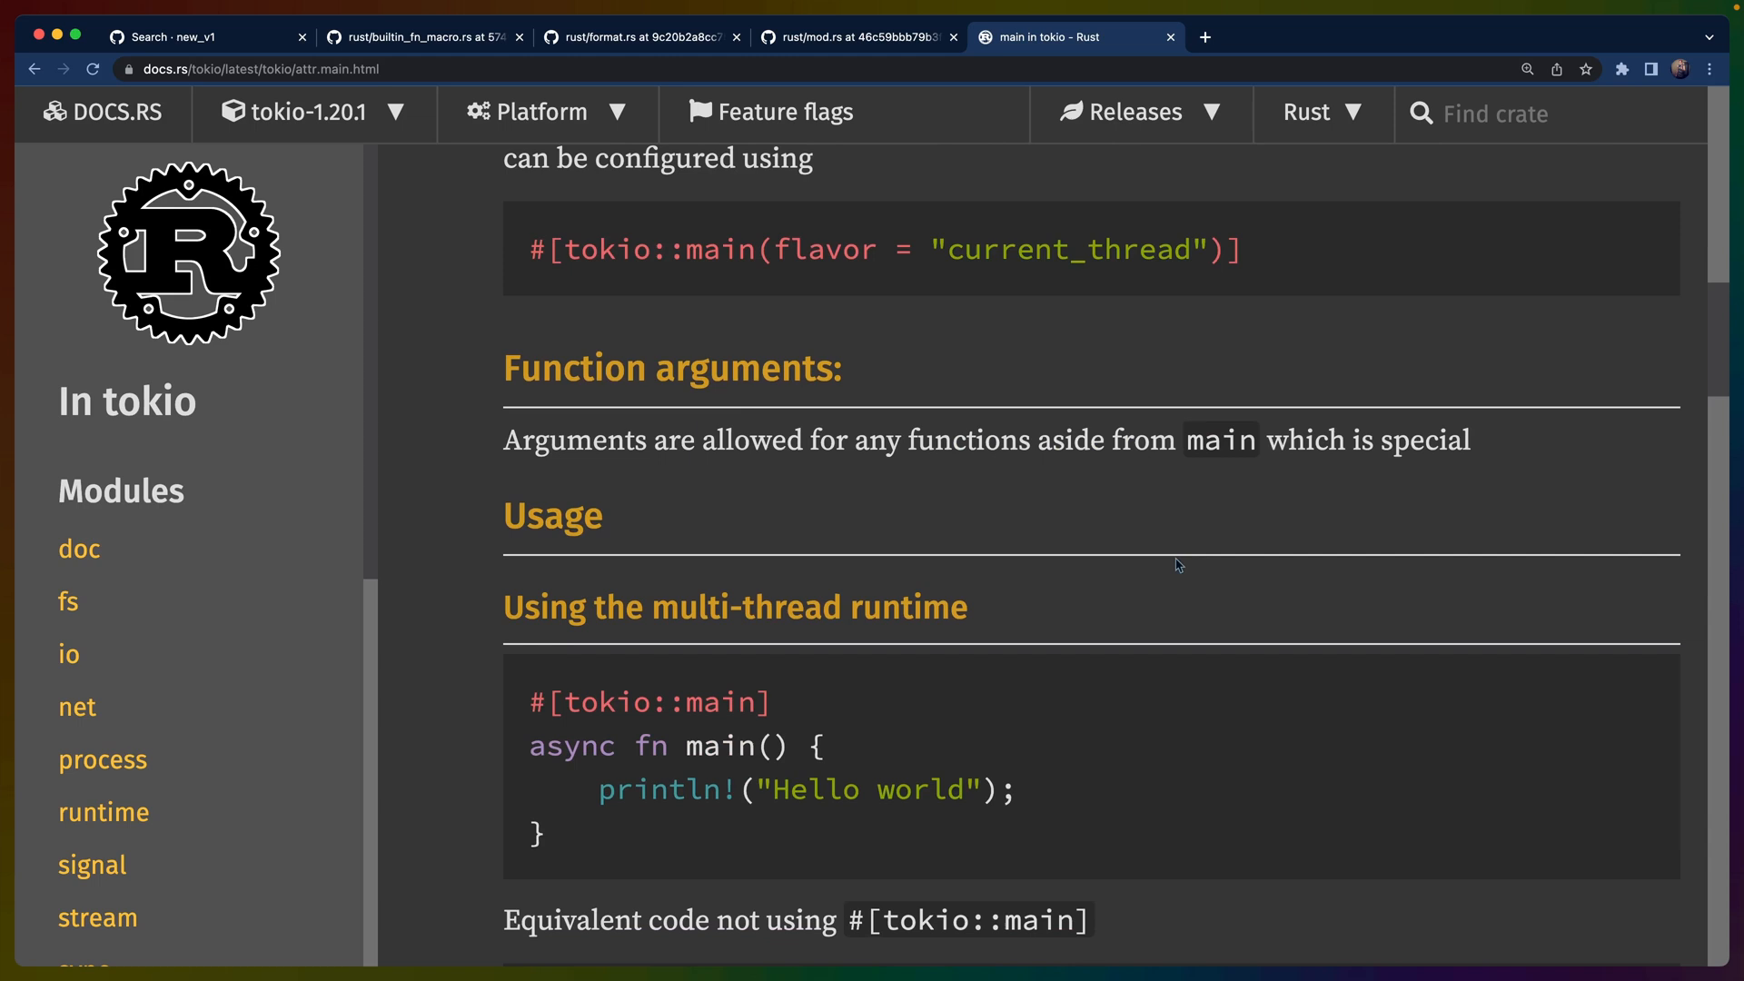
scroll(down, 3)
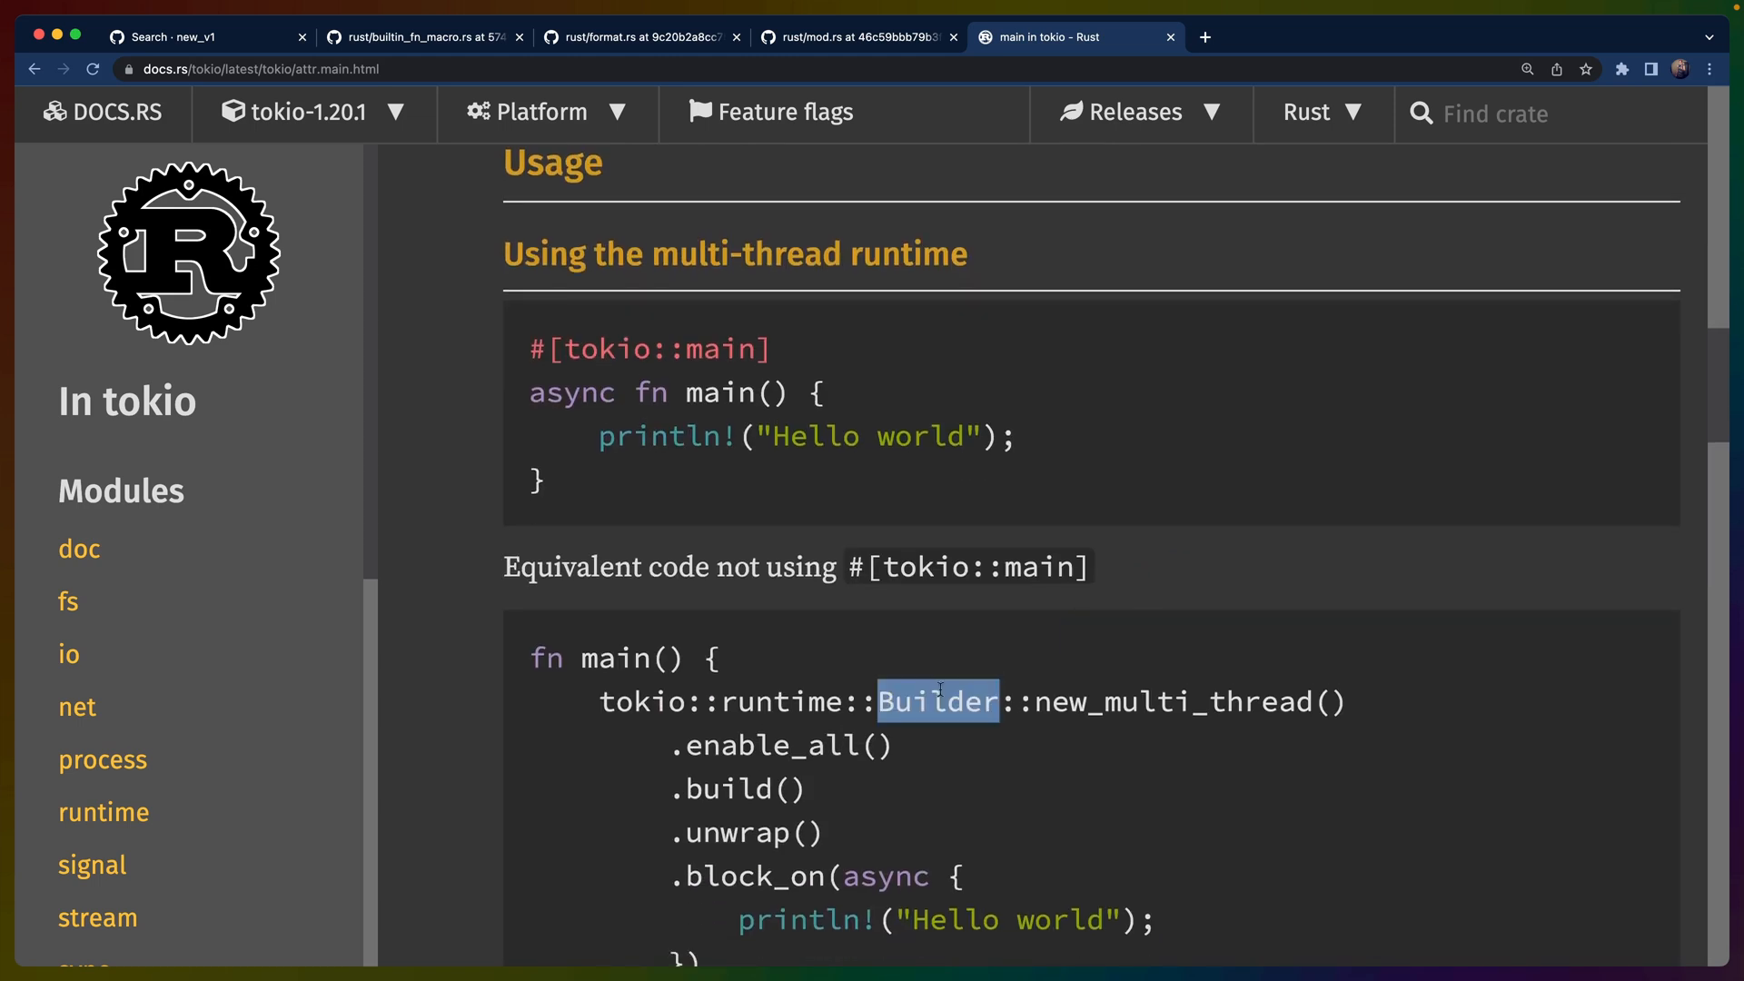
scroll(down, 3)
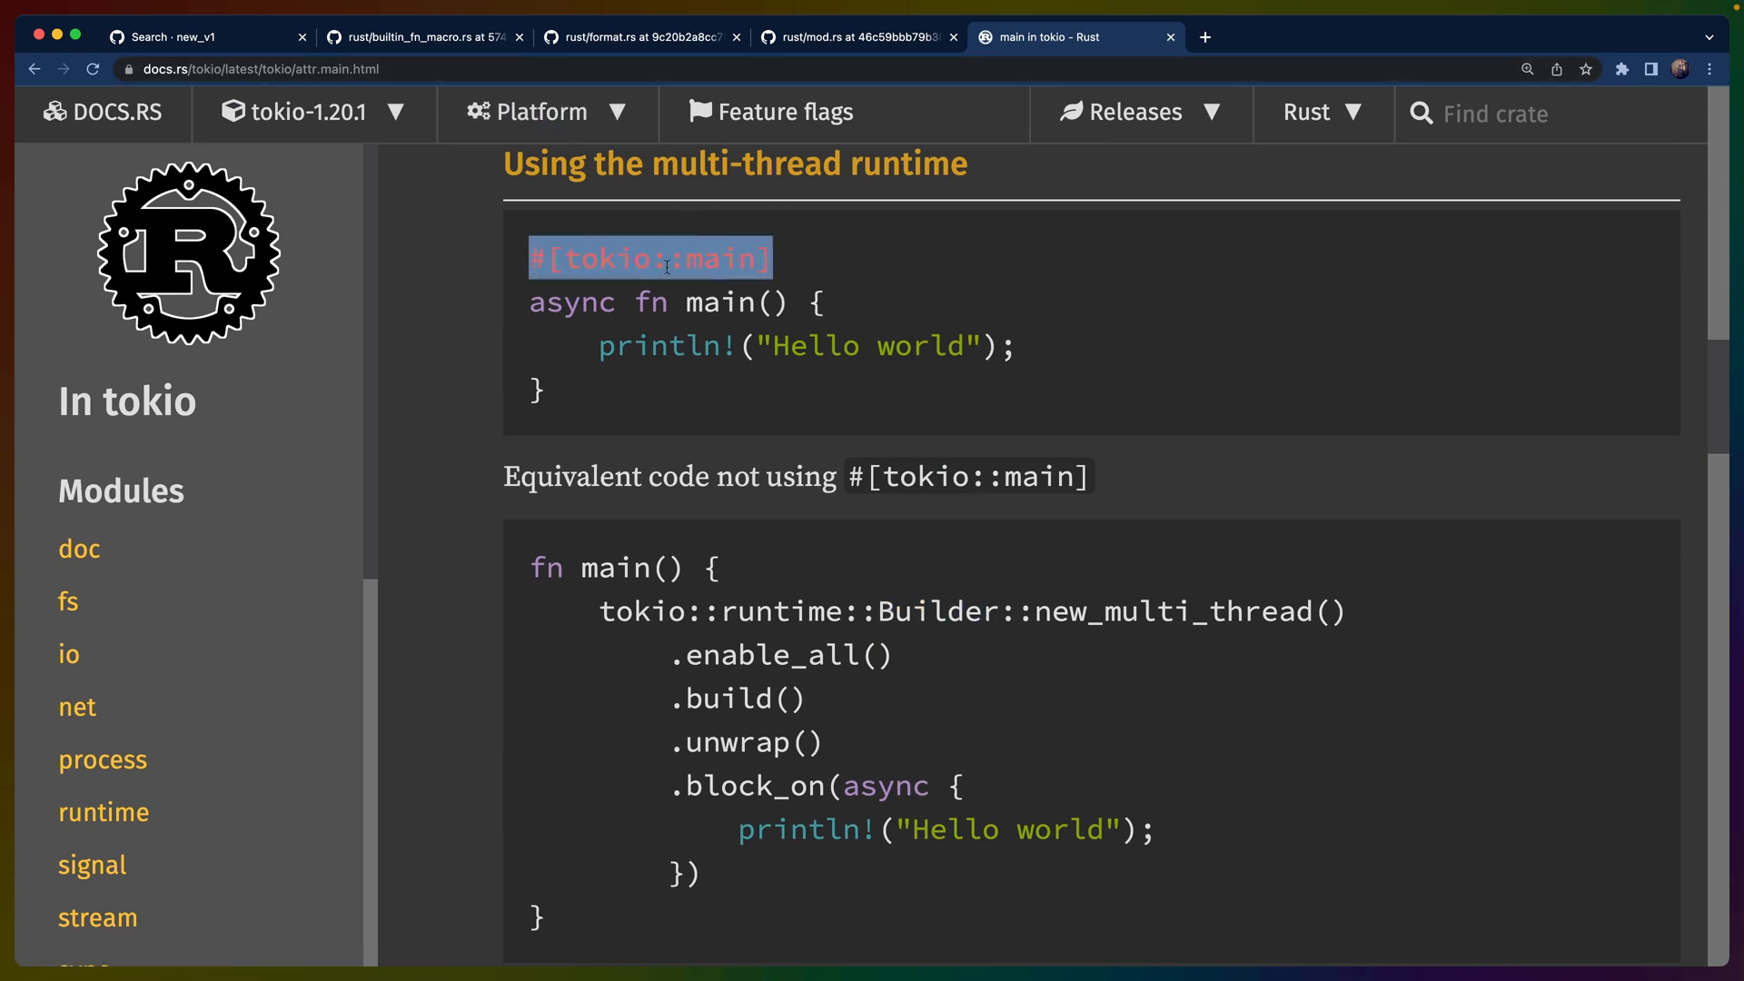
mouse_move(829, 274)
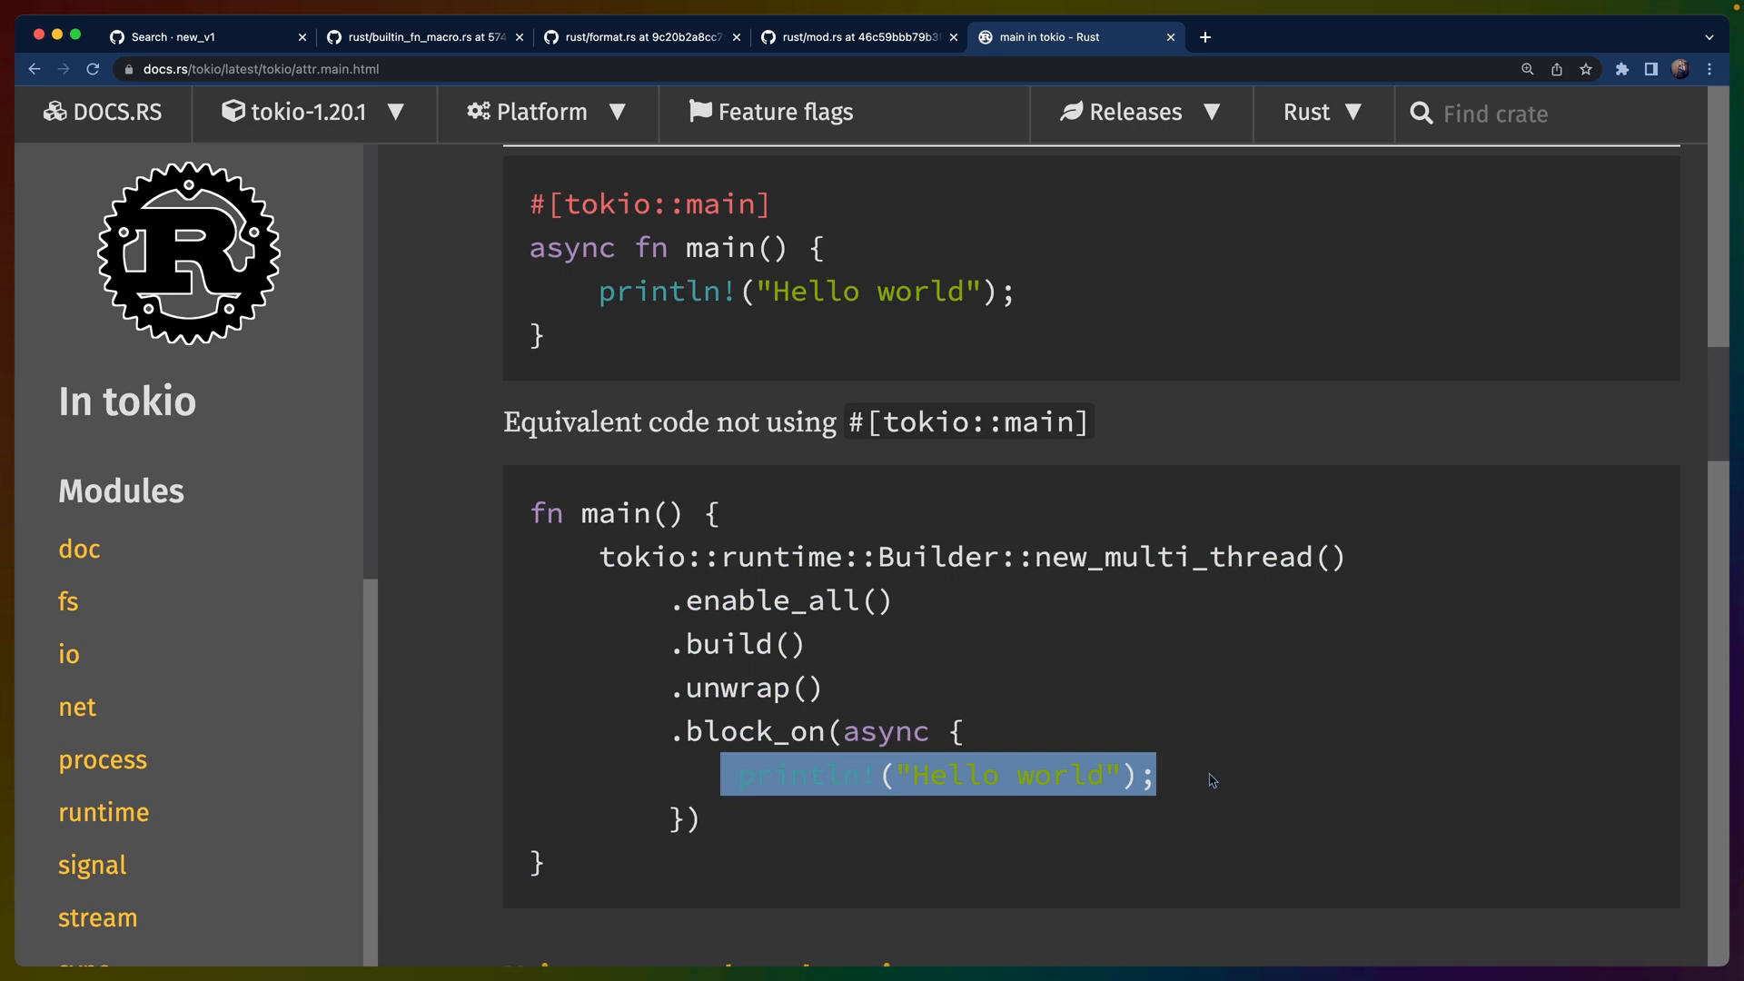
scroll(down, 3)
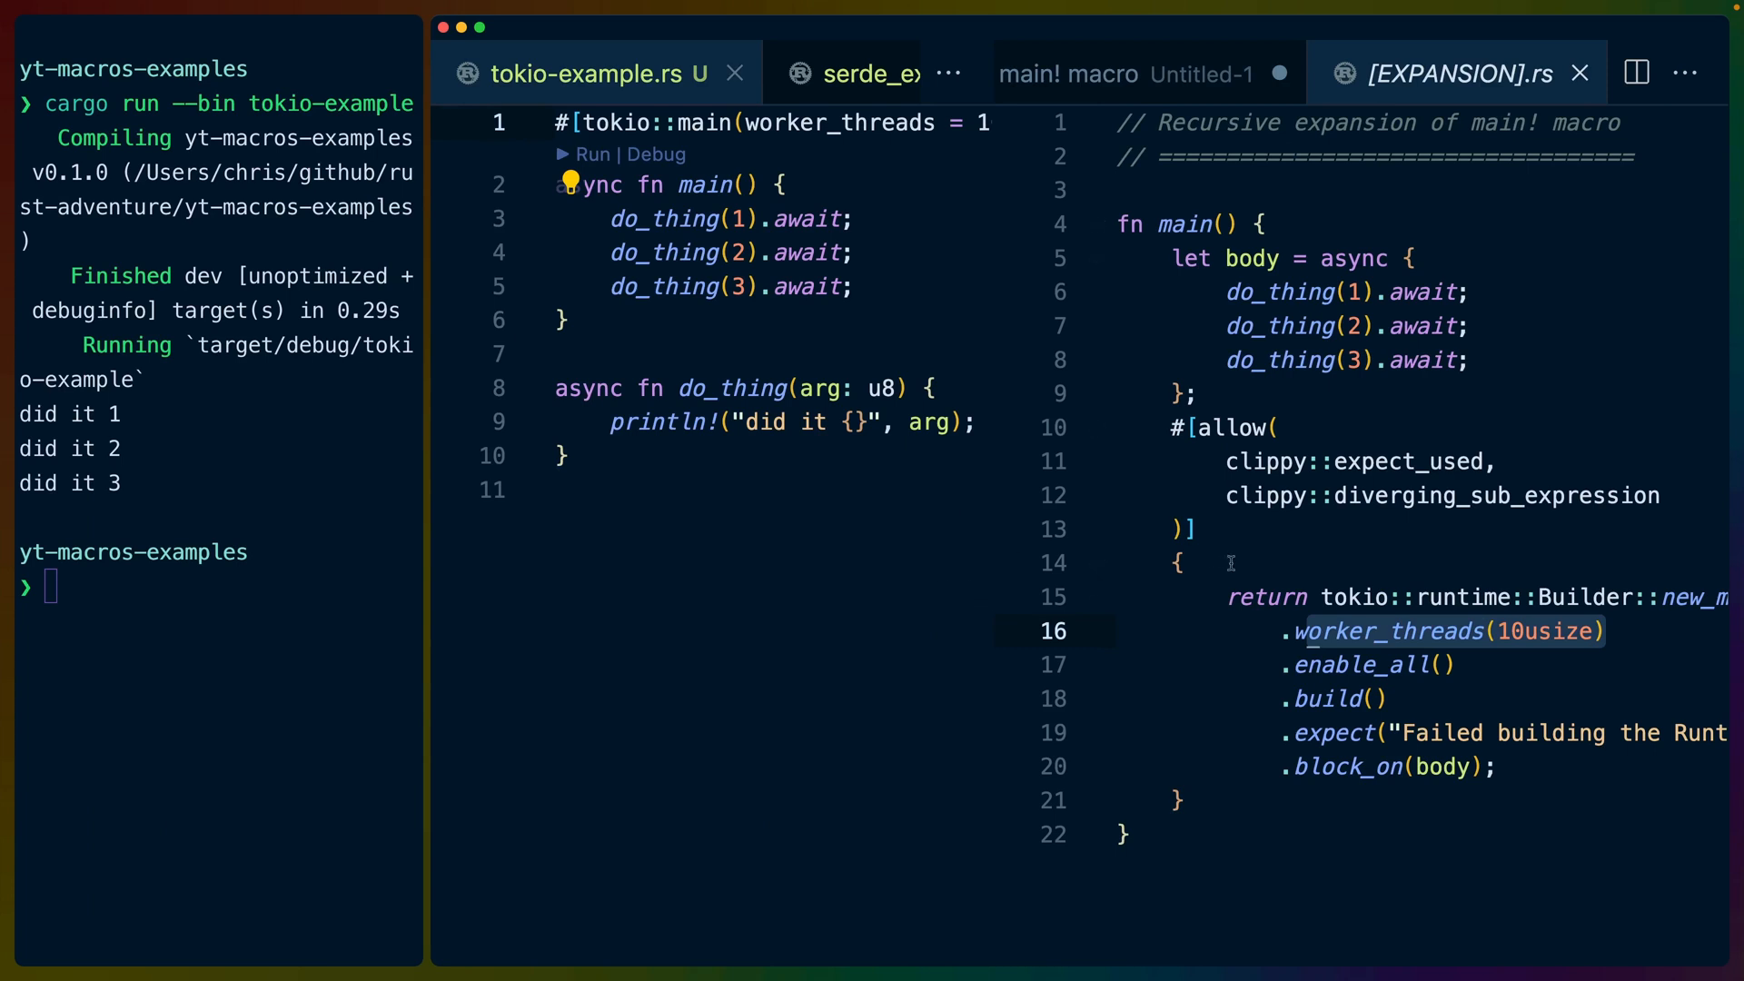
- Review the runtime Builder chain in the expansion, then switch to serde_example.rs
drag(1230, 596, 1223, 806)
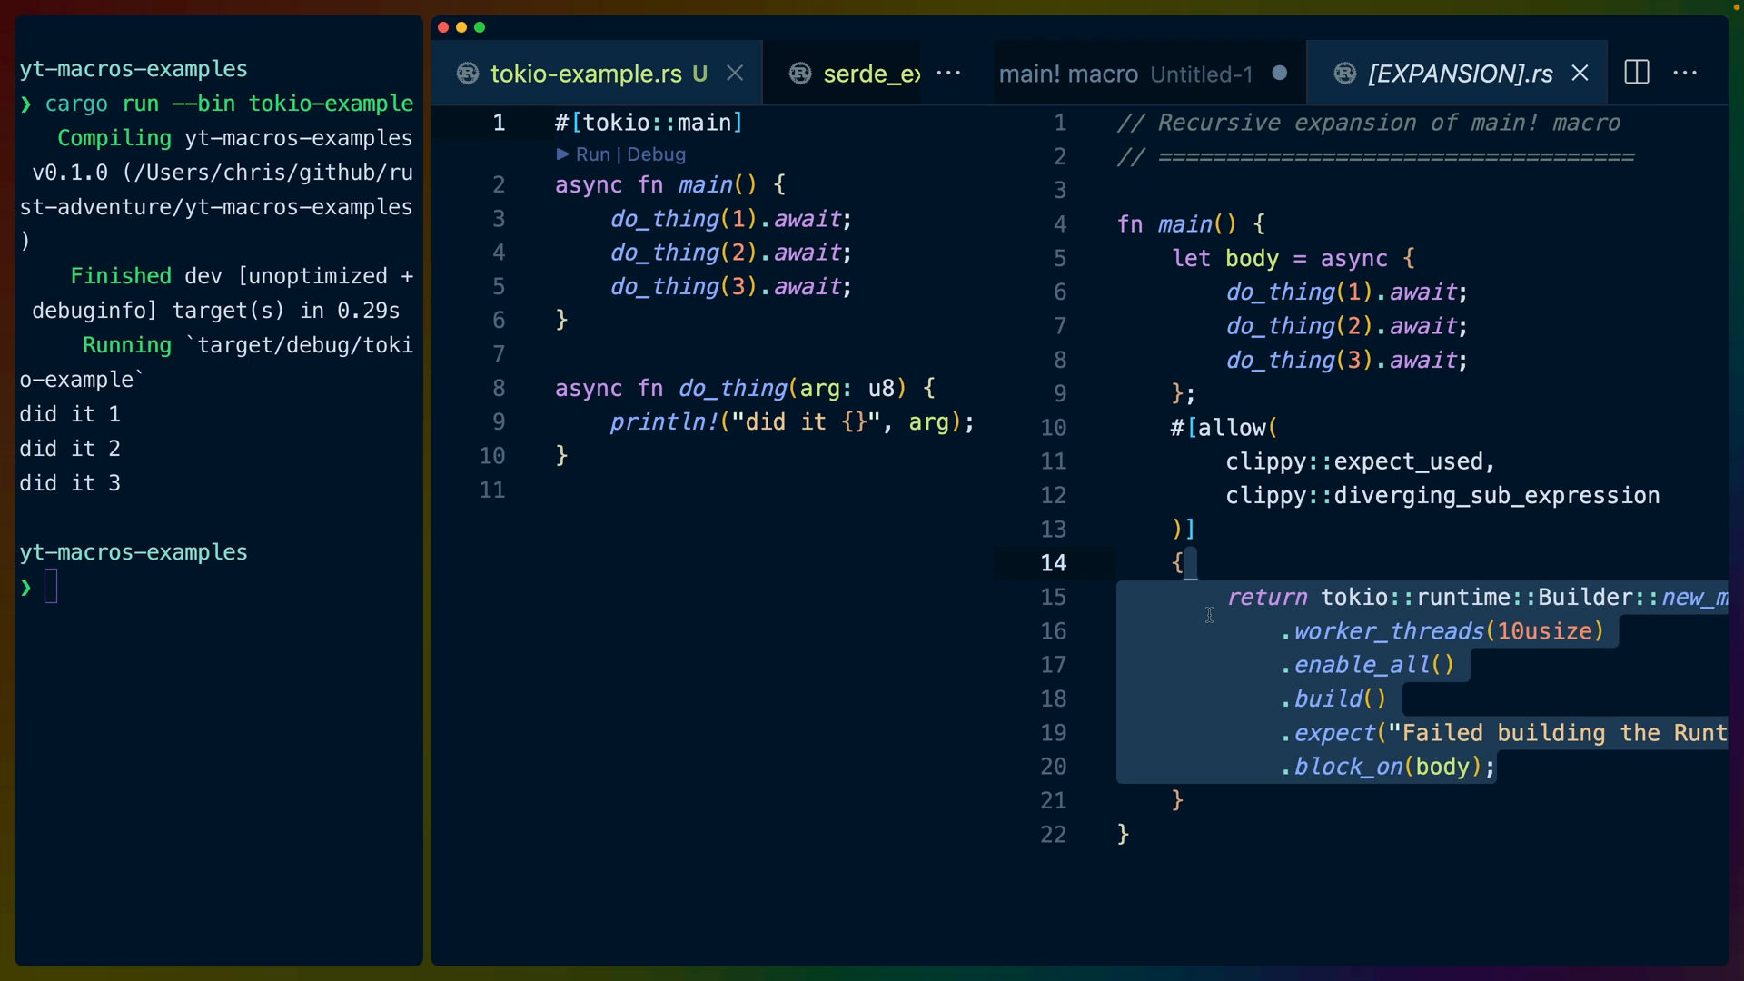
click(913, 72)
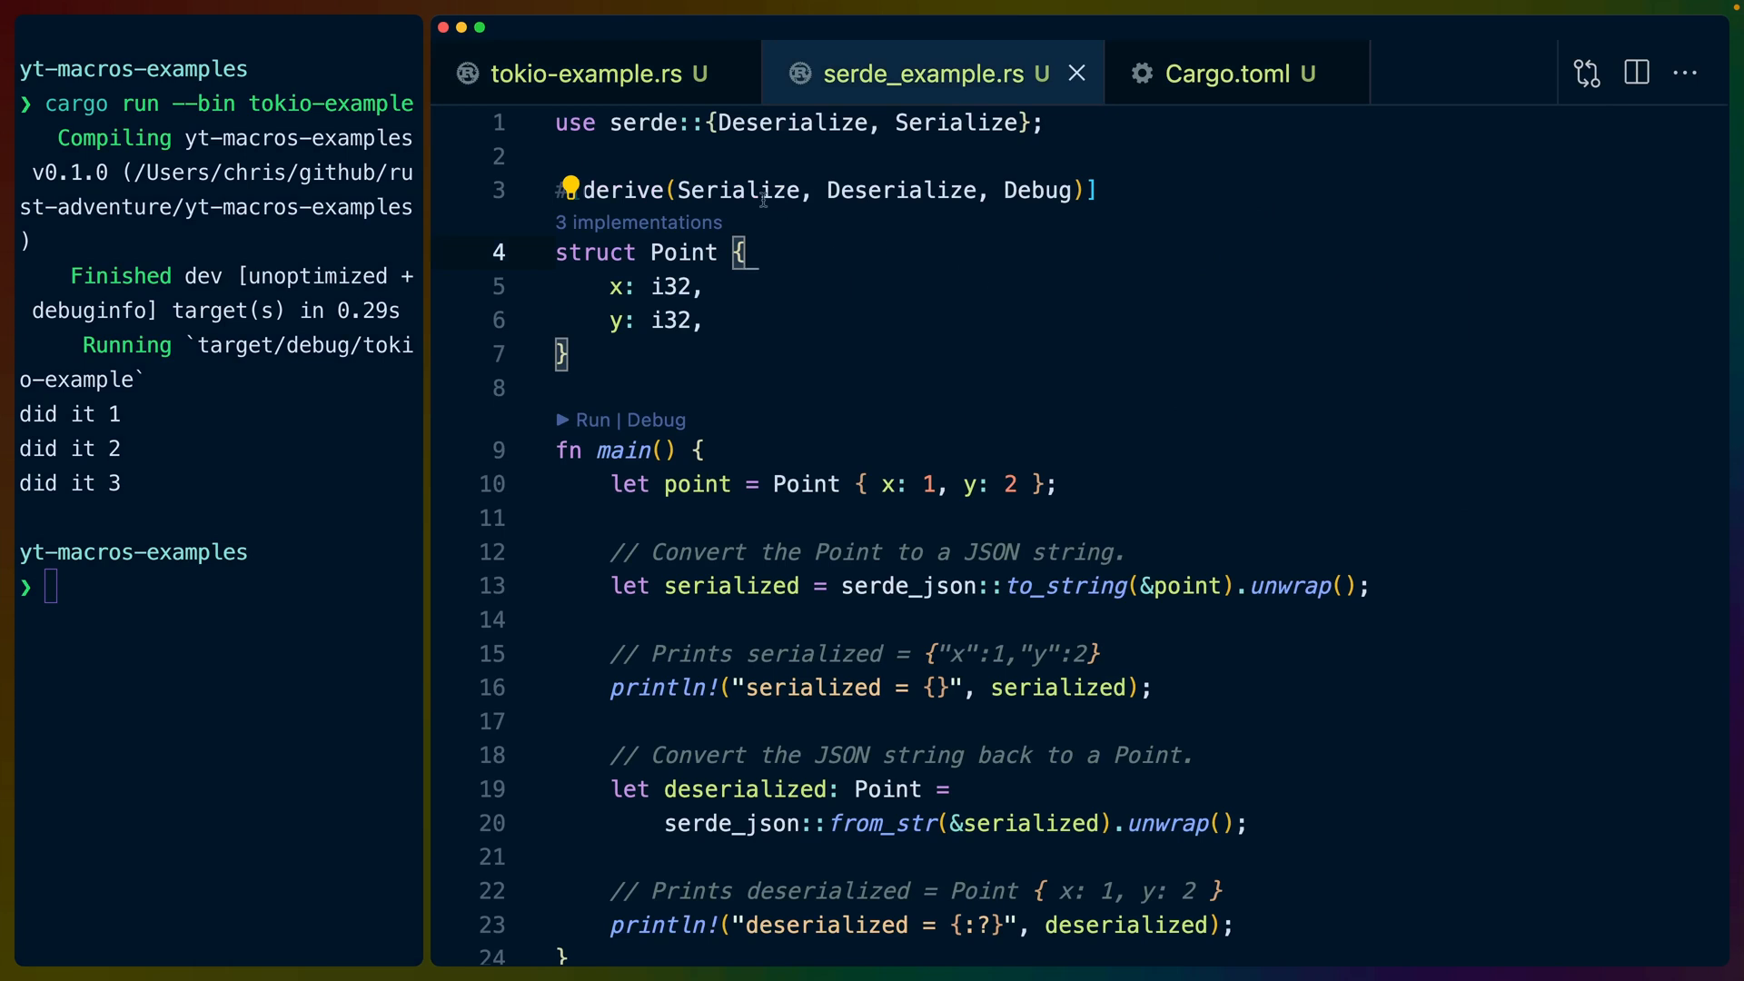
- Examine the Point struct's Serialize derive and run cargo run --bin serde_example
double_click(740, 191)
text(cargo run --bin serde_example)
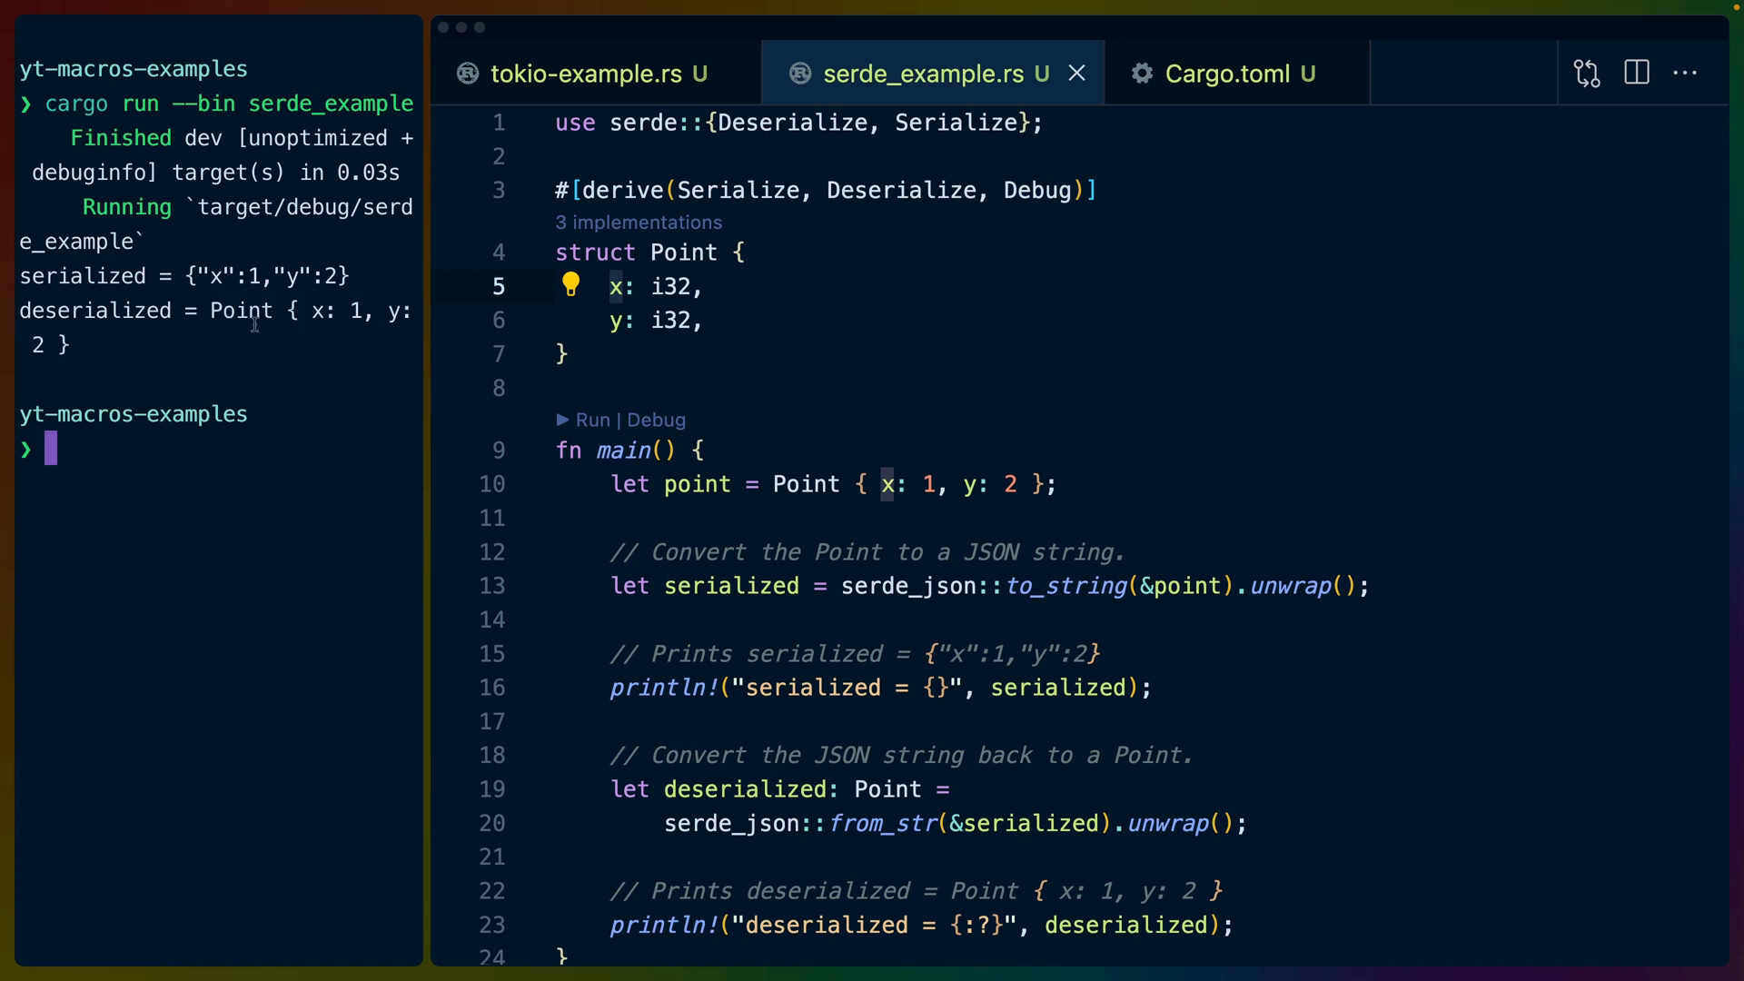
drag(348, 311, 64, 346)
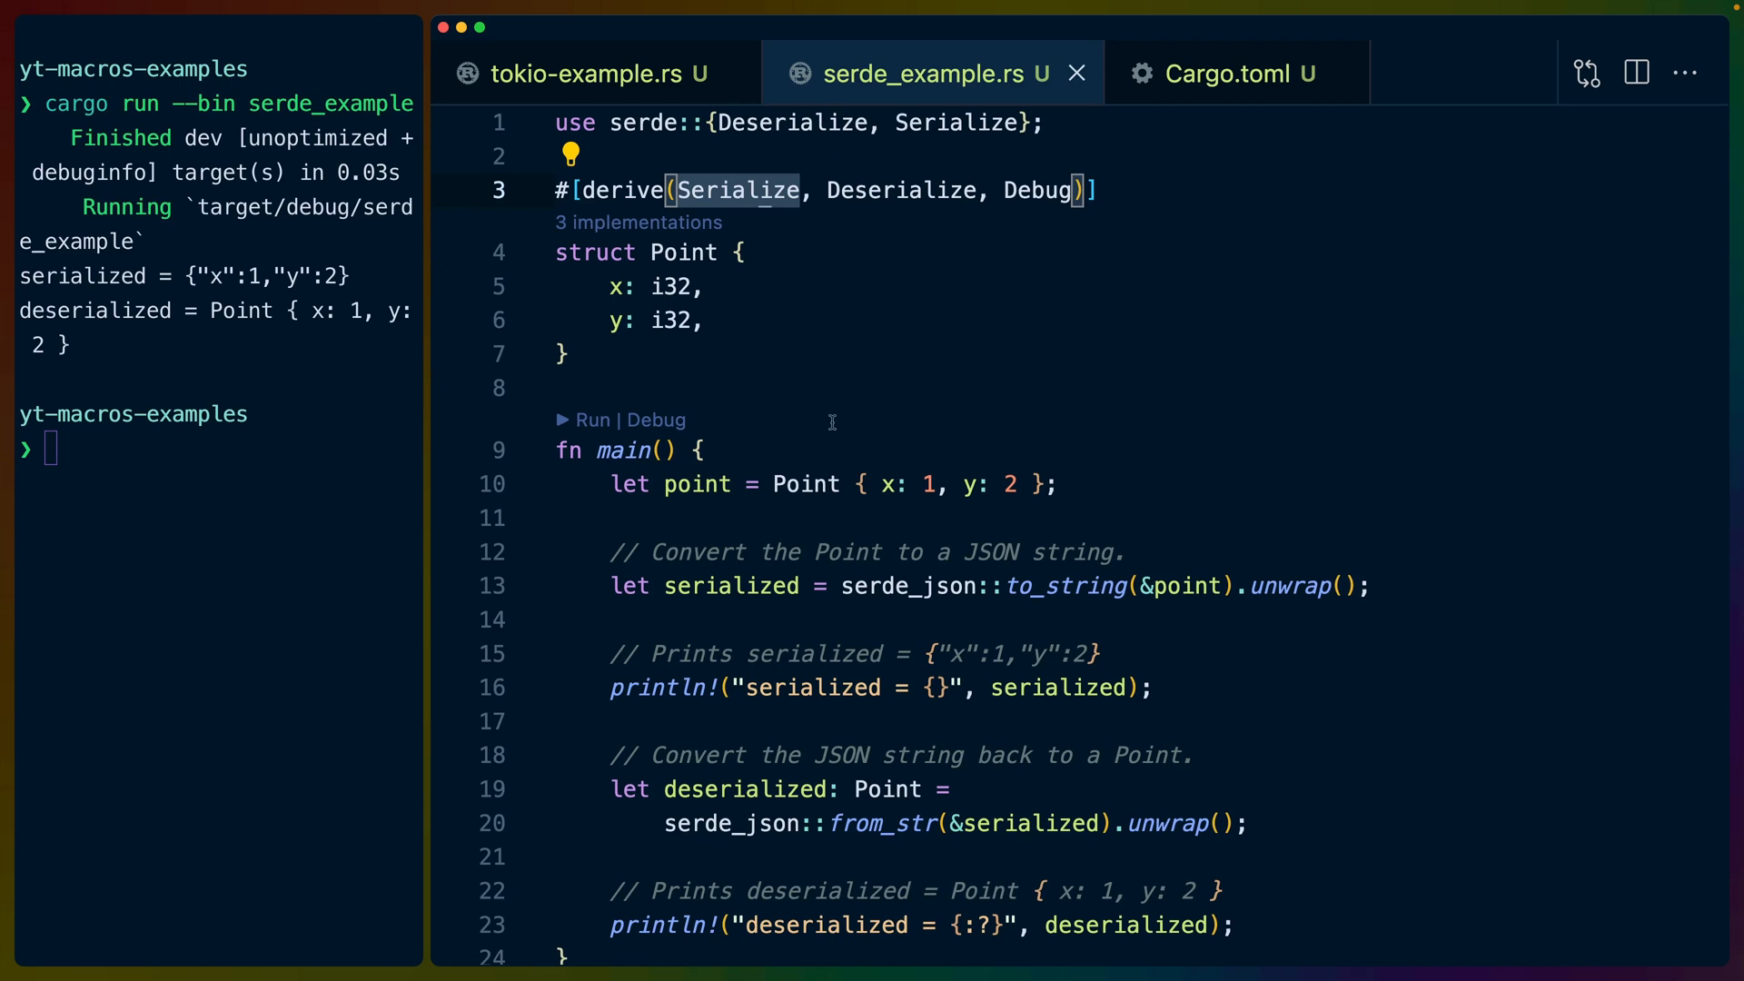
- Expand the Serialize derive recursively and select the try macro name in the hidden const block
key(cmd+shift+p)
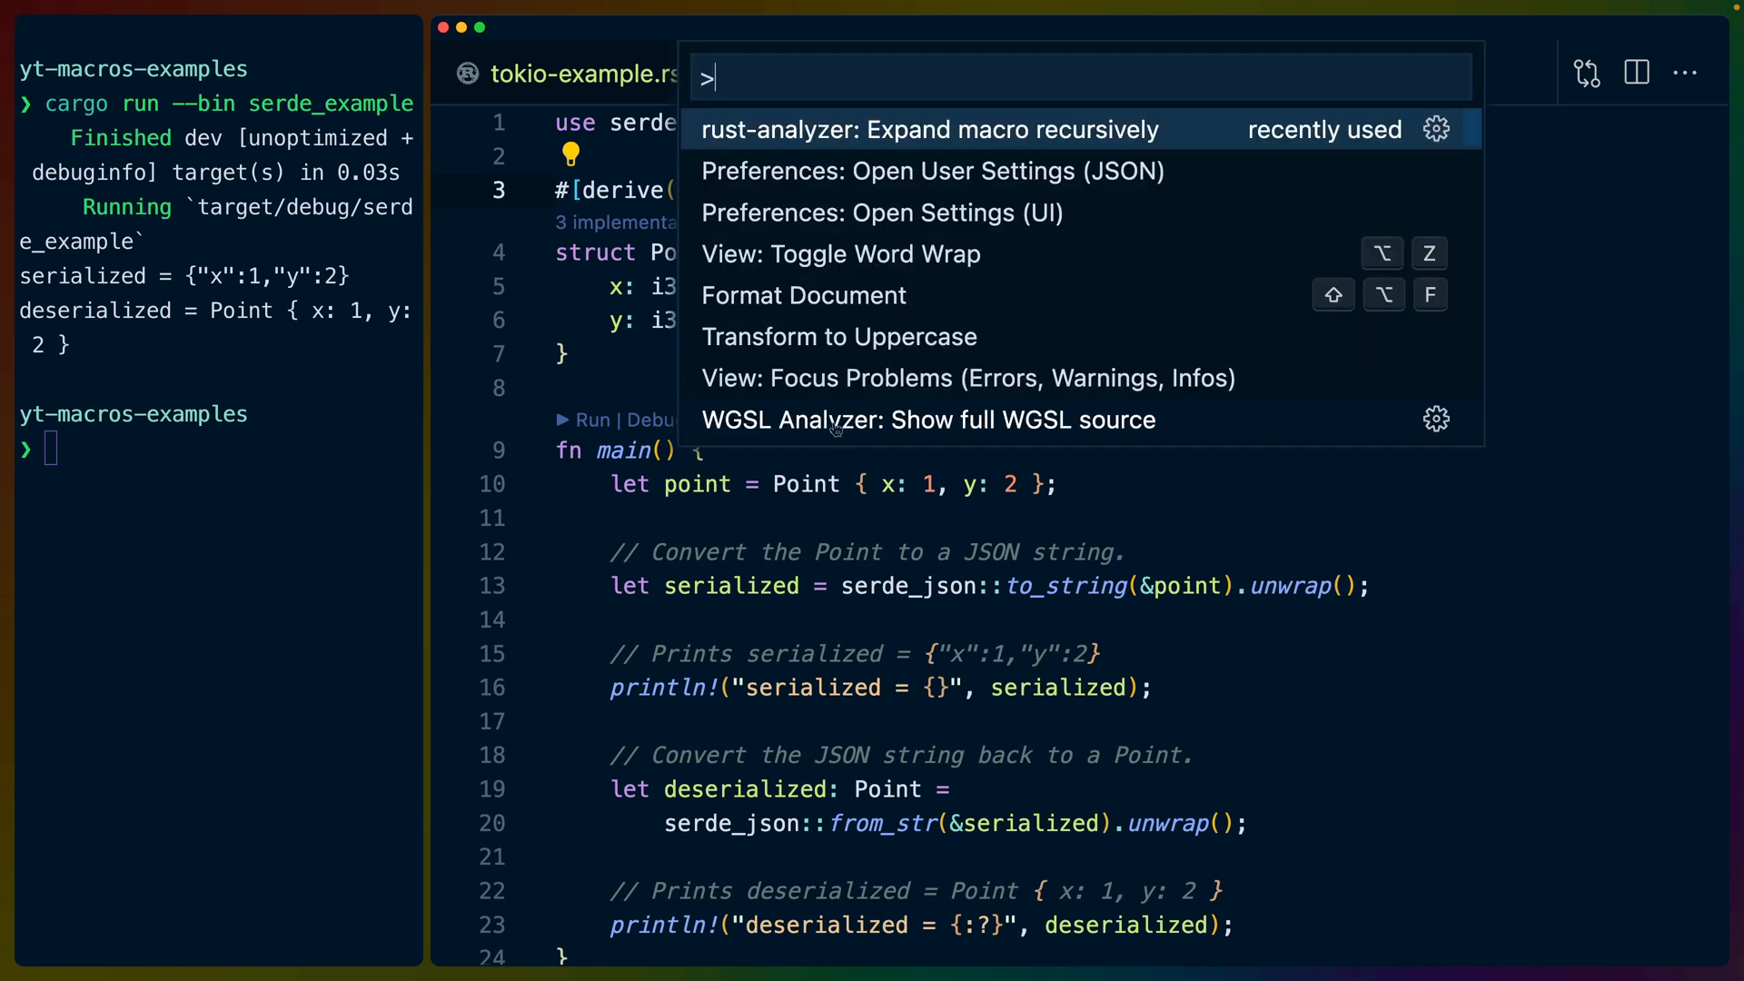
click(930, 129)
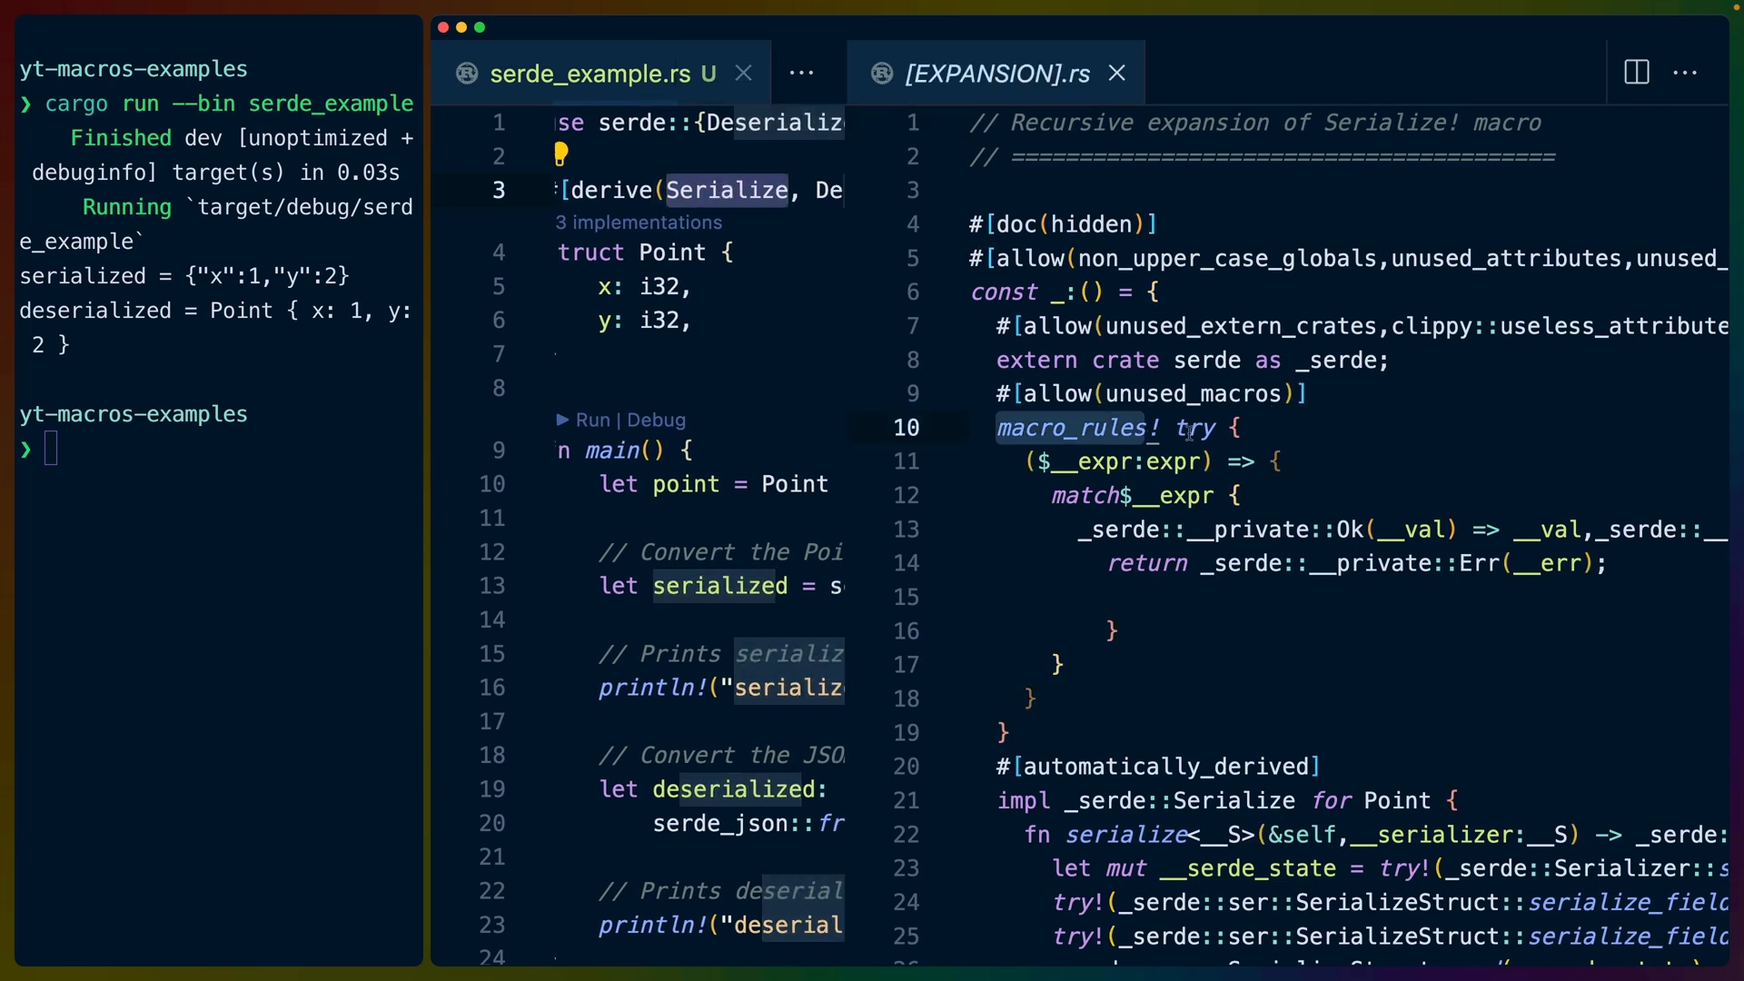
double_click(1188, 429)
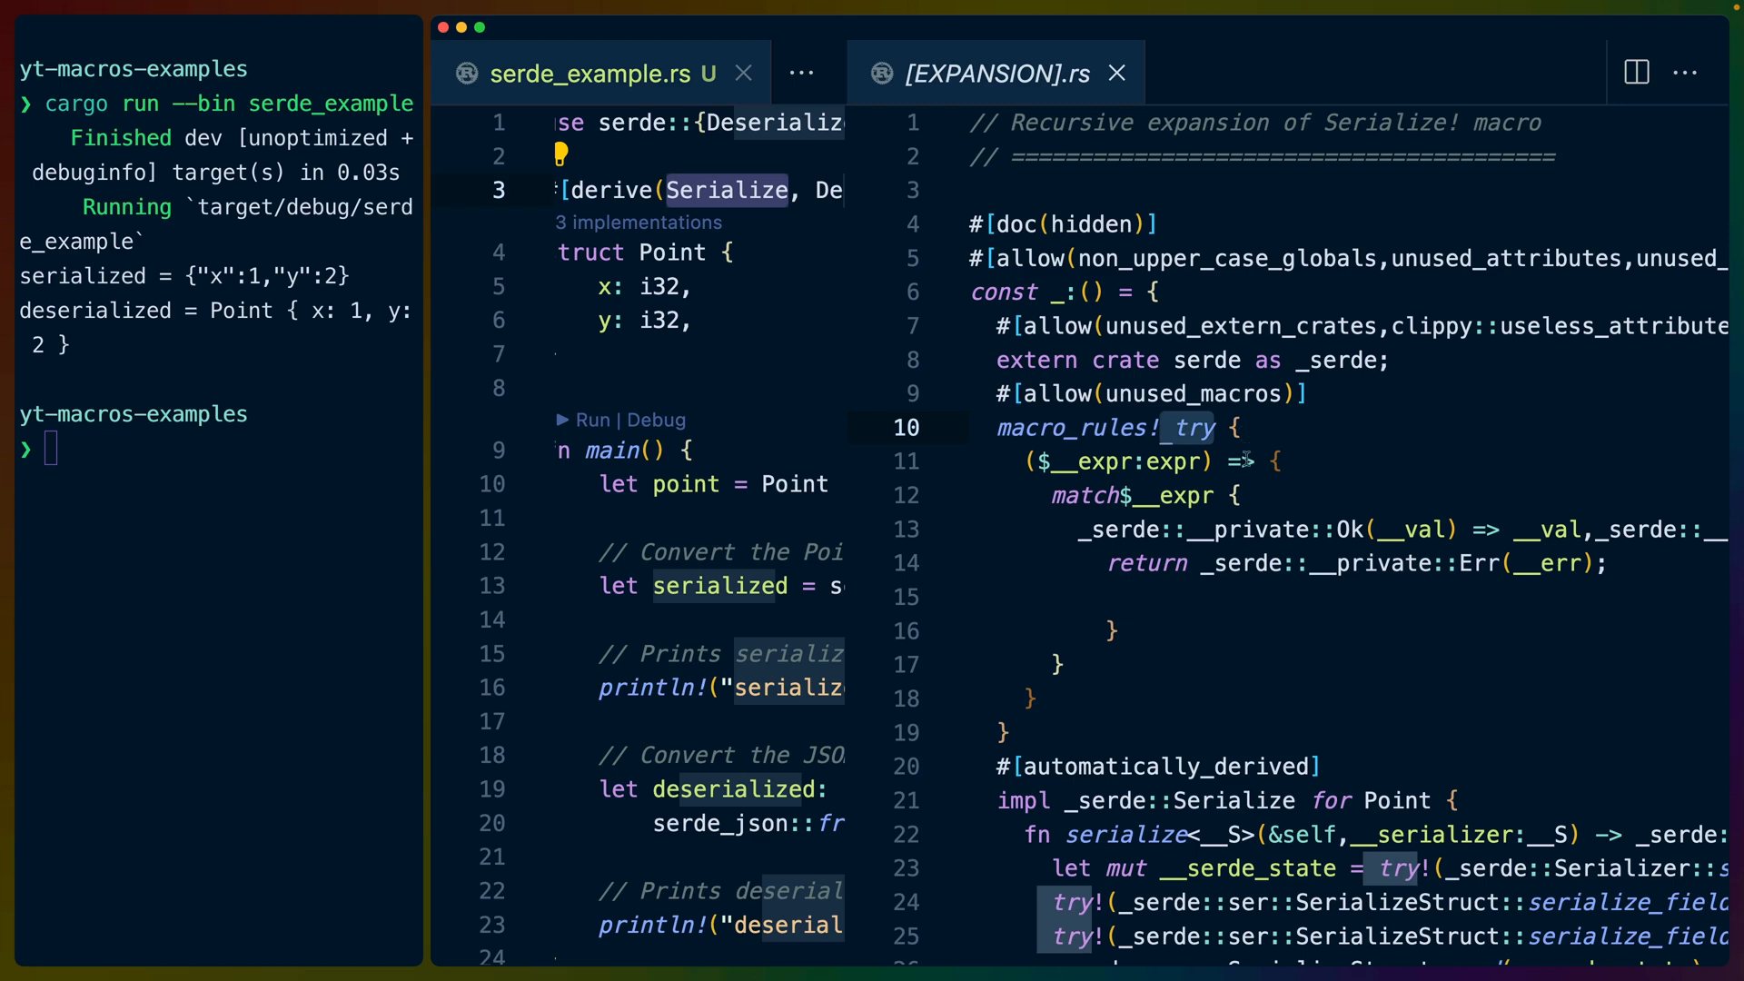
scroll(down, 3)
text(>e)
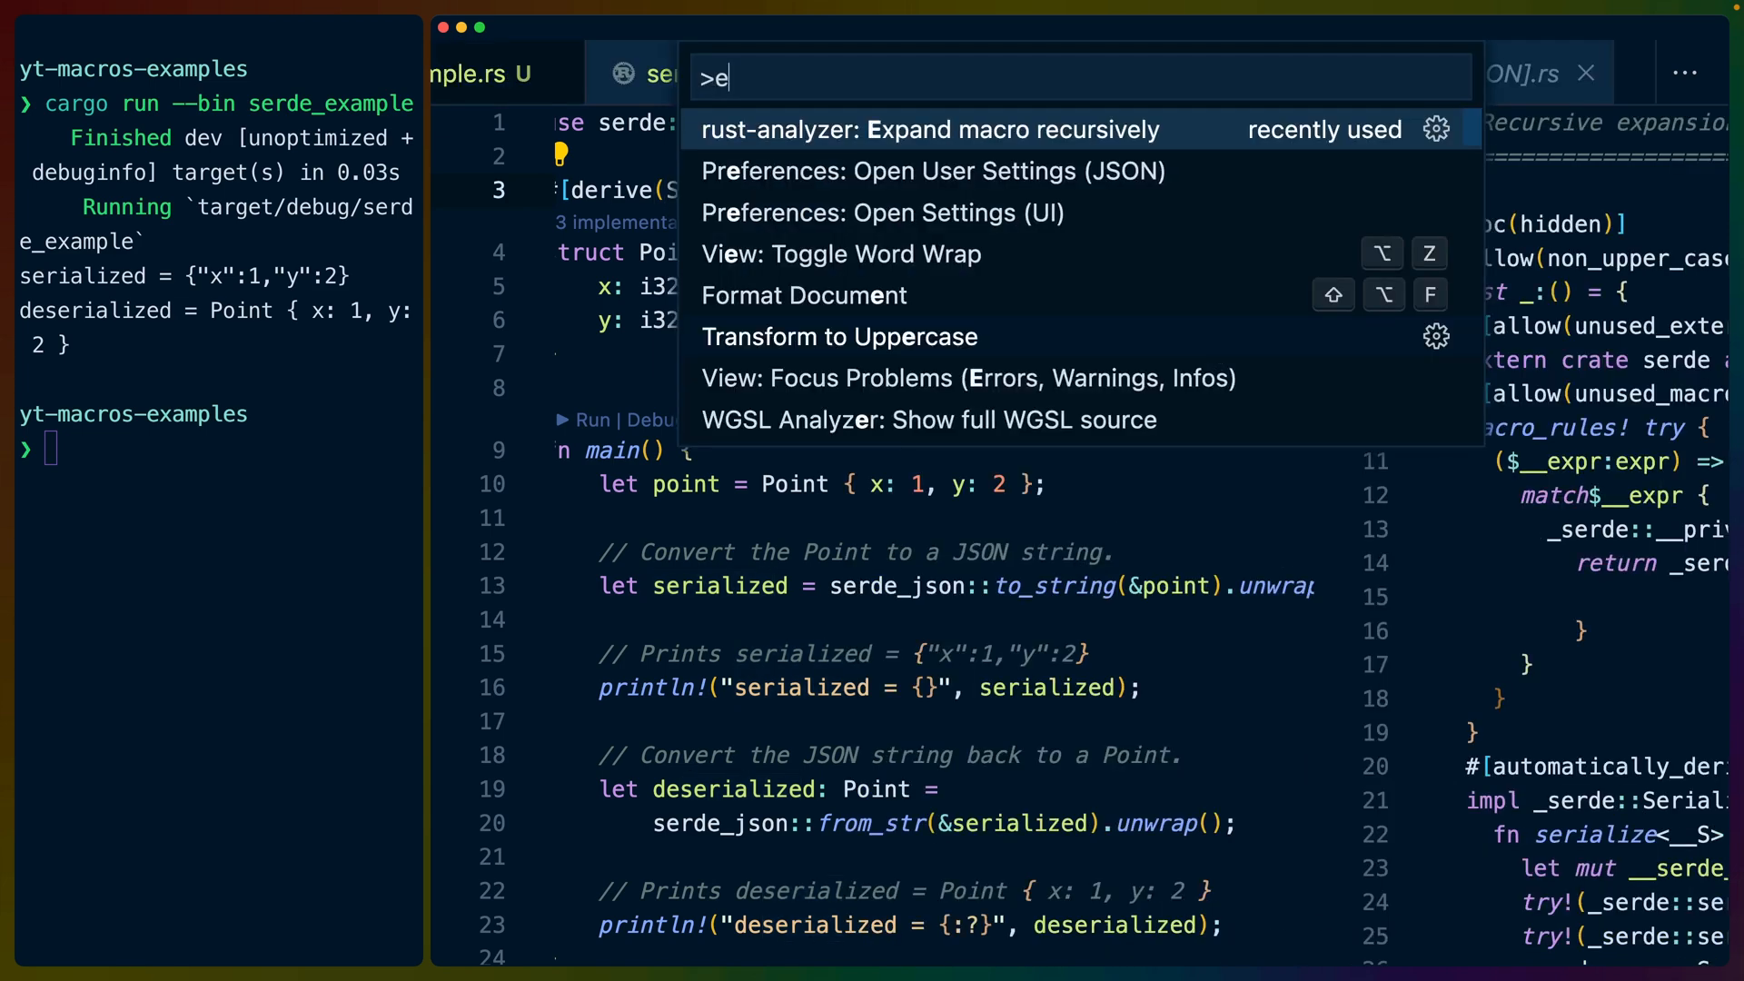
- Expand the Deserialize derive recursively and scroll into its generated code
click(929, 131)
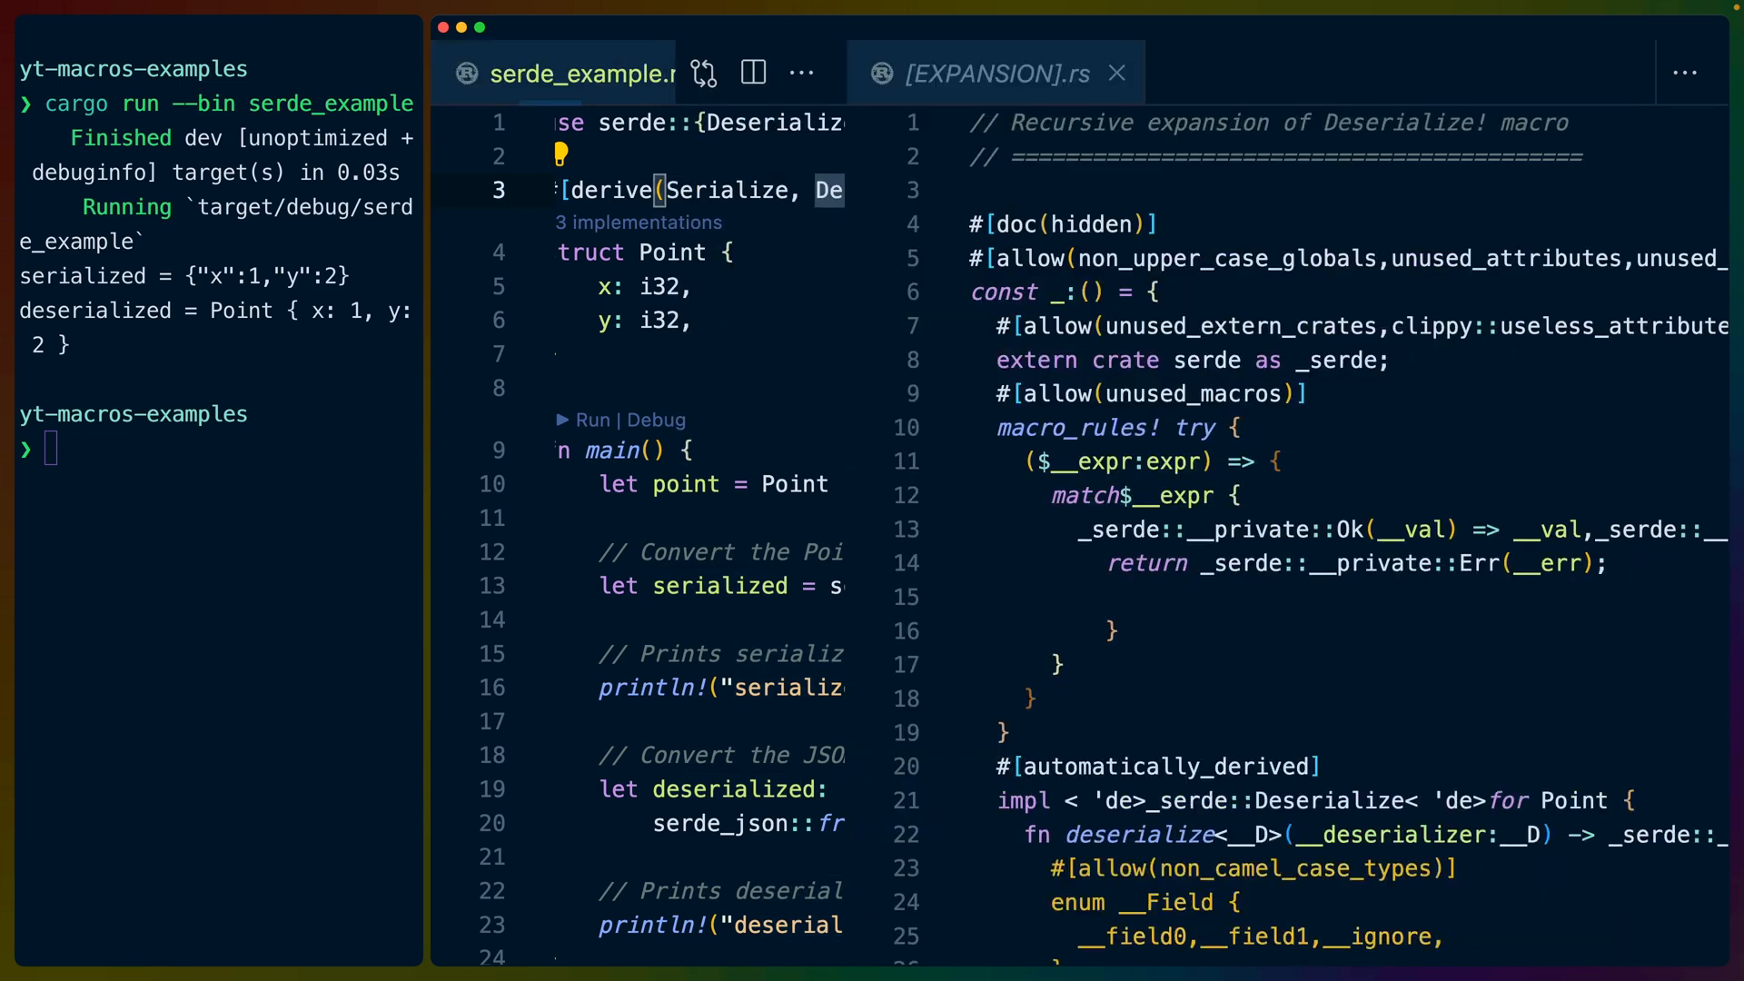
scroll(down, 3)
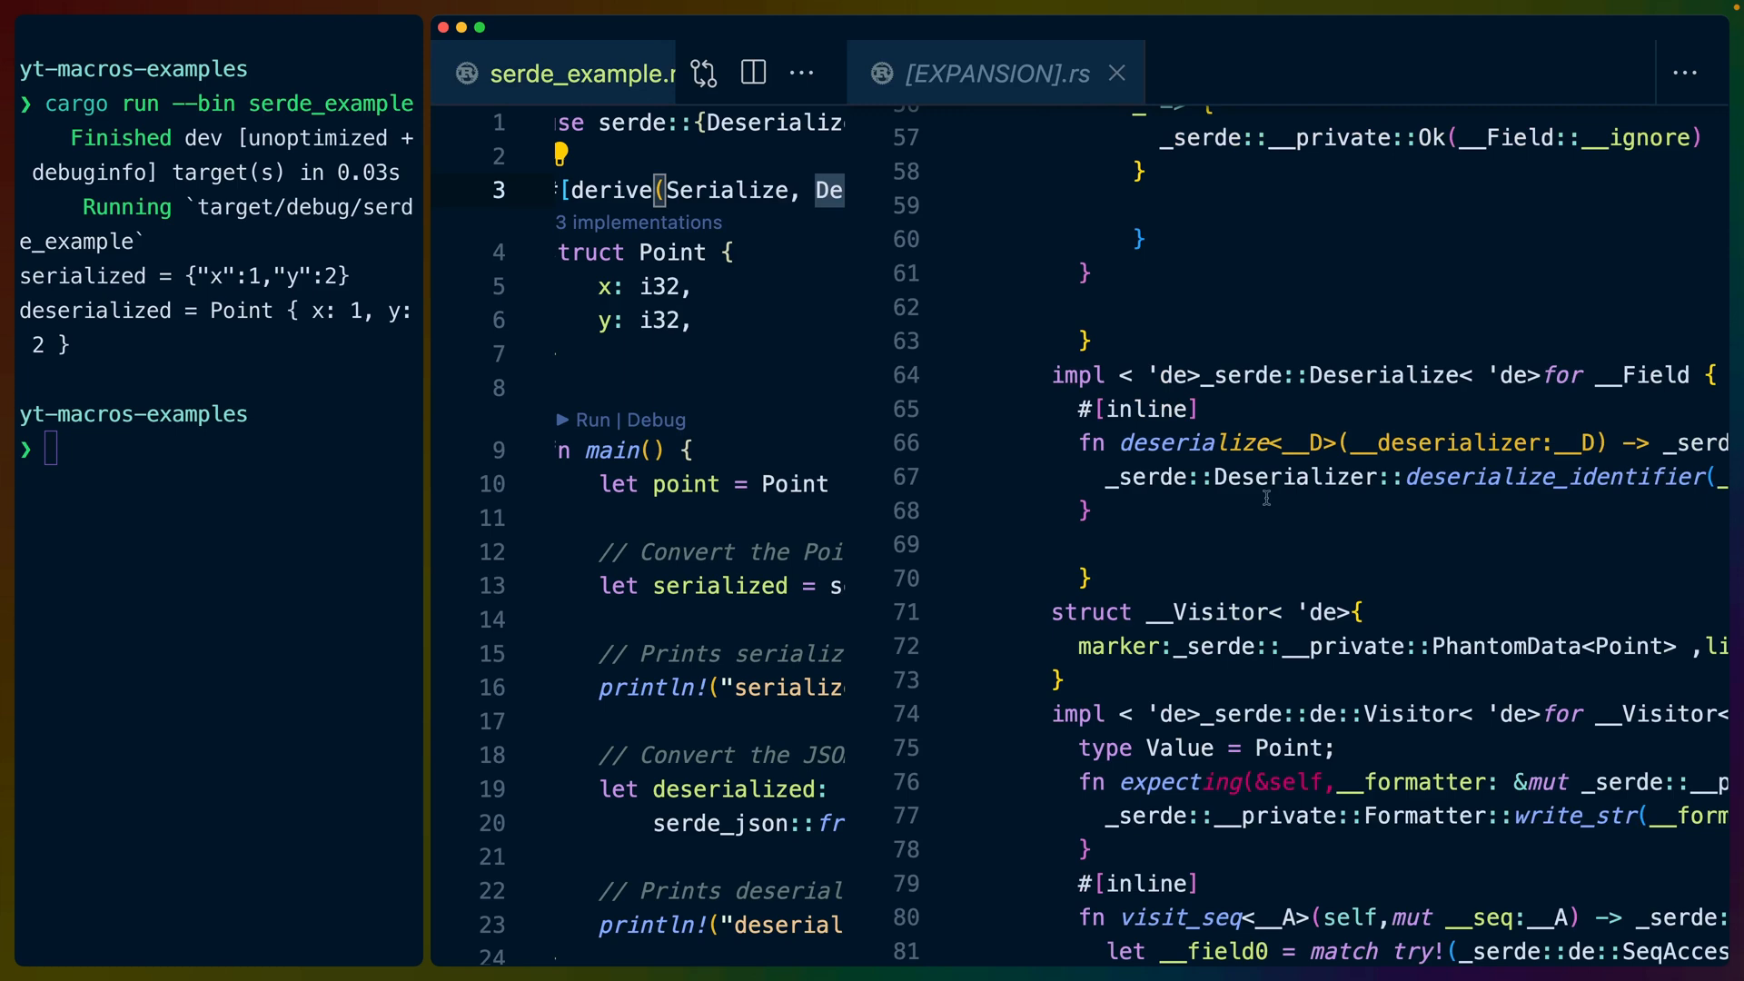
scroll(down, 3)
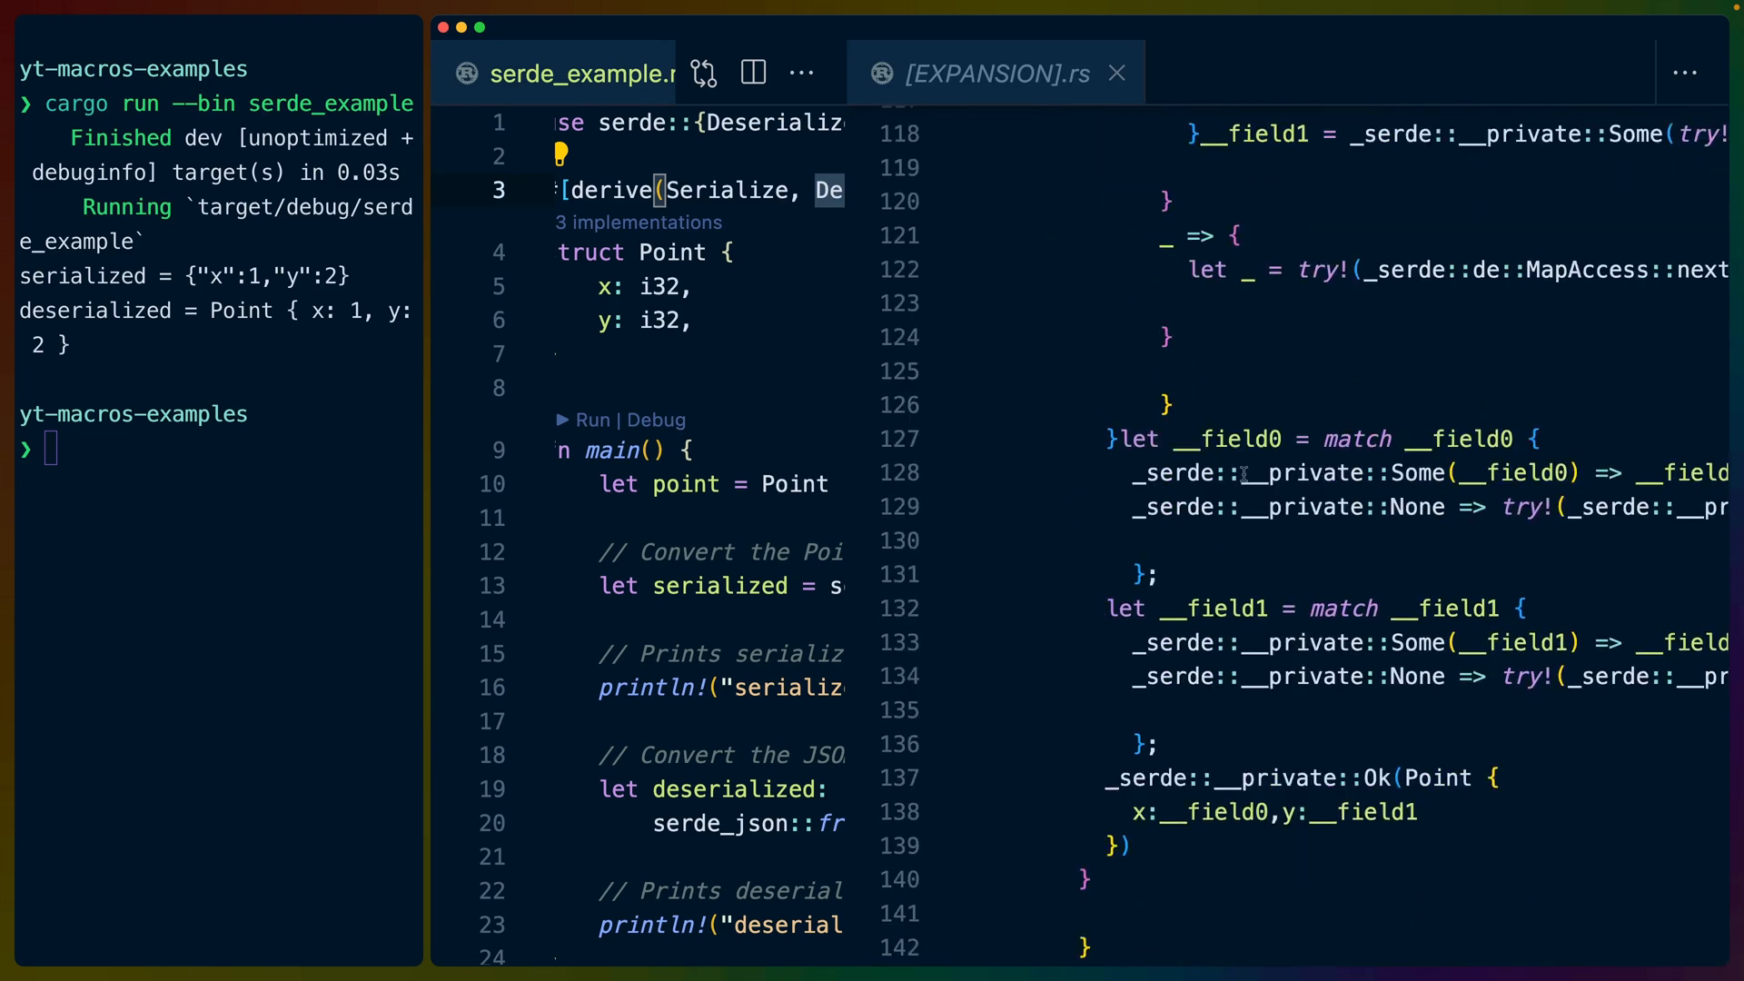
scroll(down, 3)
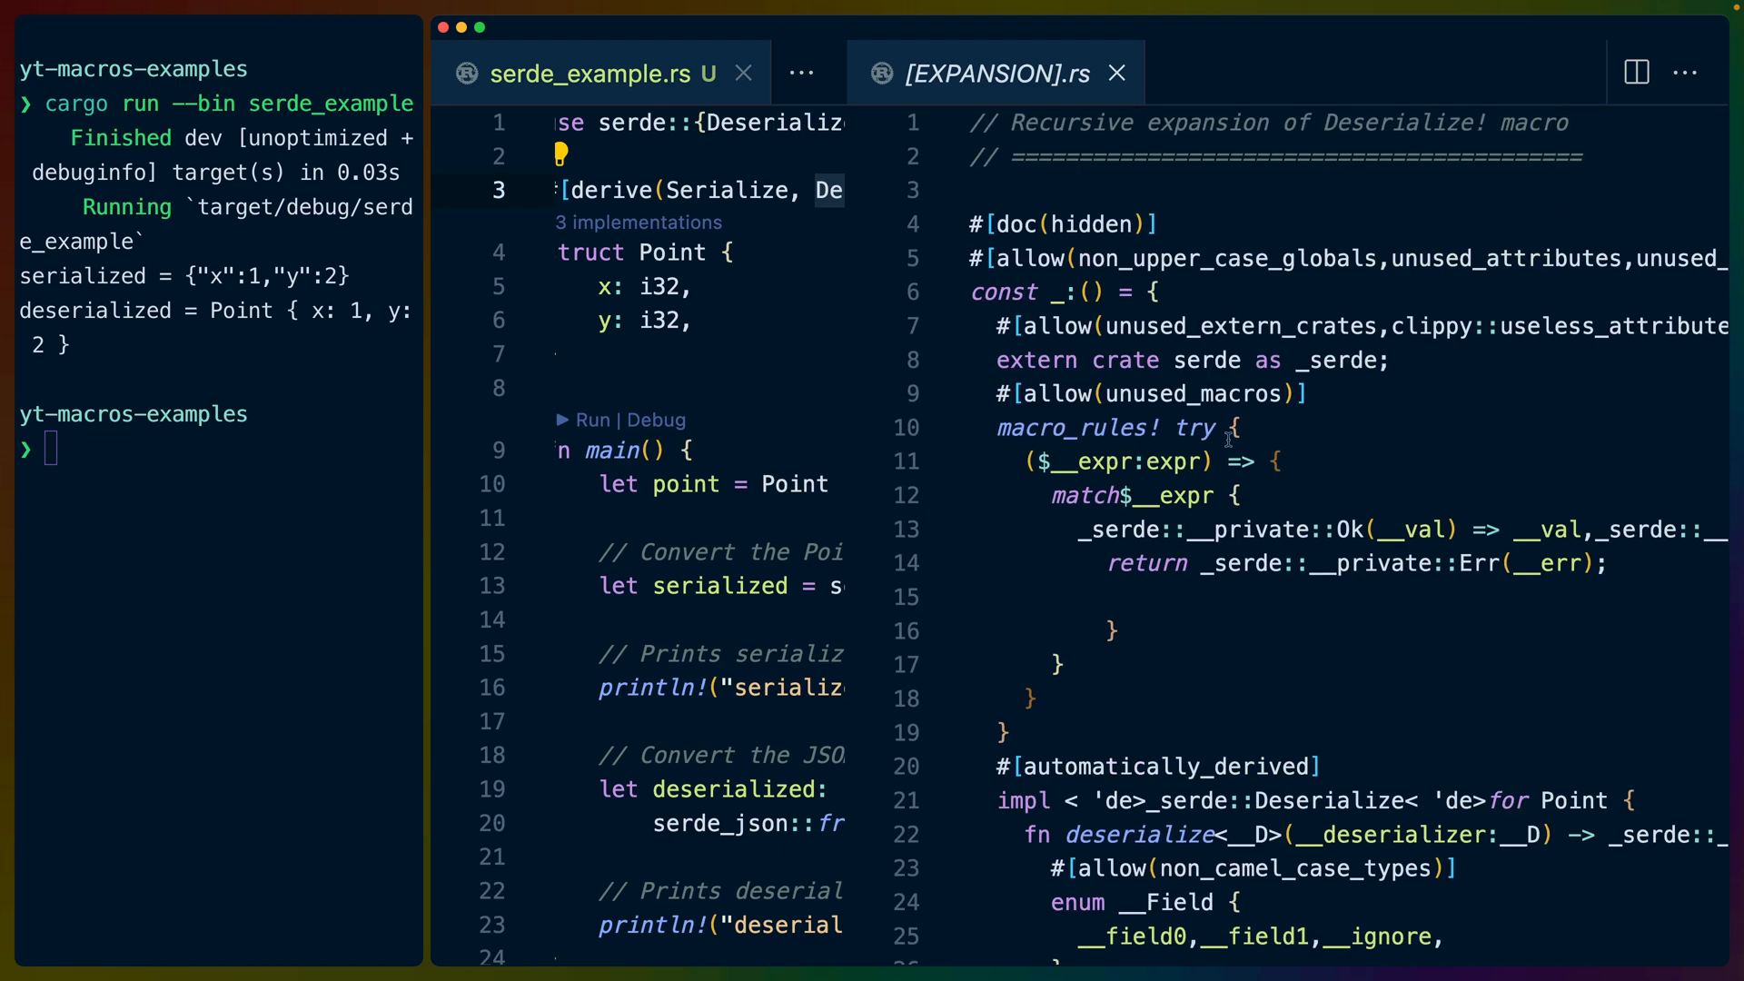
- Select try and macro_rules on line 10, then scroll through the __Field enum and visitor impls
double_click(1072, 427)
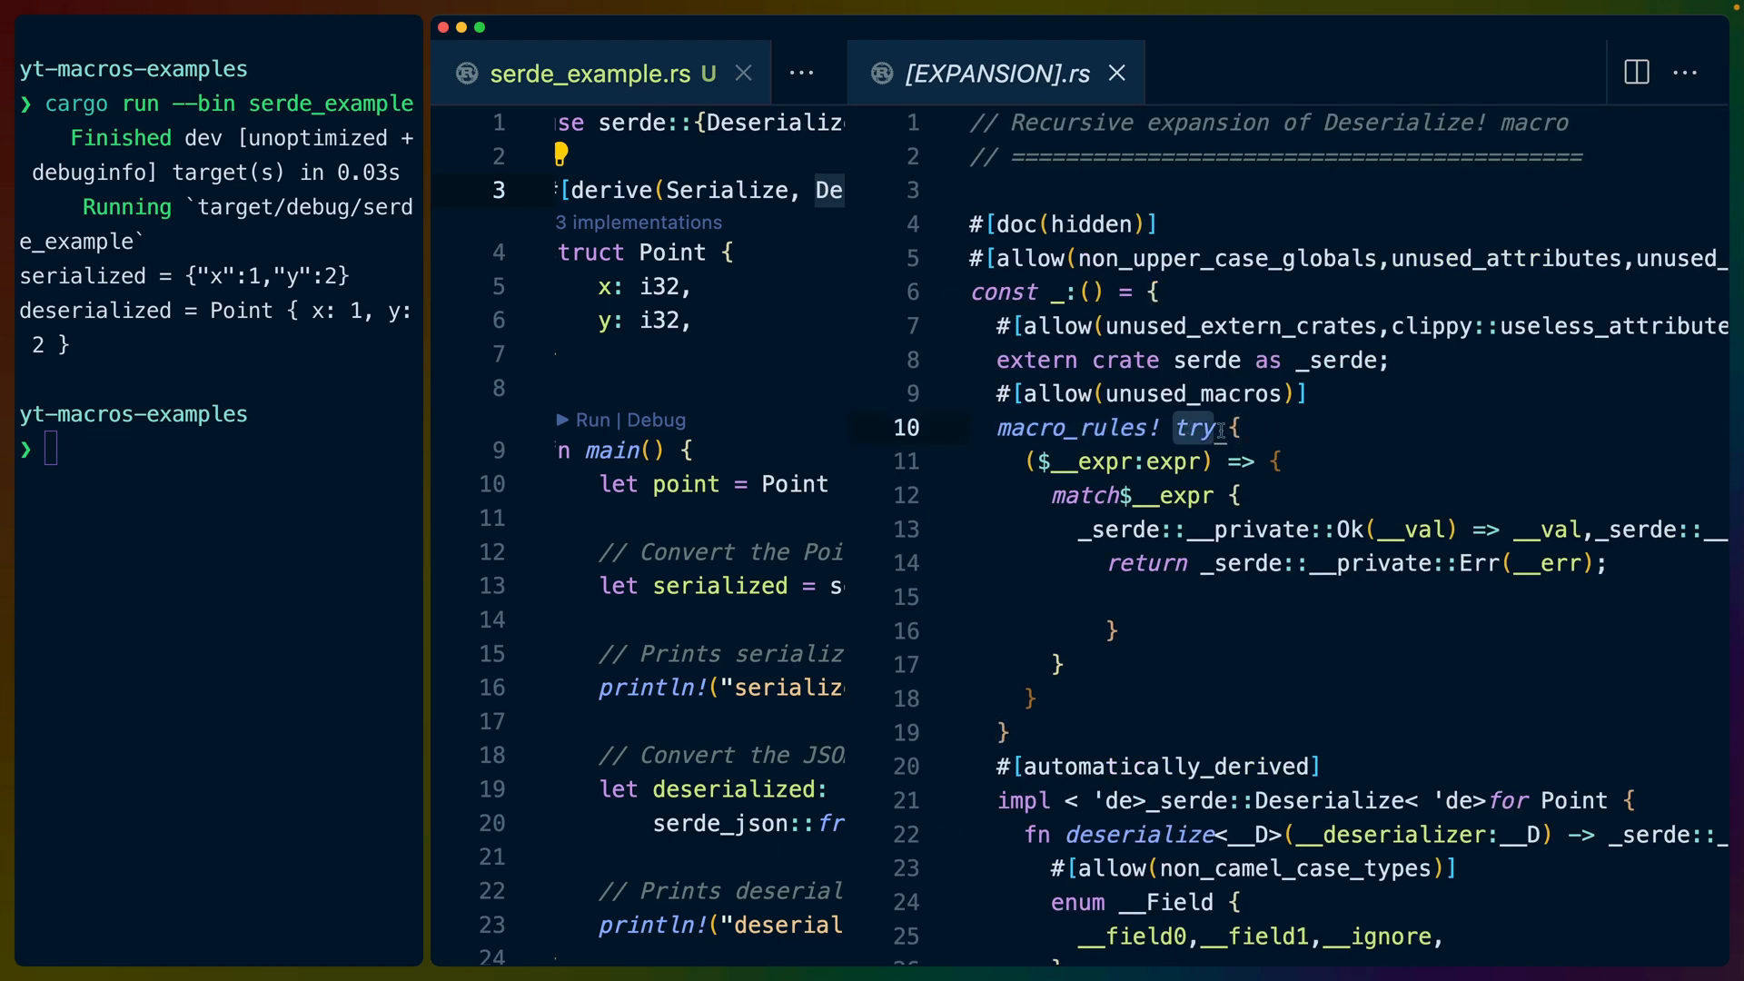
double_click(1074, 429)
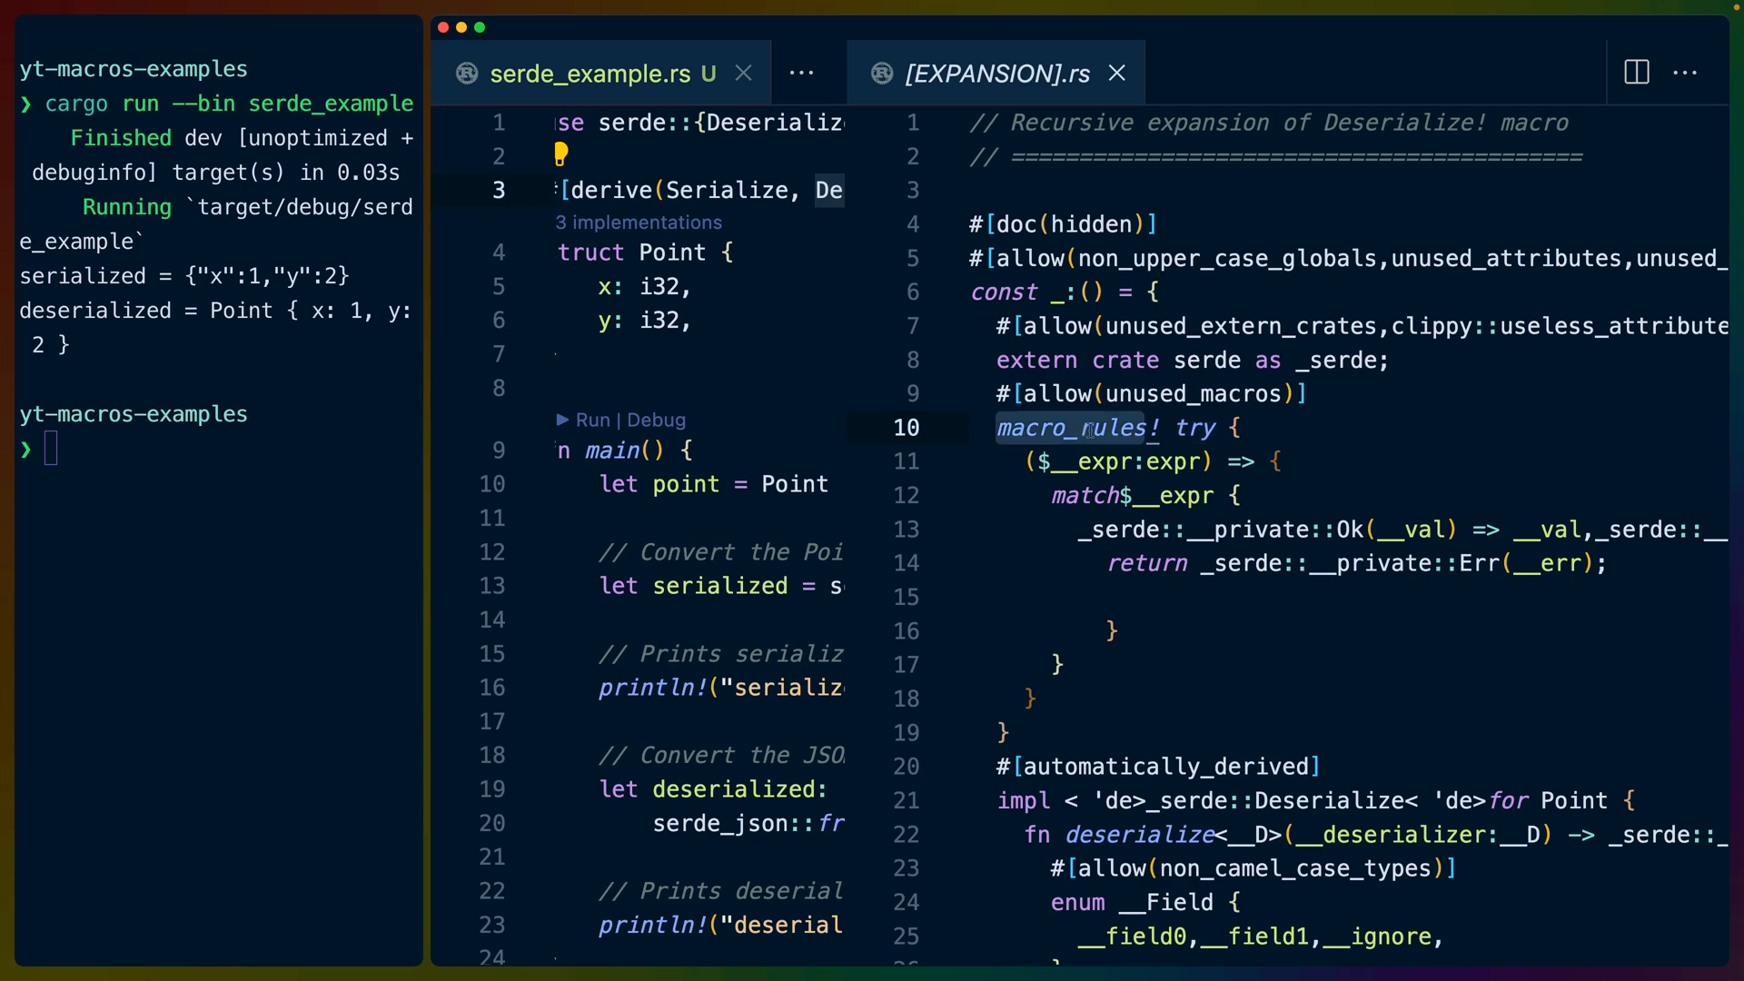
scroll(down, 3)
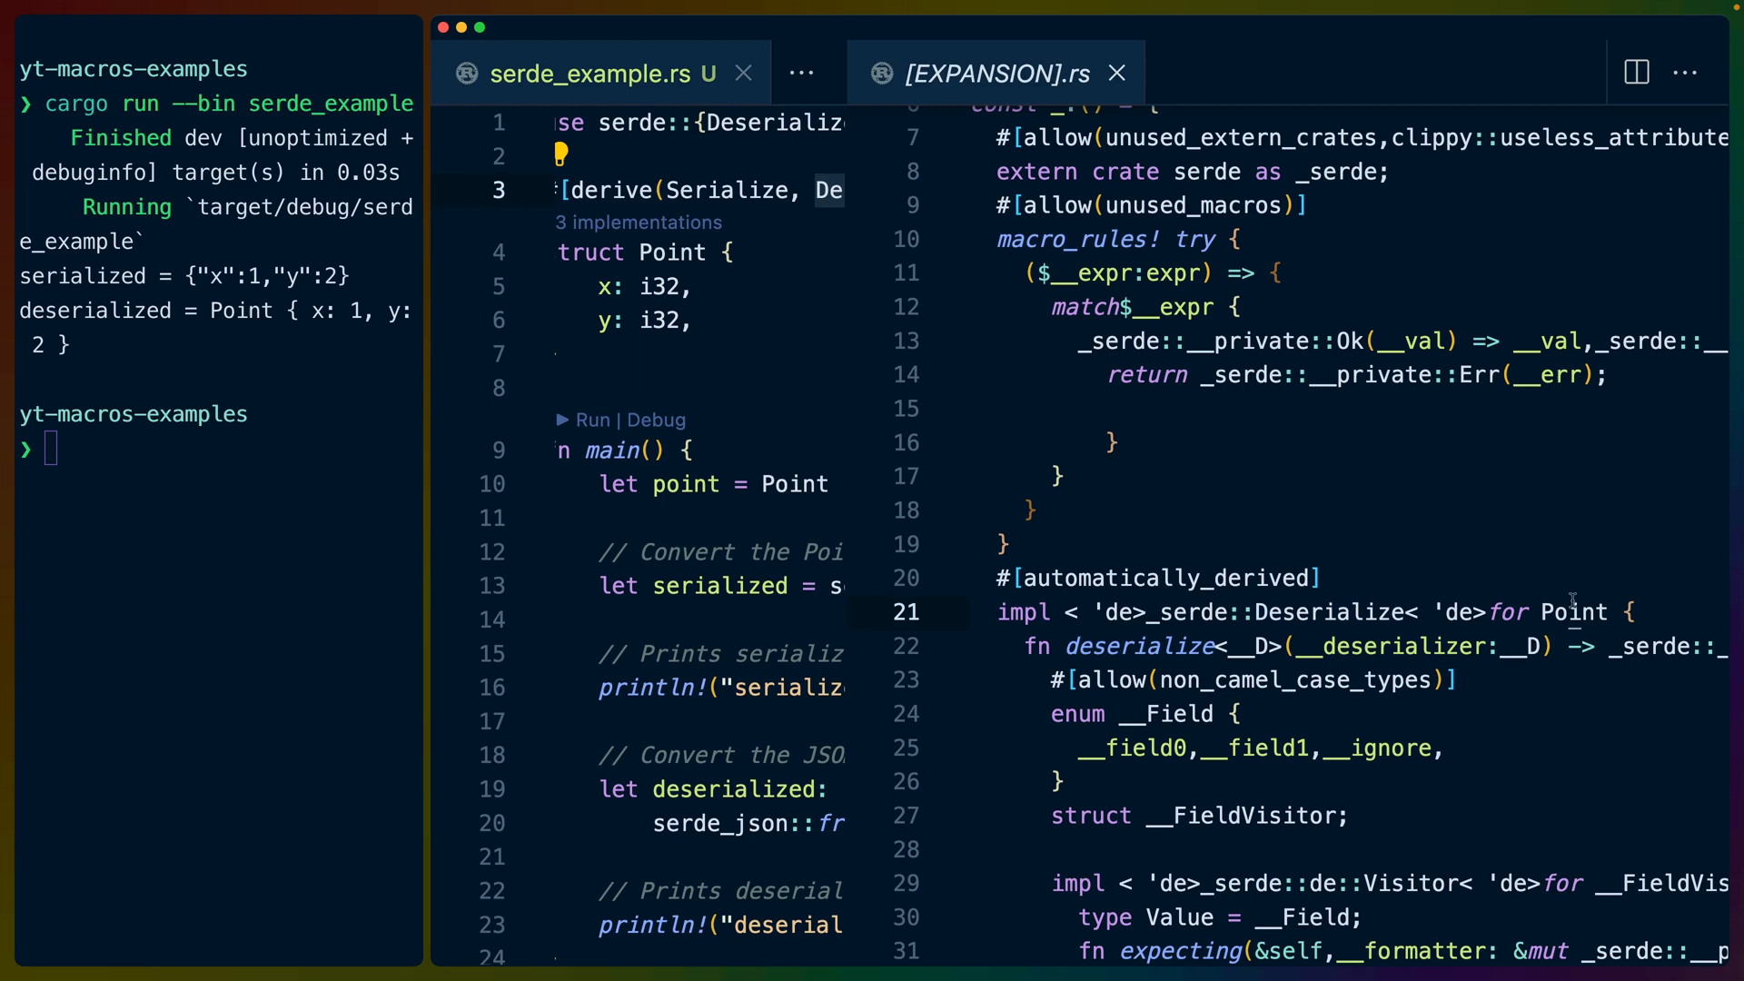
scroll(down, 3)
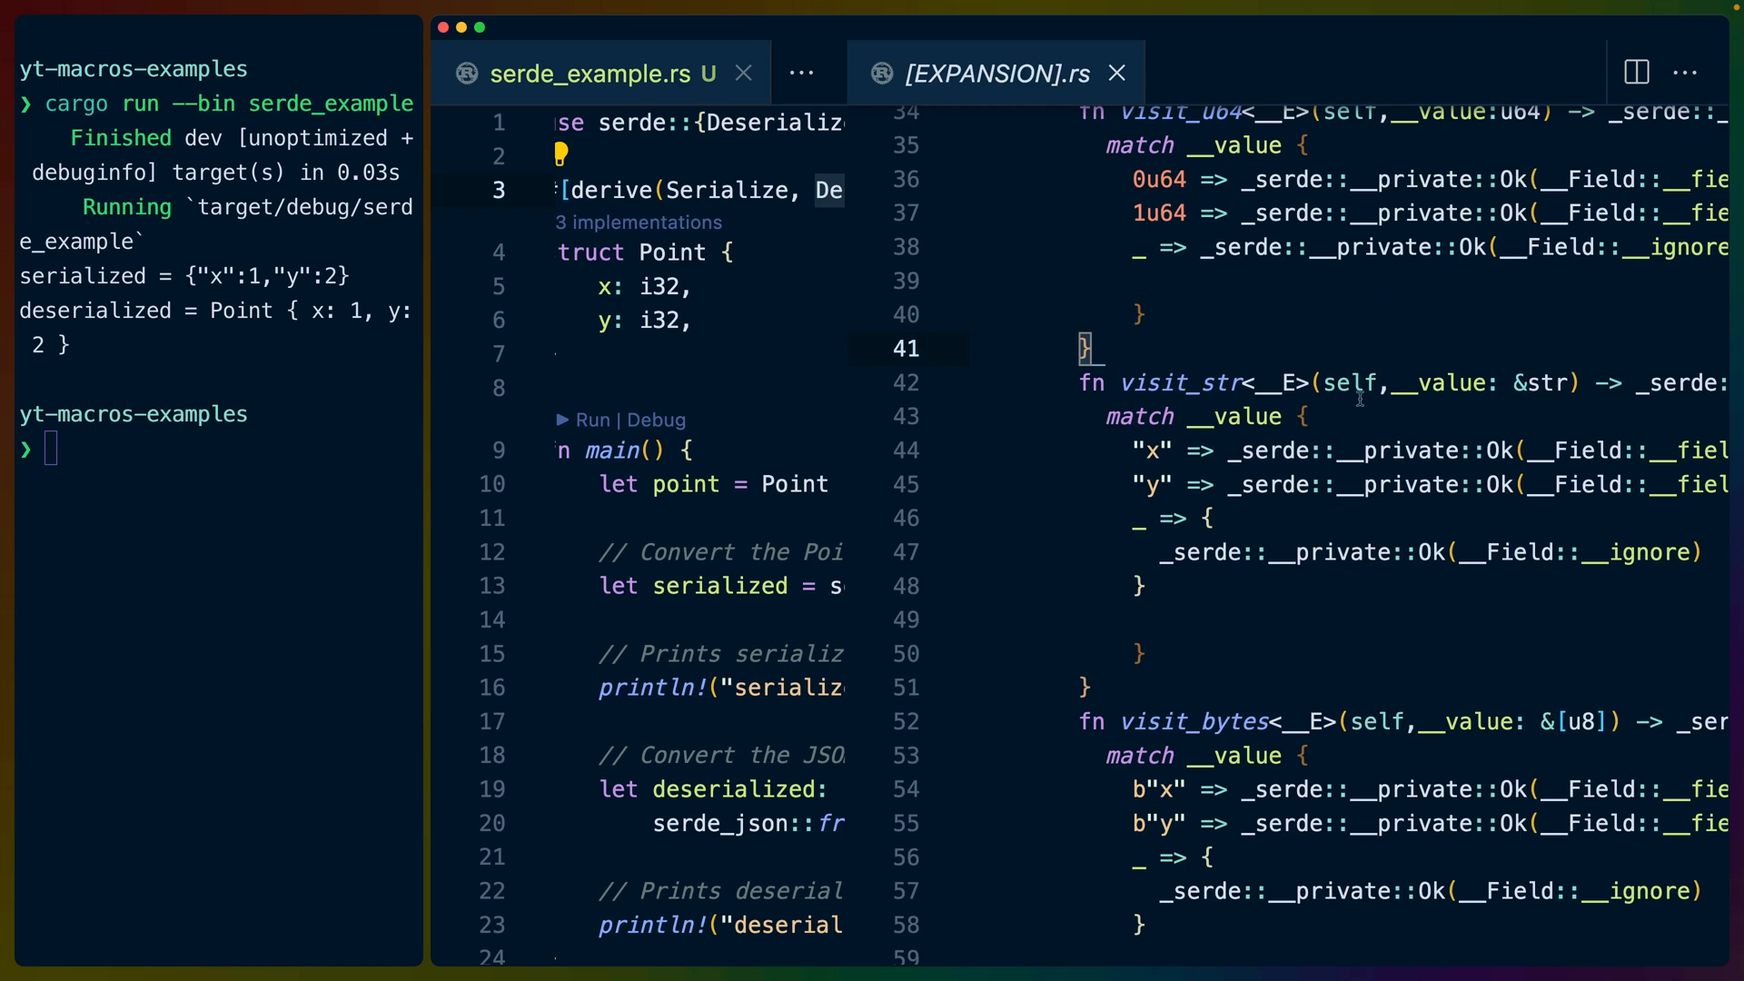
mouse_move(1413, 414)
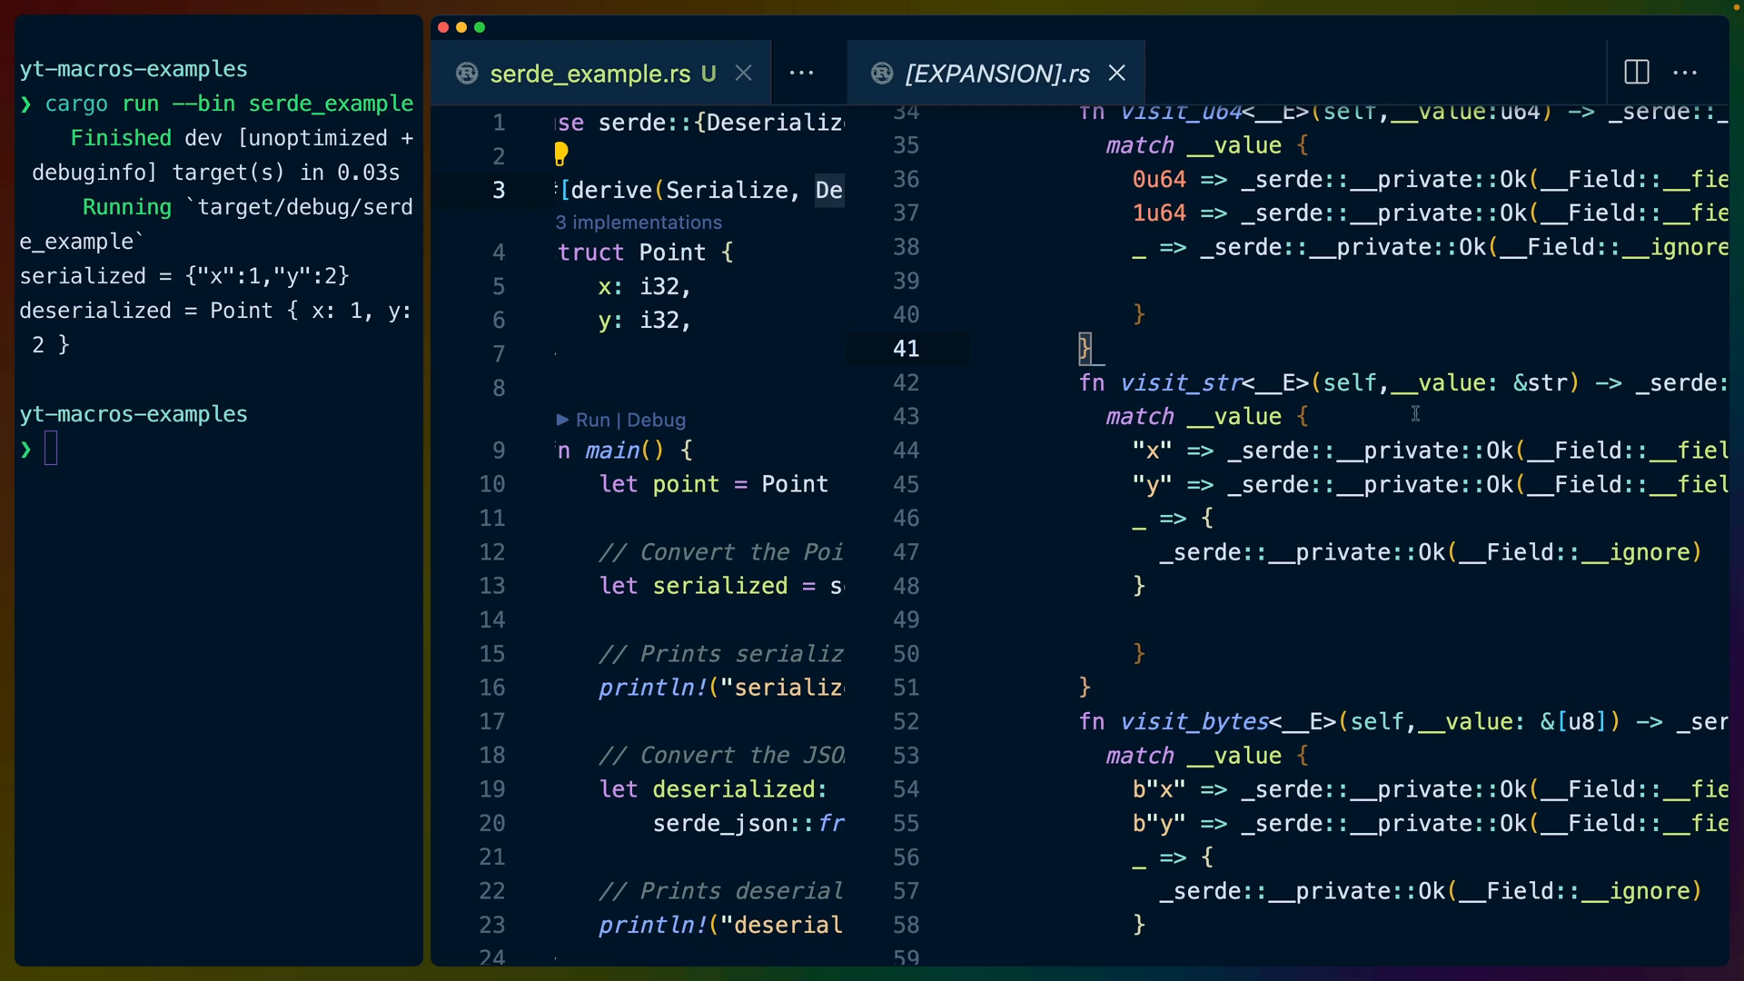
scroll(down, 3)
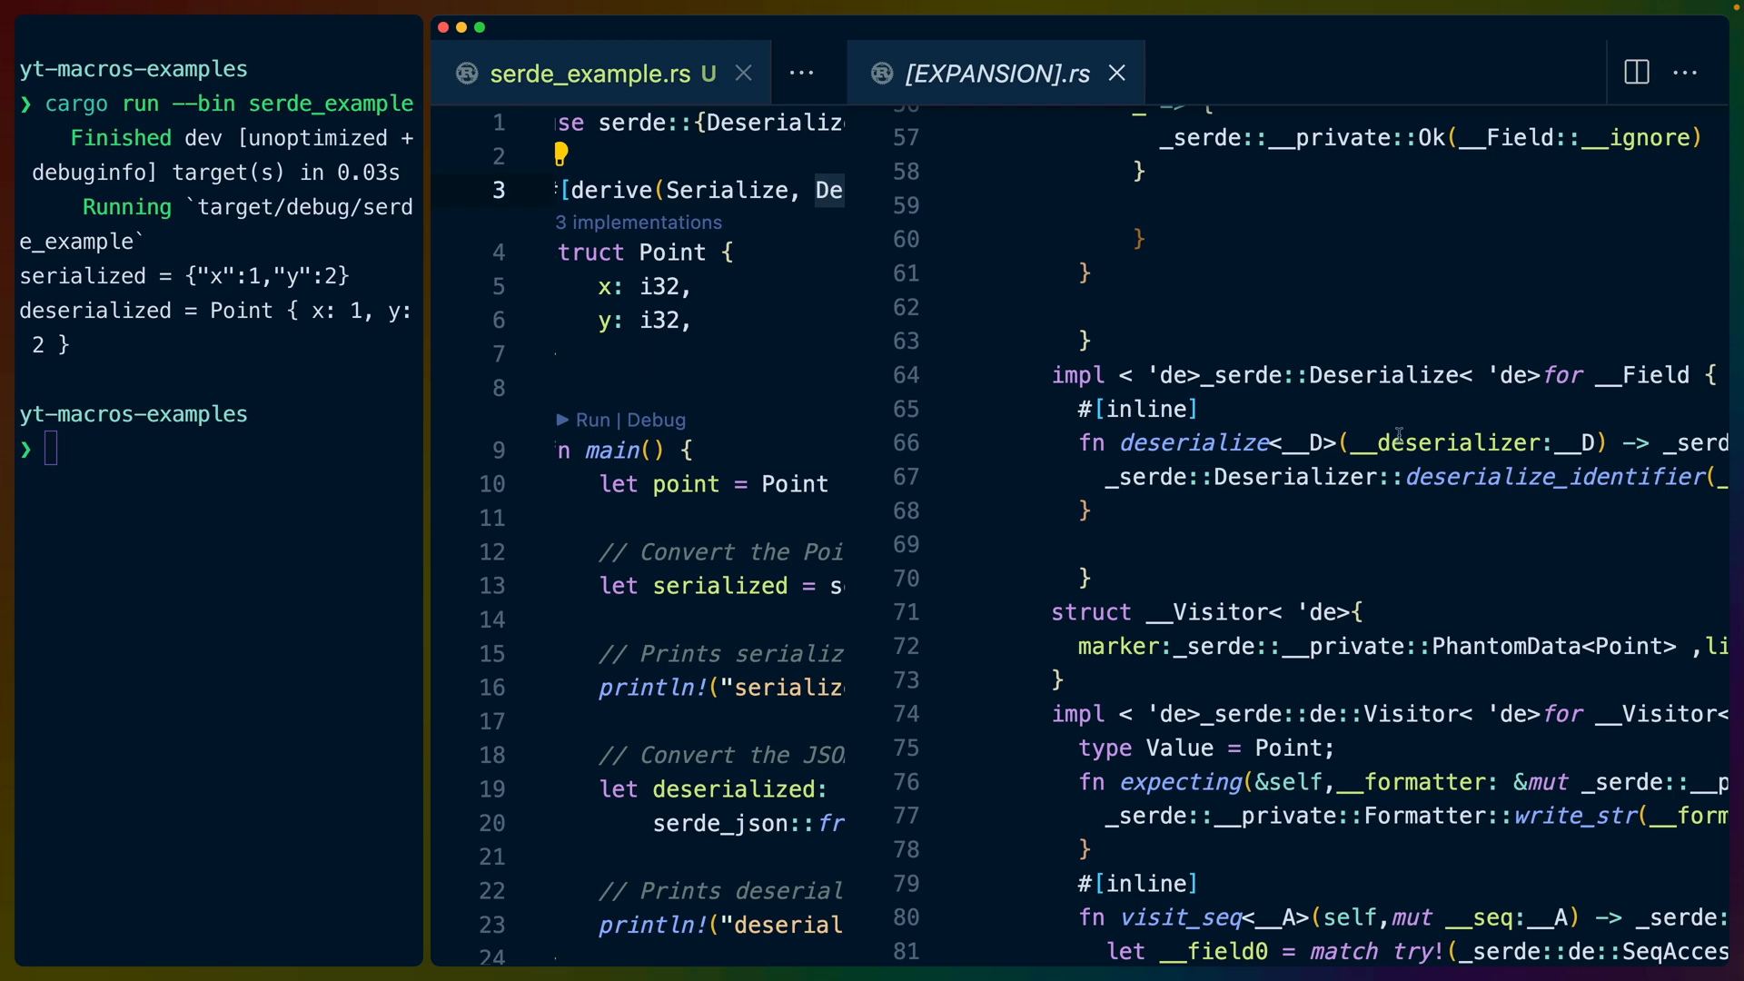
mouse_move(1401, 434)
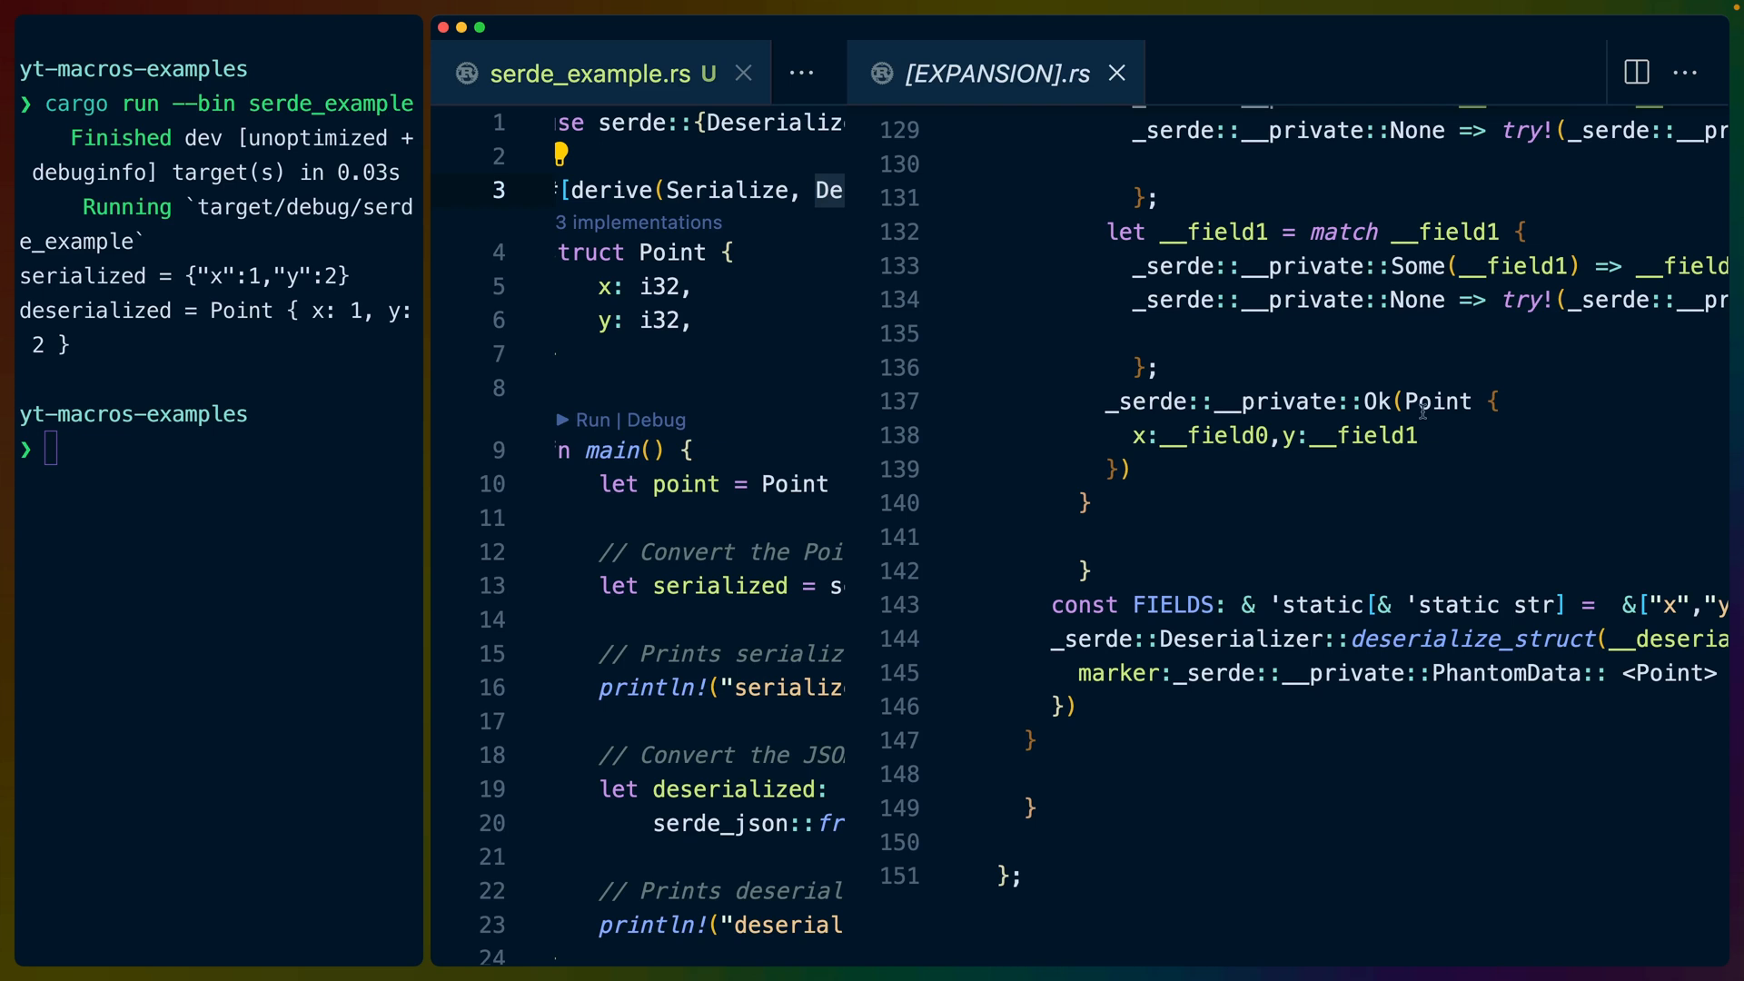
mouse_move(1335, 424)
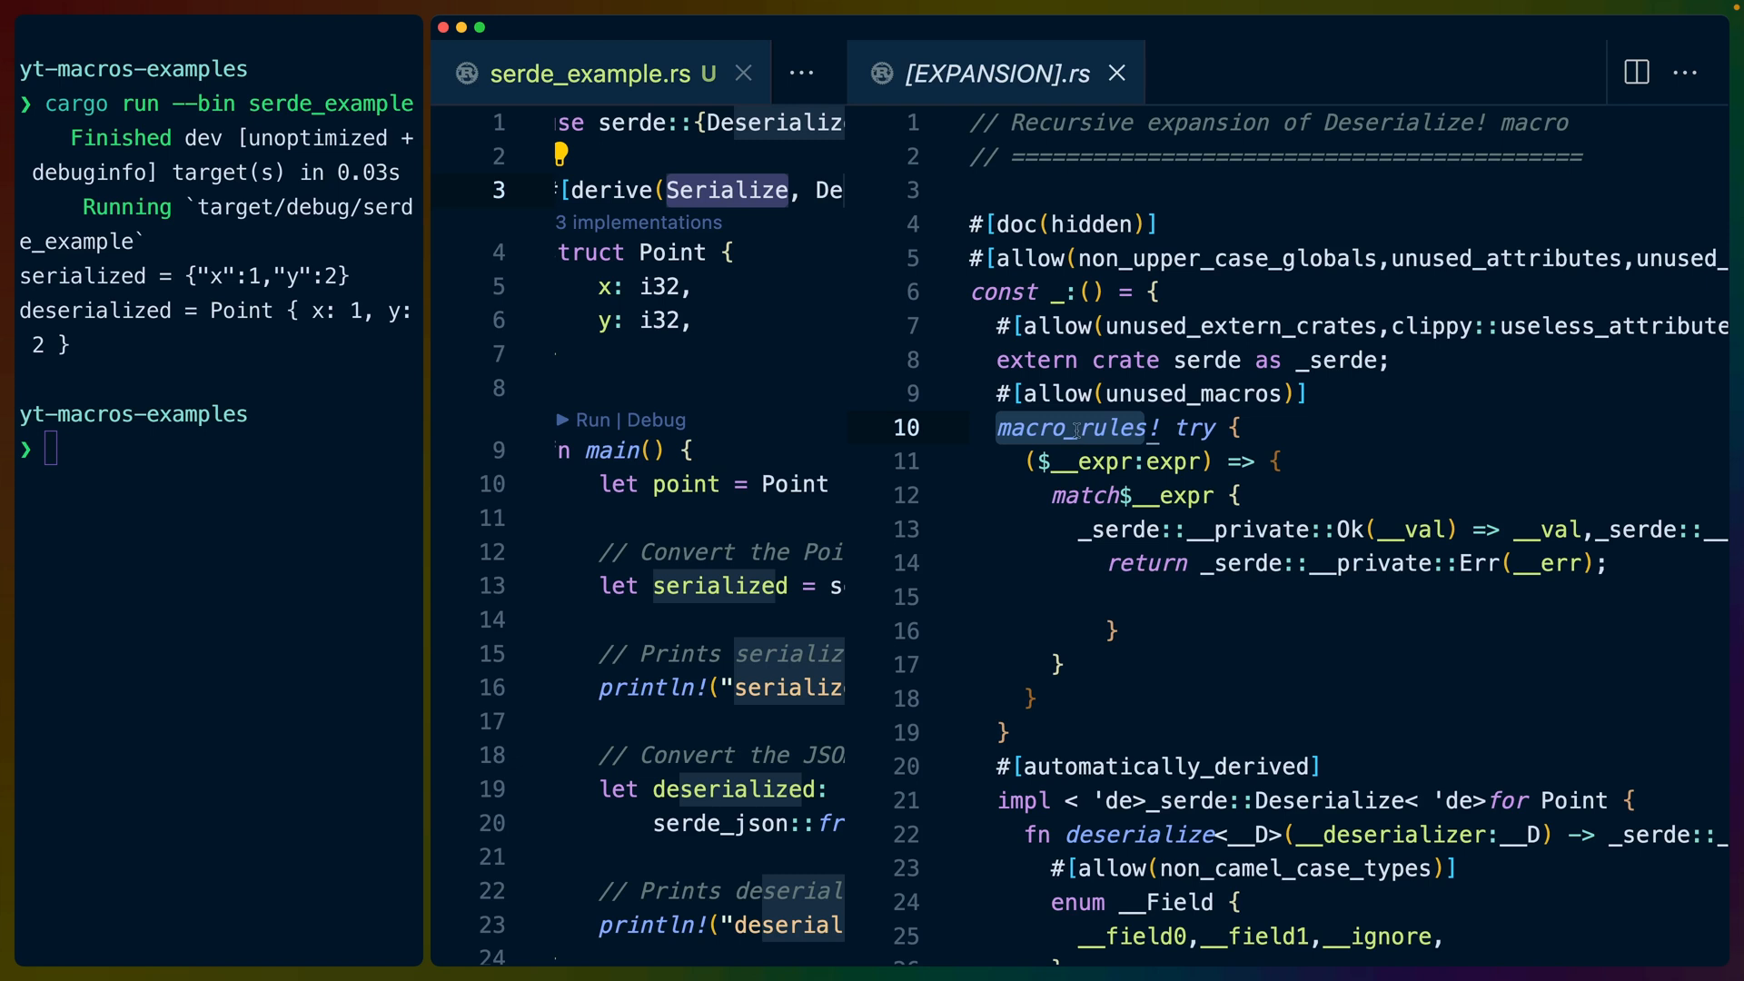
mouse_move(1112, 428)
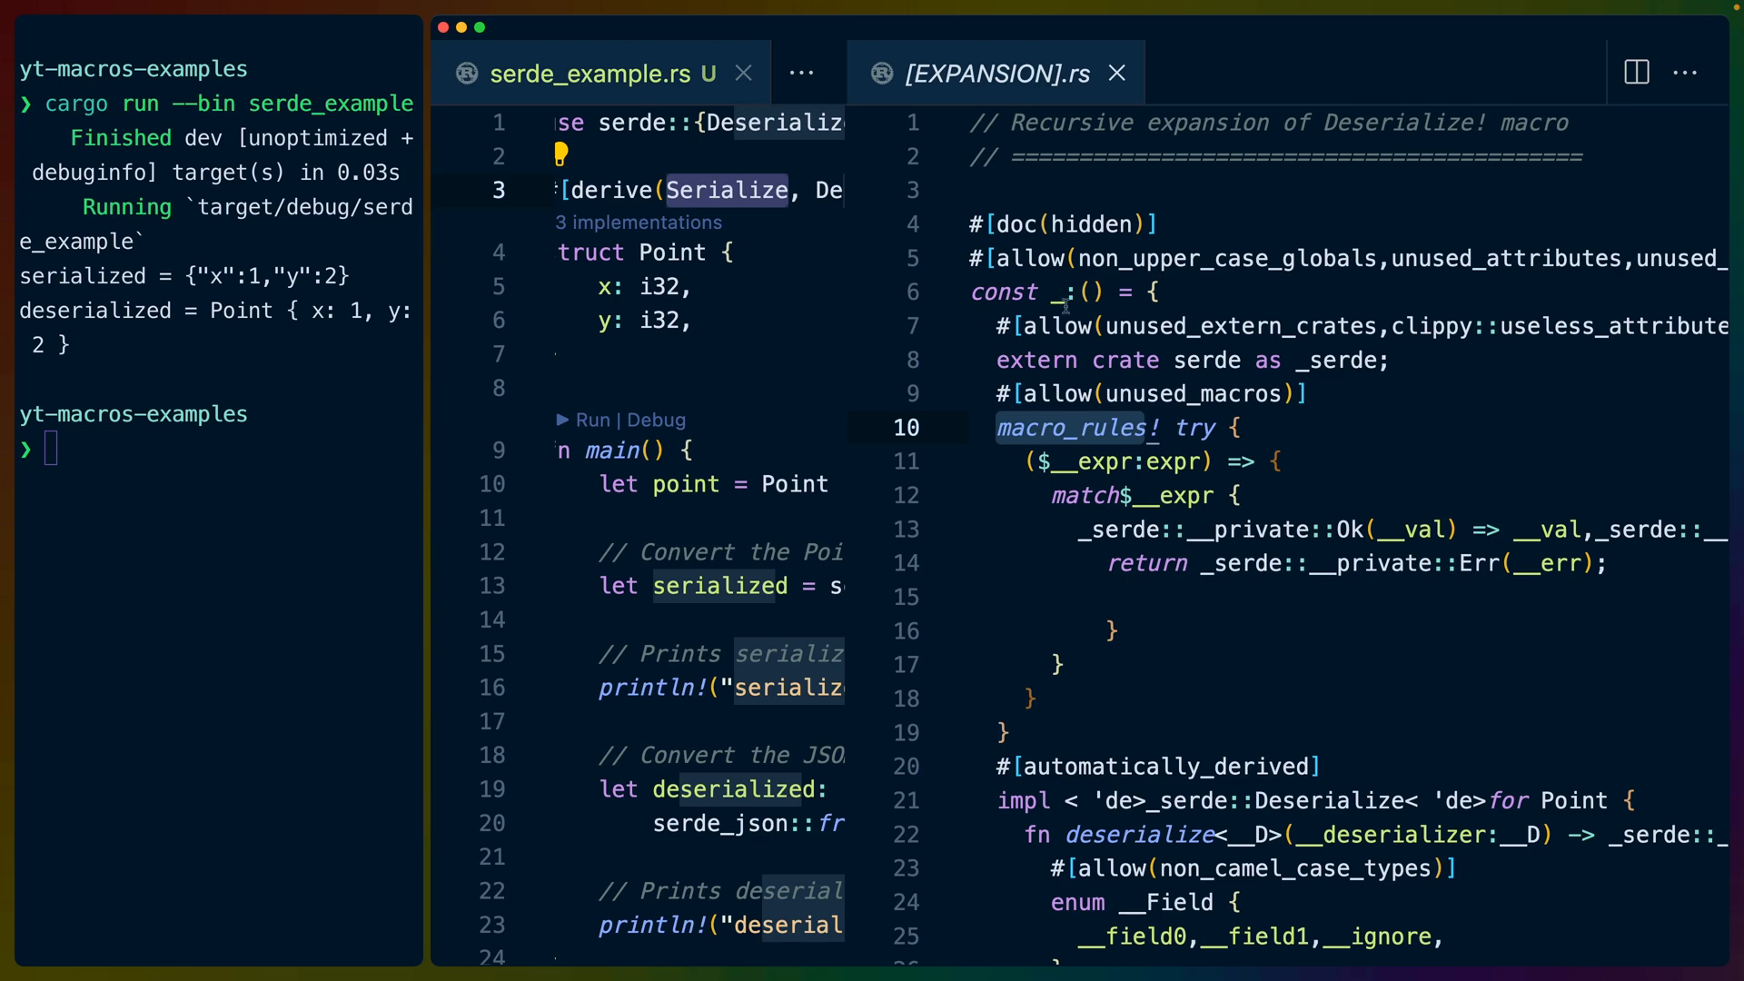
- Close serde_example.rs so the Deserialize expansion fills the editor, and select its try macro_rules block
click(743, 73)
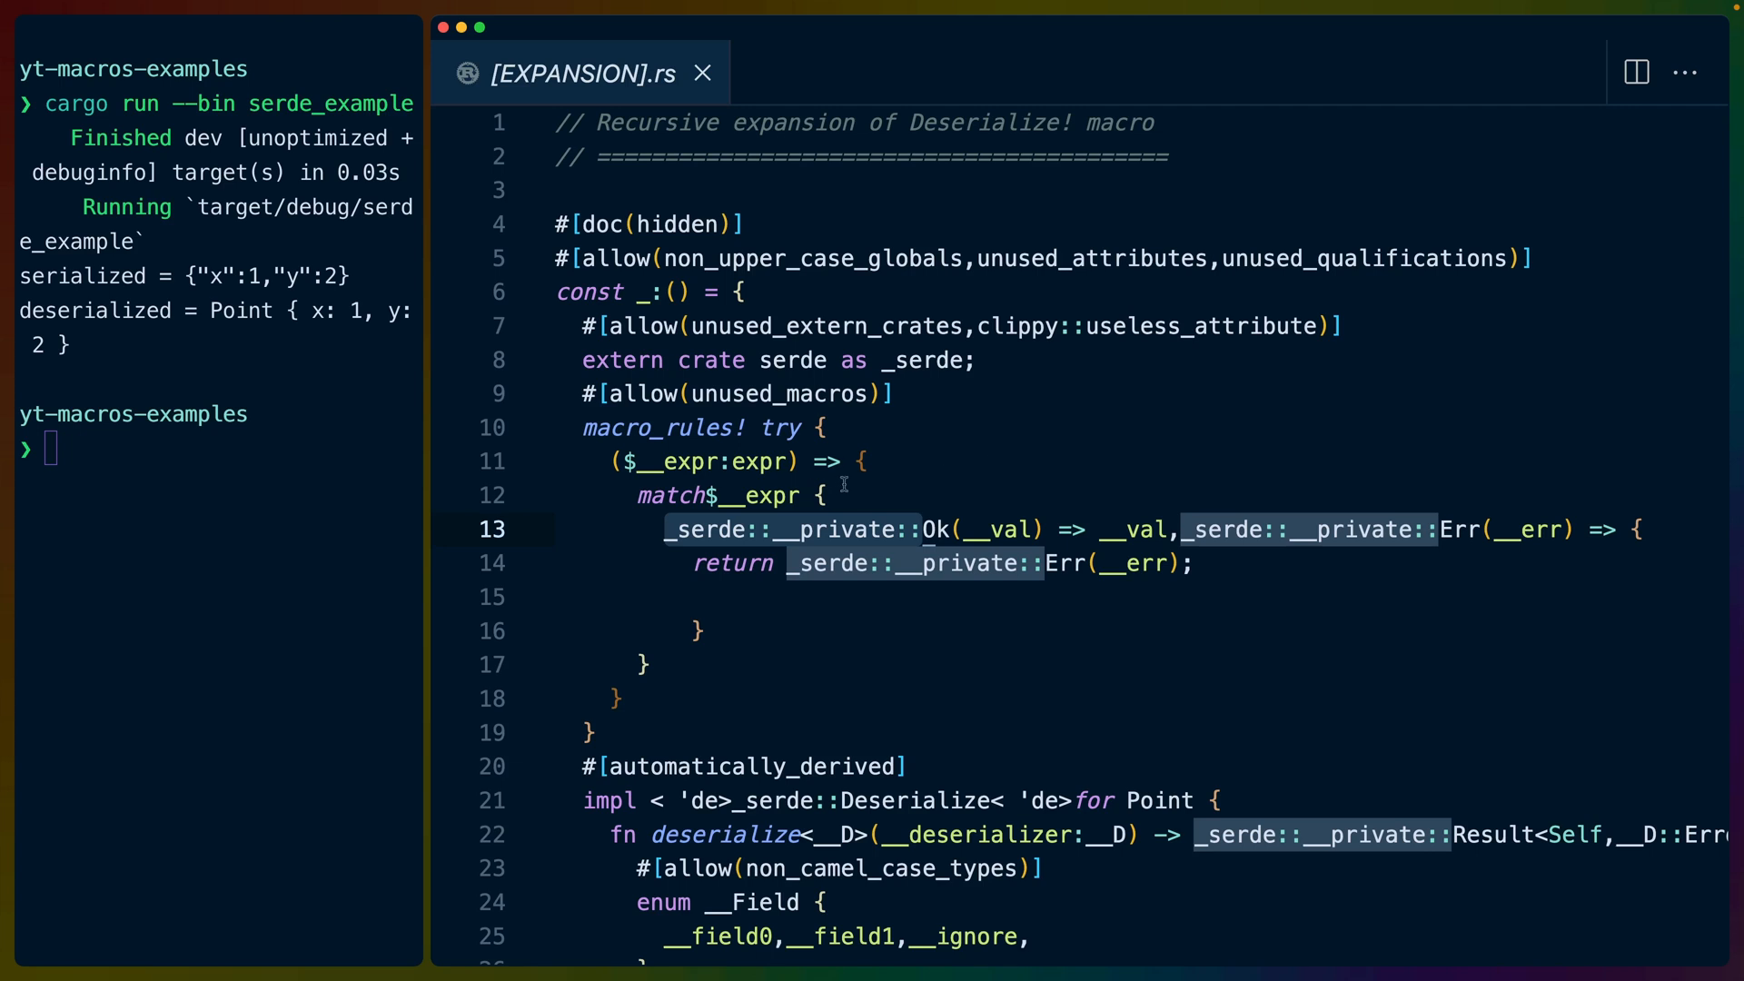
mouse_move(843, 483)
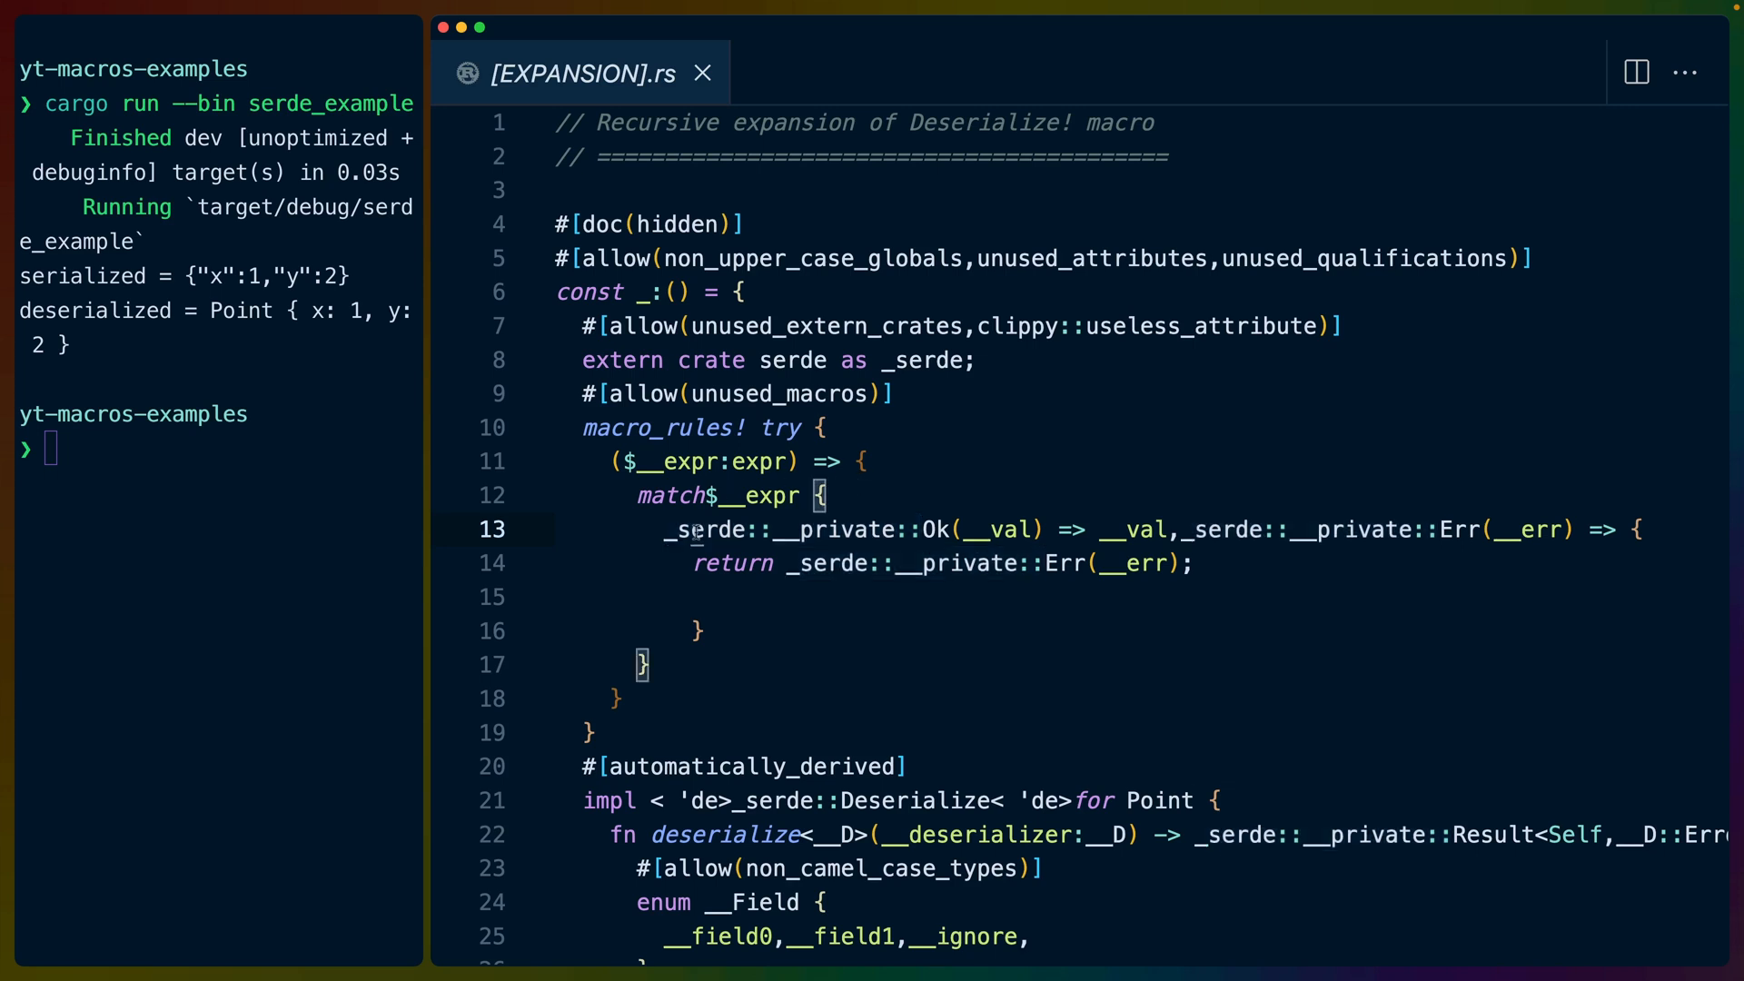
double_click(707, 529)
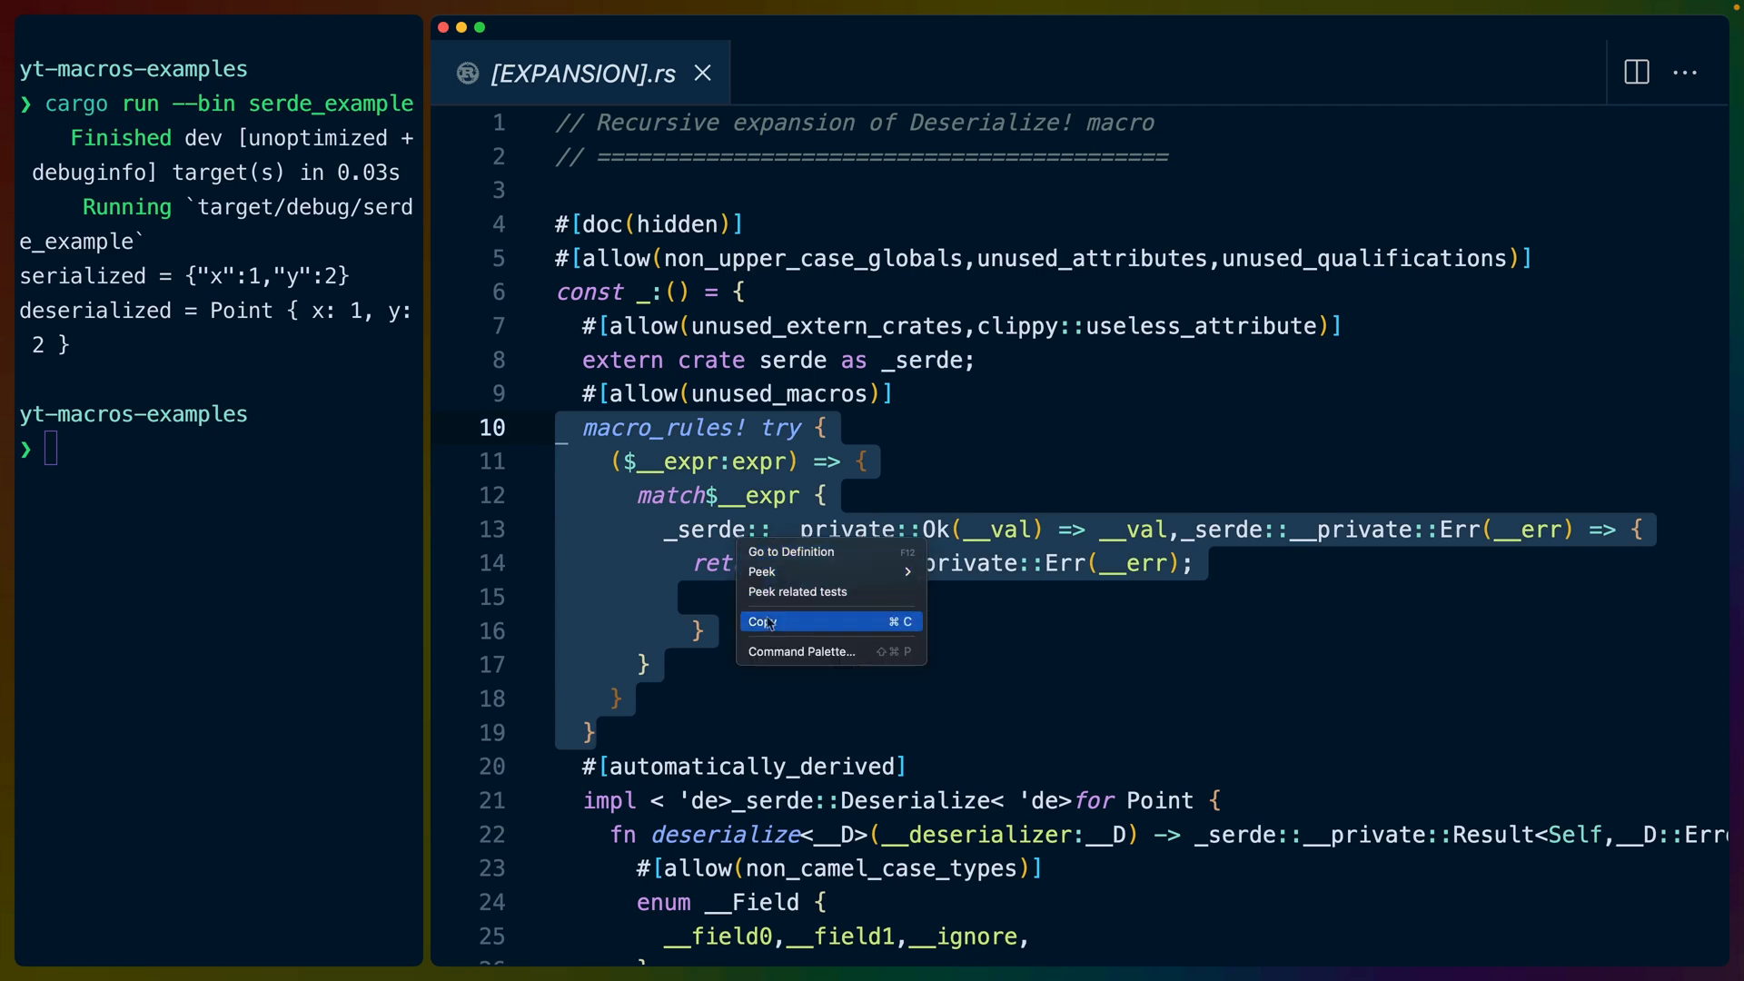
- Copy the try macro_rules block into a new untitled file and strip the _serde::__private prefixes from Ok and Err
click(765, 622)
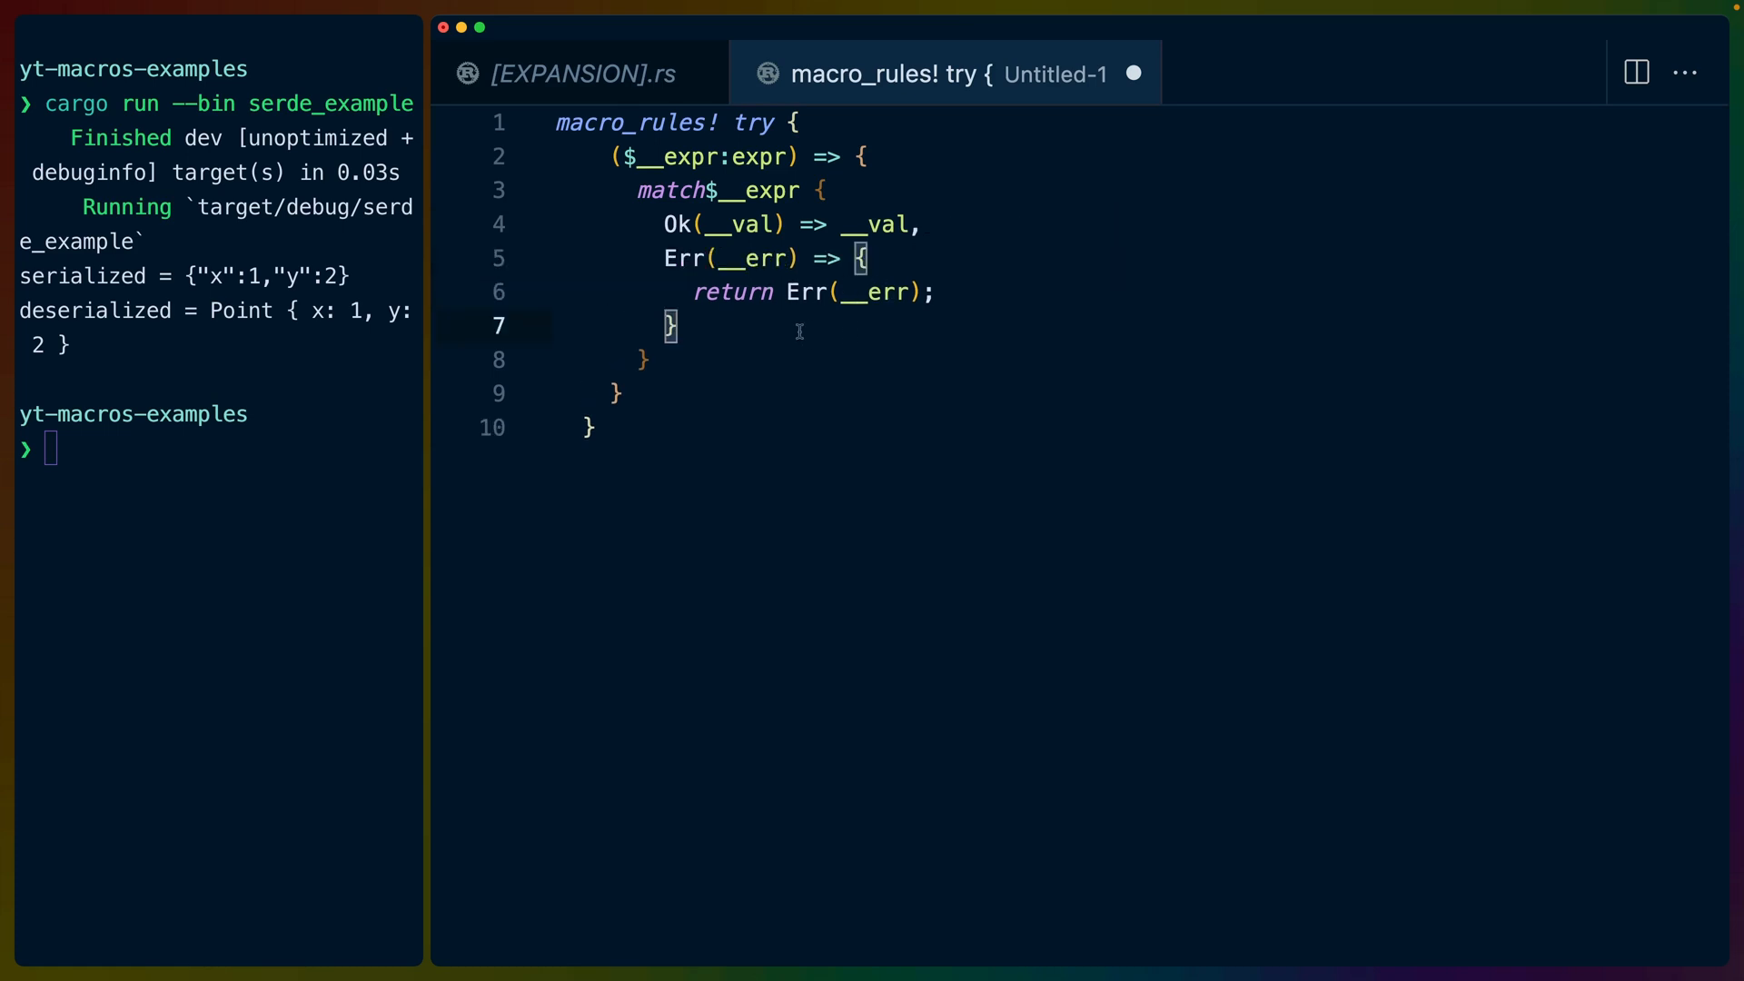
mouse_move(711, 326)
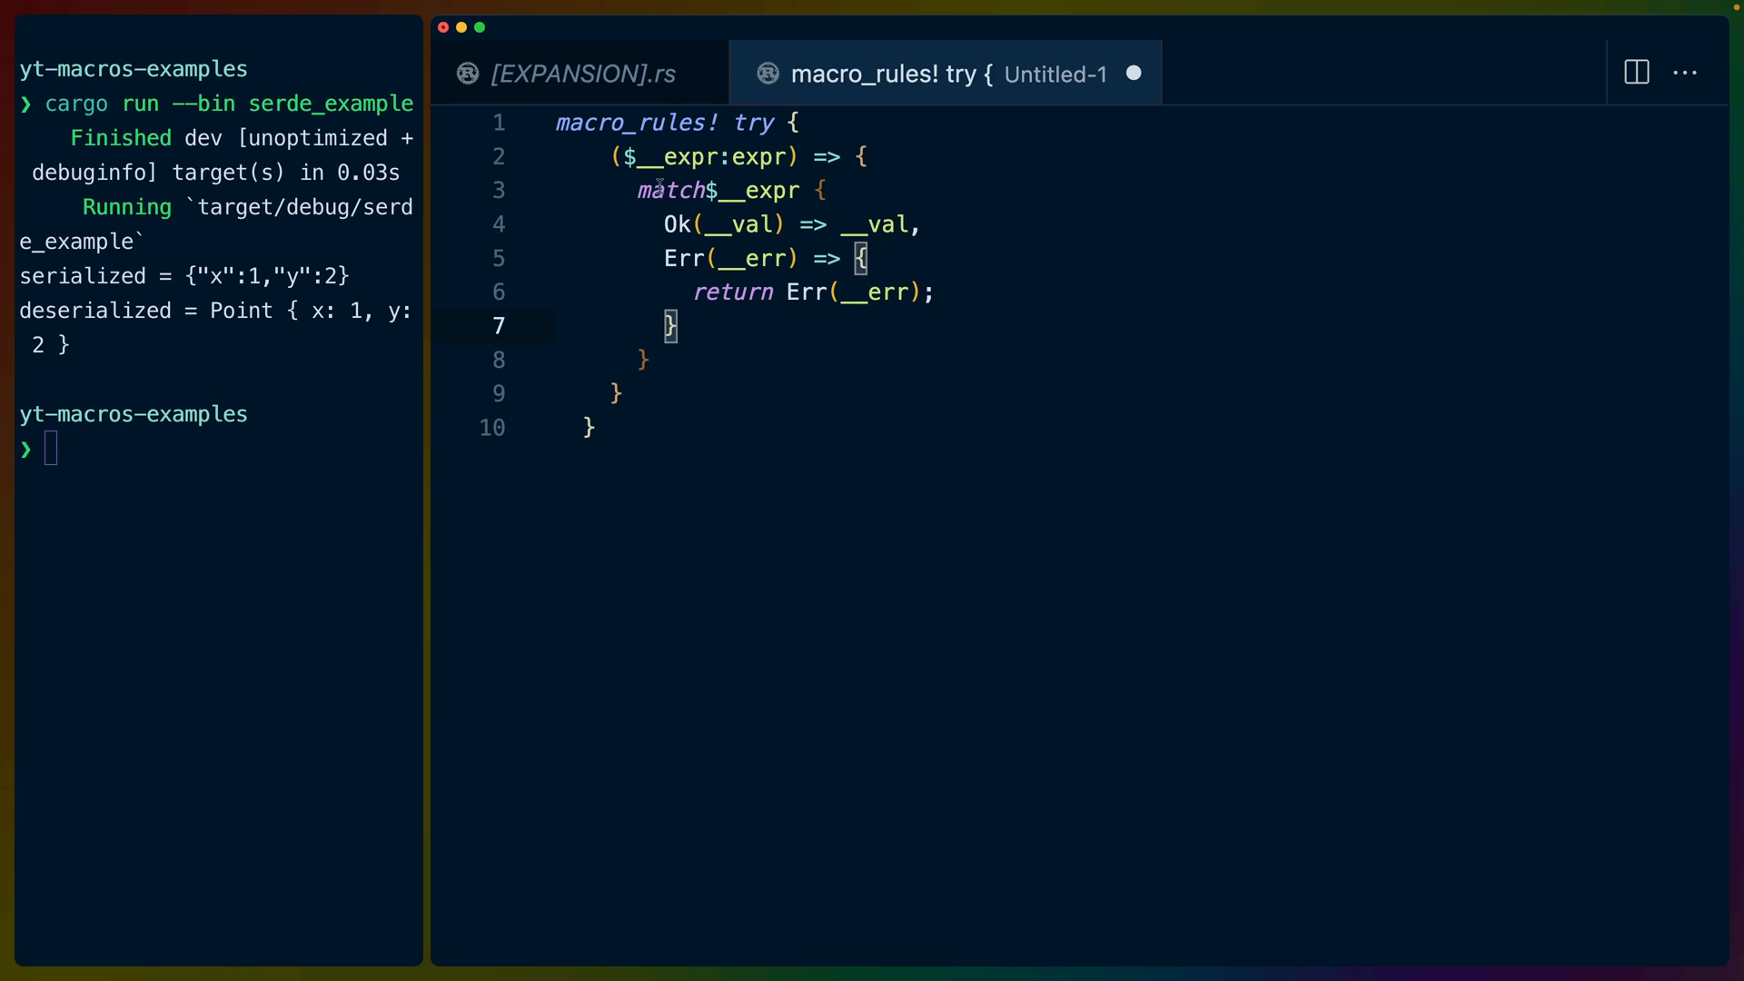
double_click(668, 191)
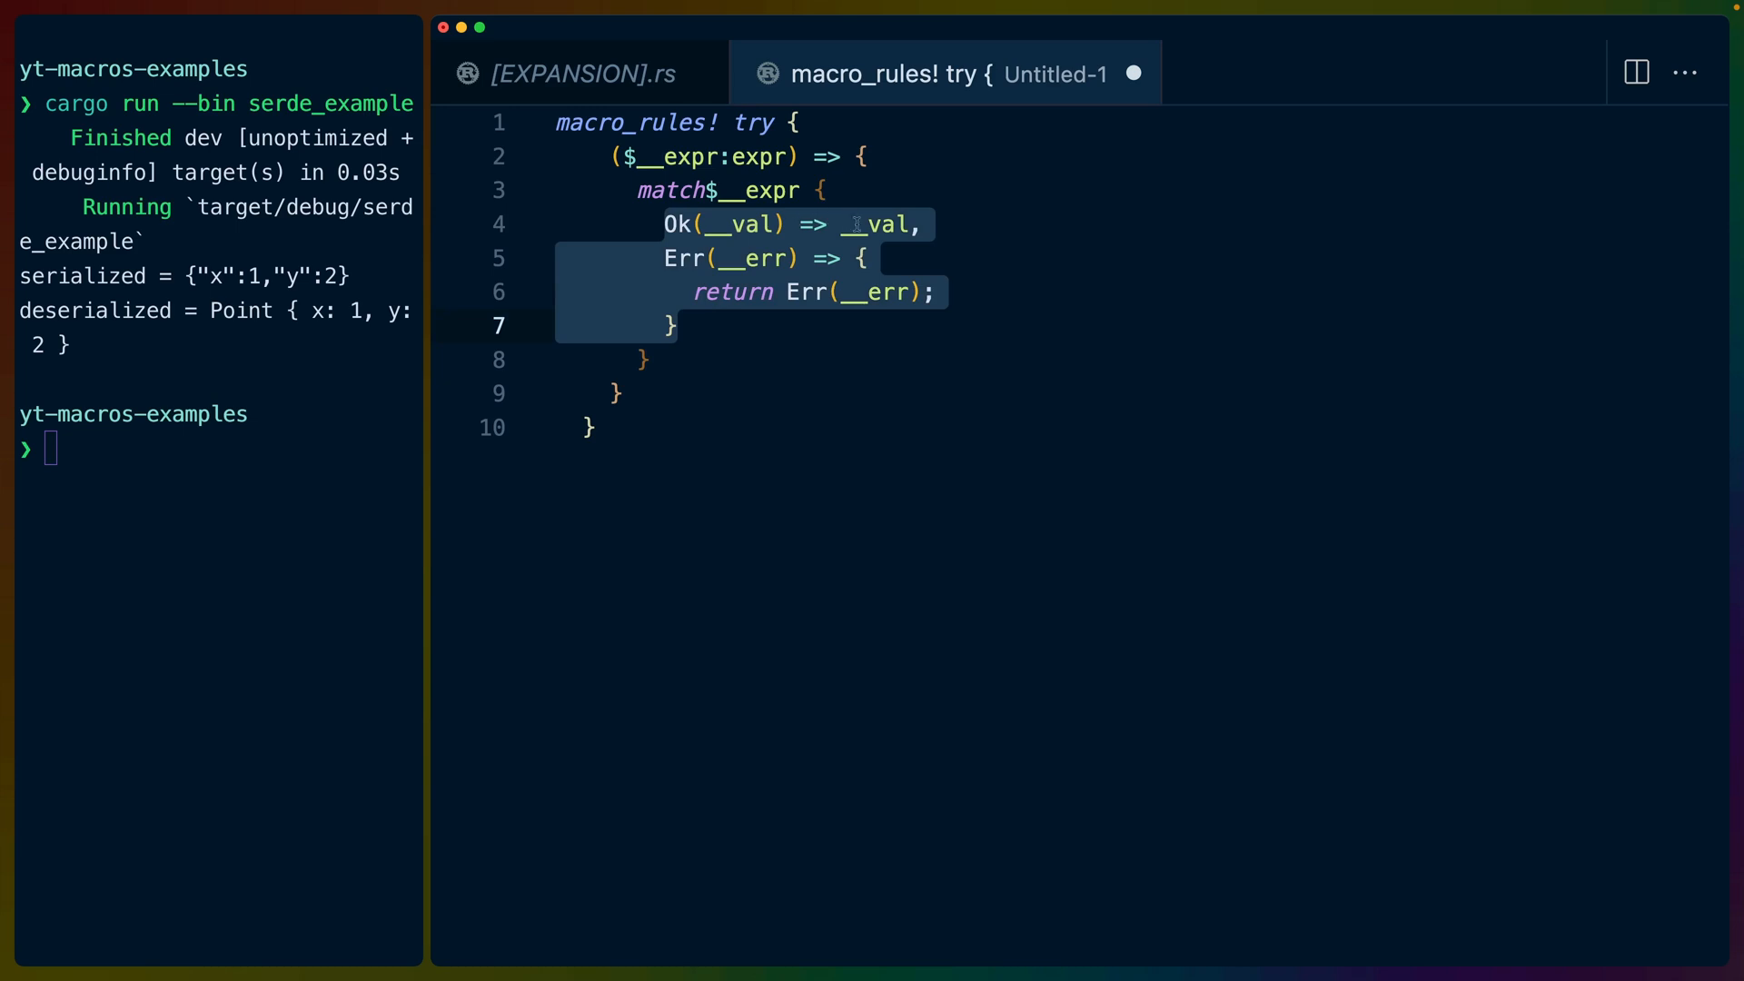
double_click(739, 224)
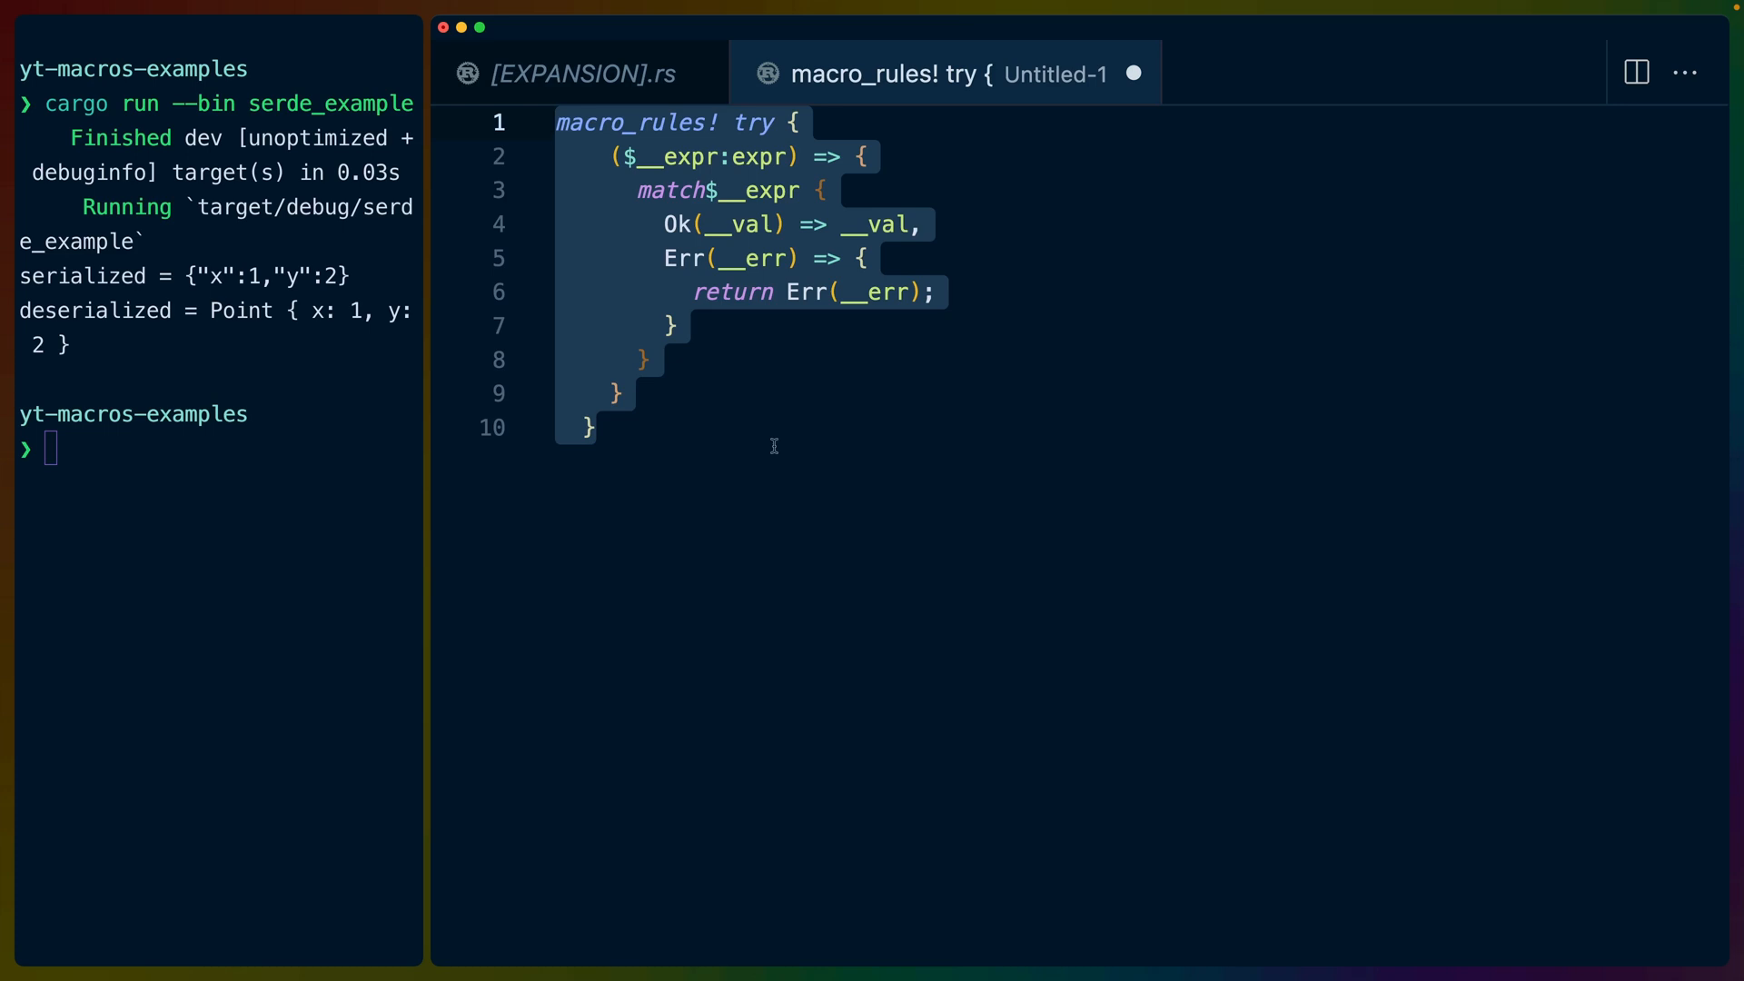
- Close the expansion and Untitled-1 tabs and return to serde_example.rs with Deserialize selected in the derive line
click(571, 73)
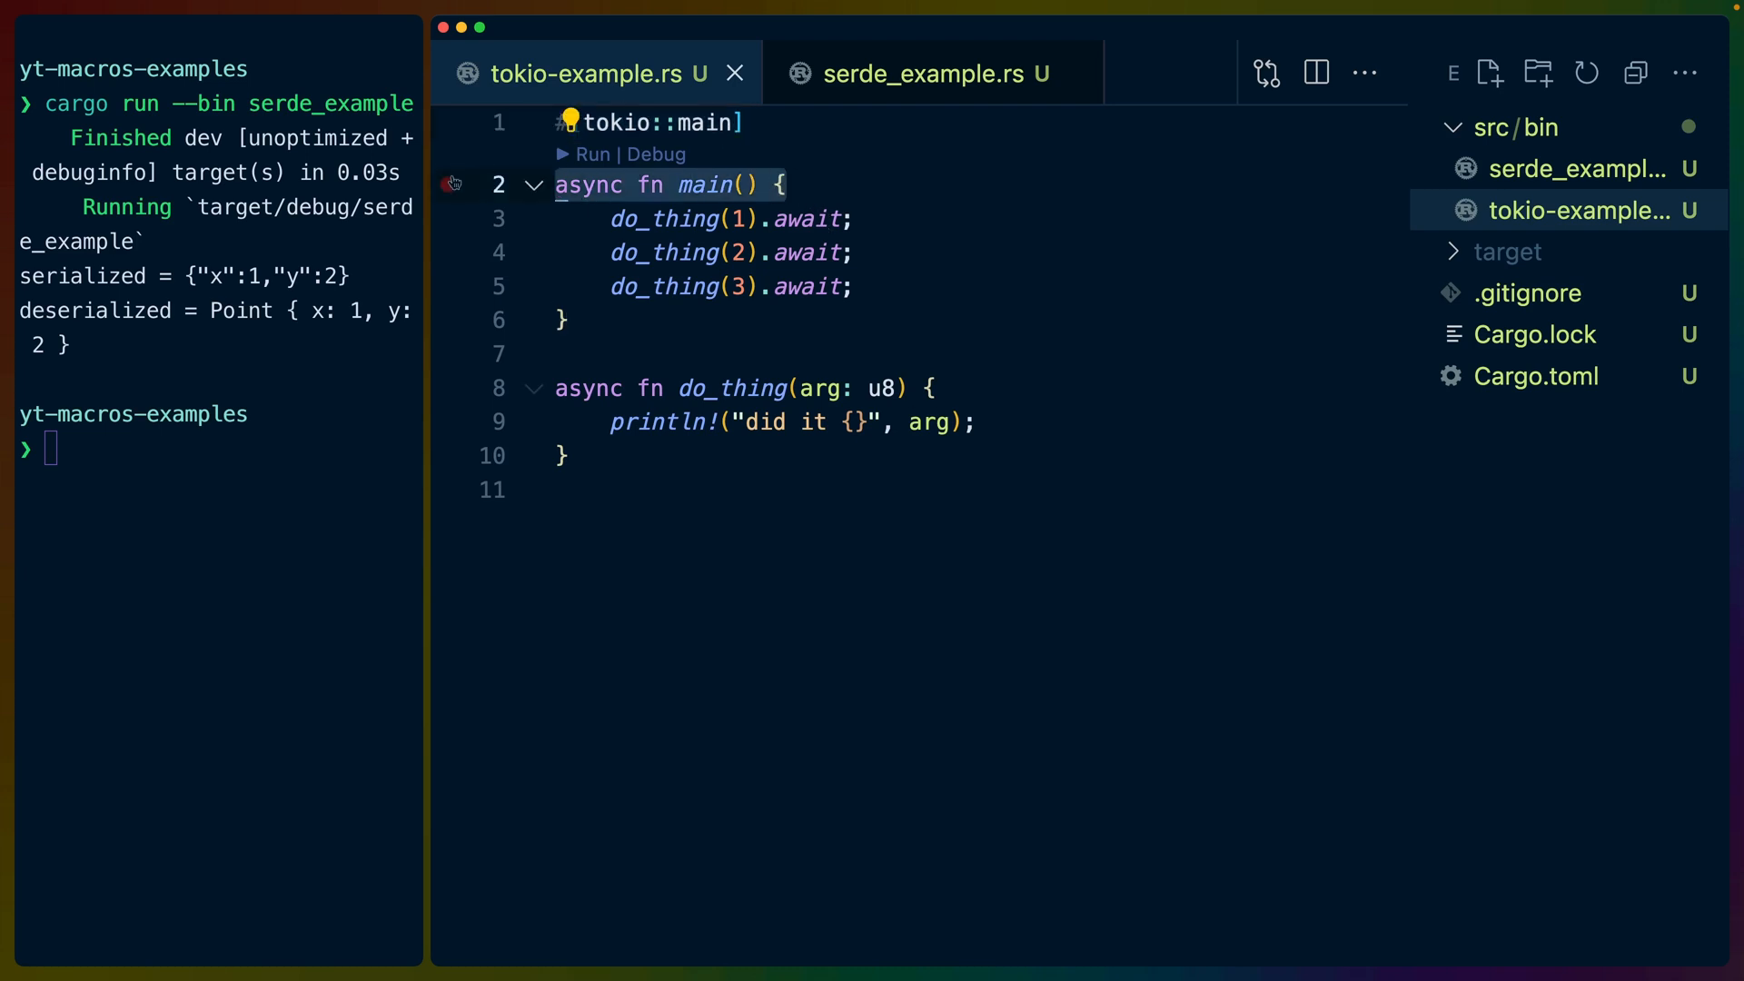
click(932, 73)
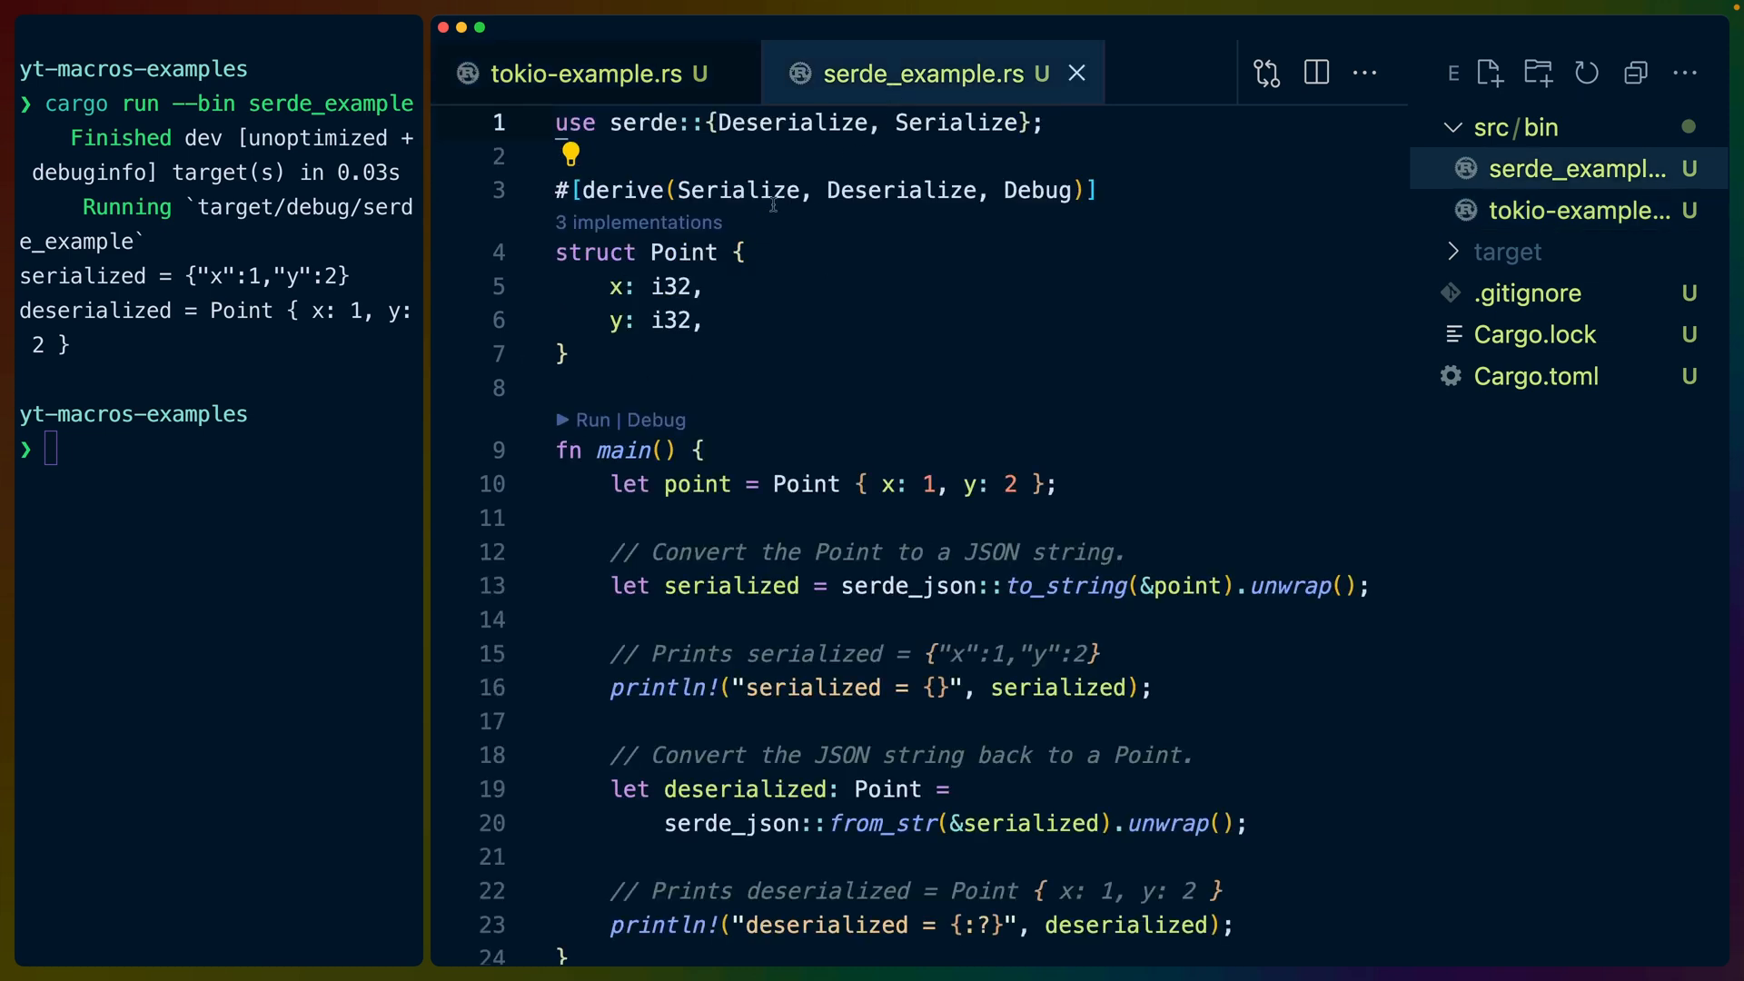
double_click(899, 190)
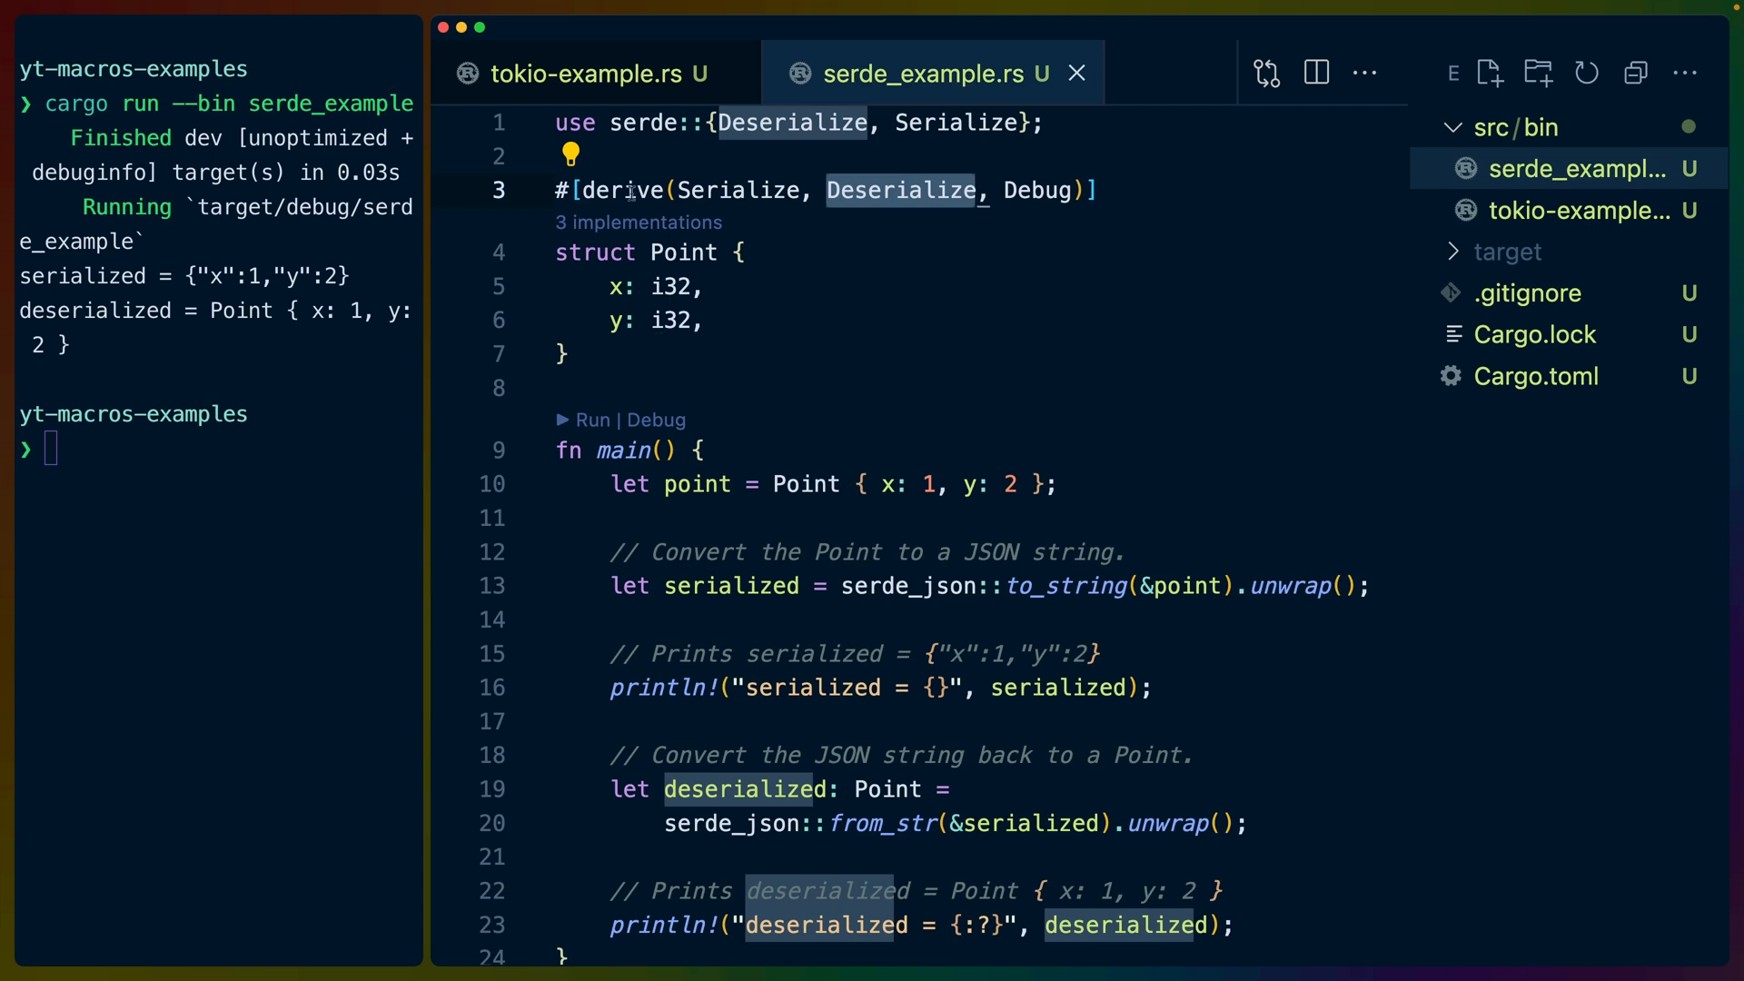
click(590, 72)
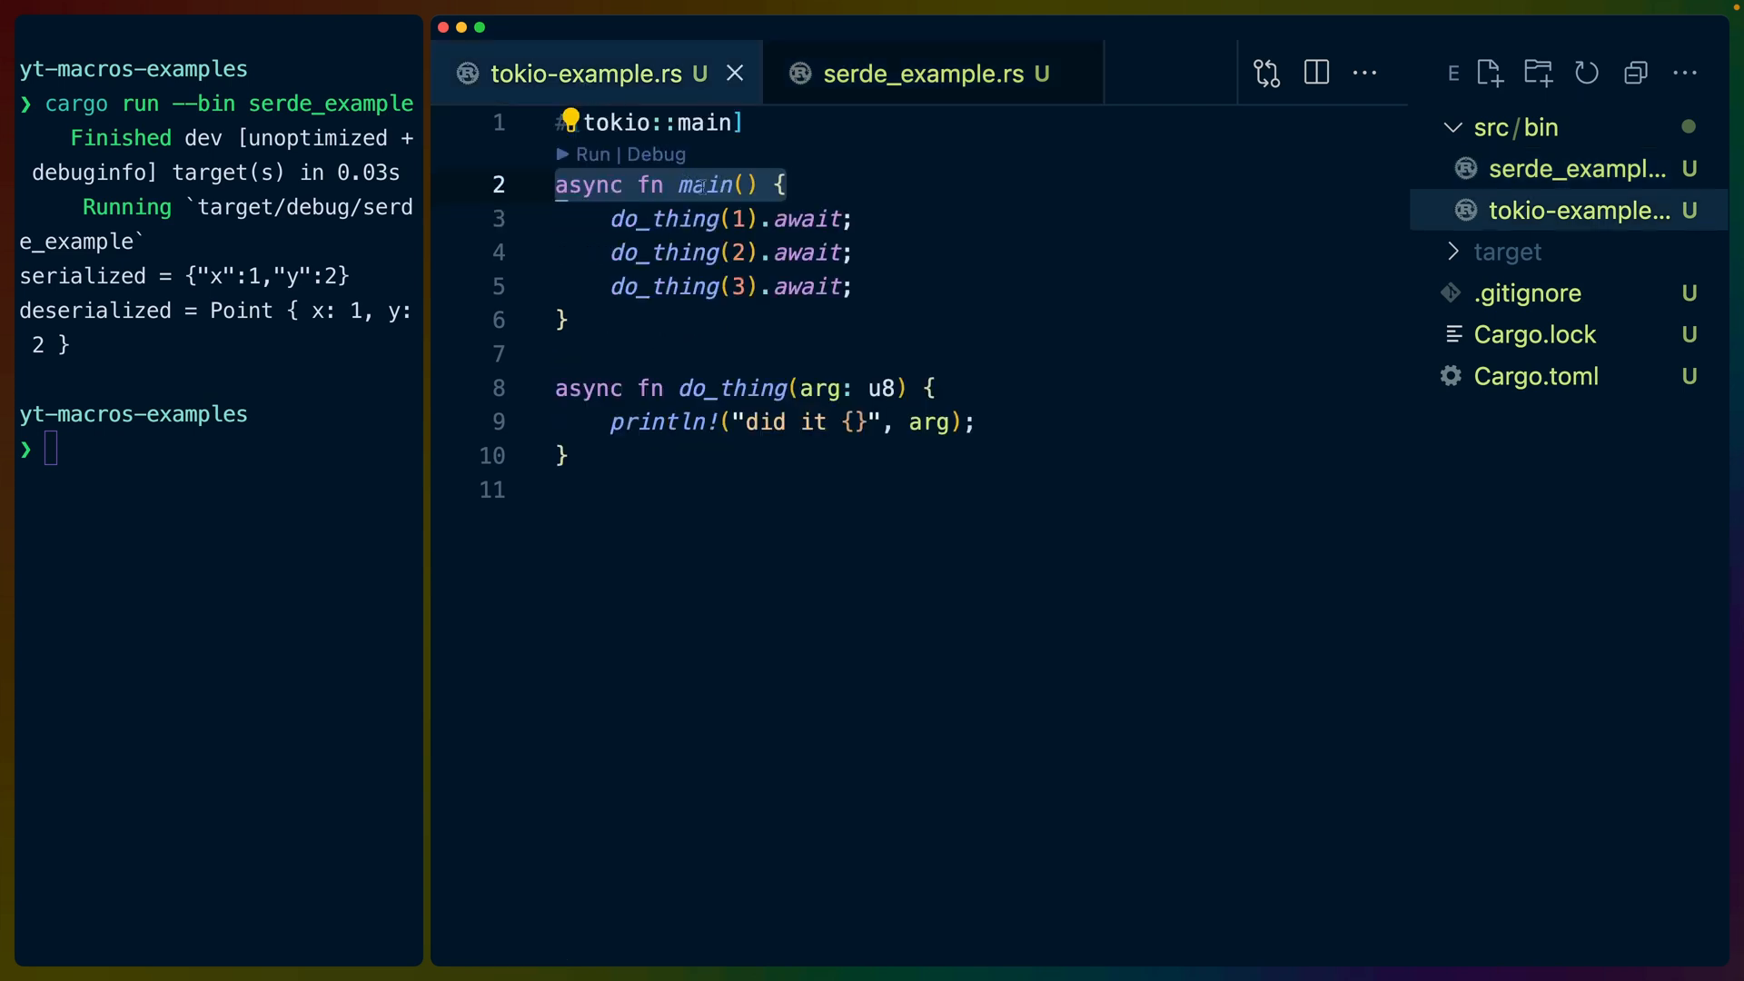
click(931, 72)
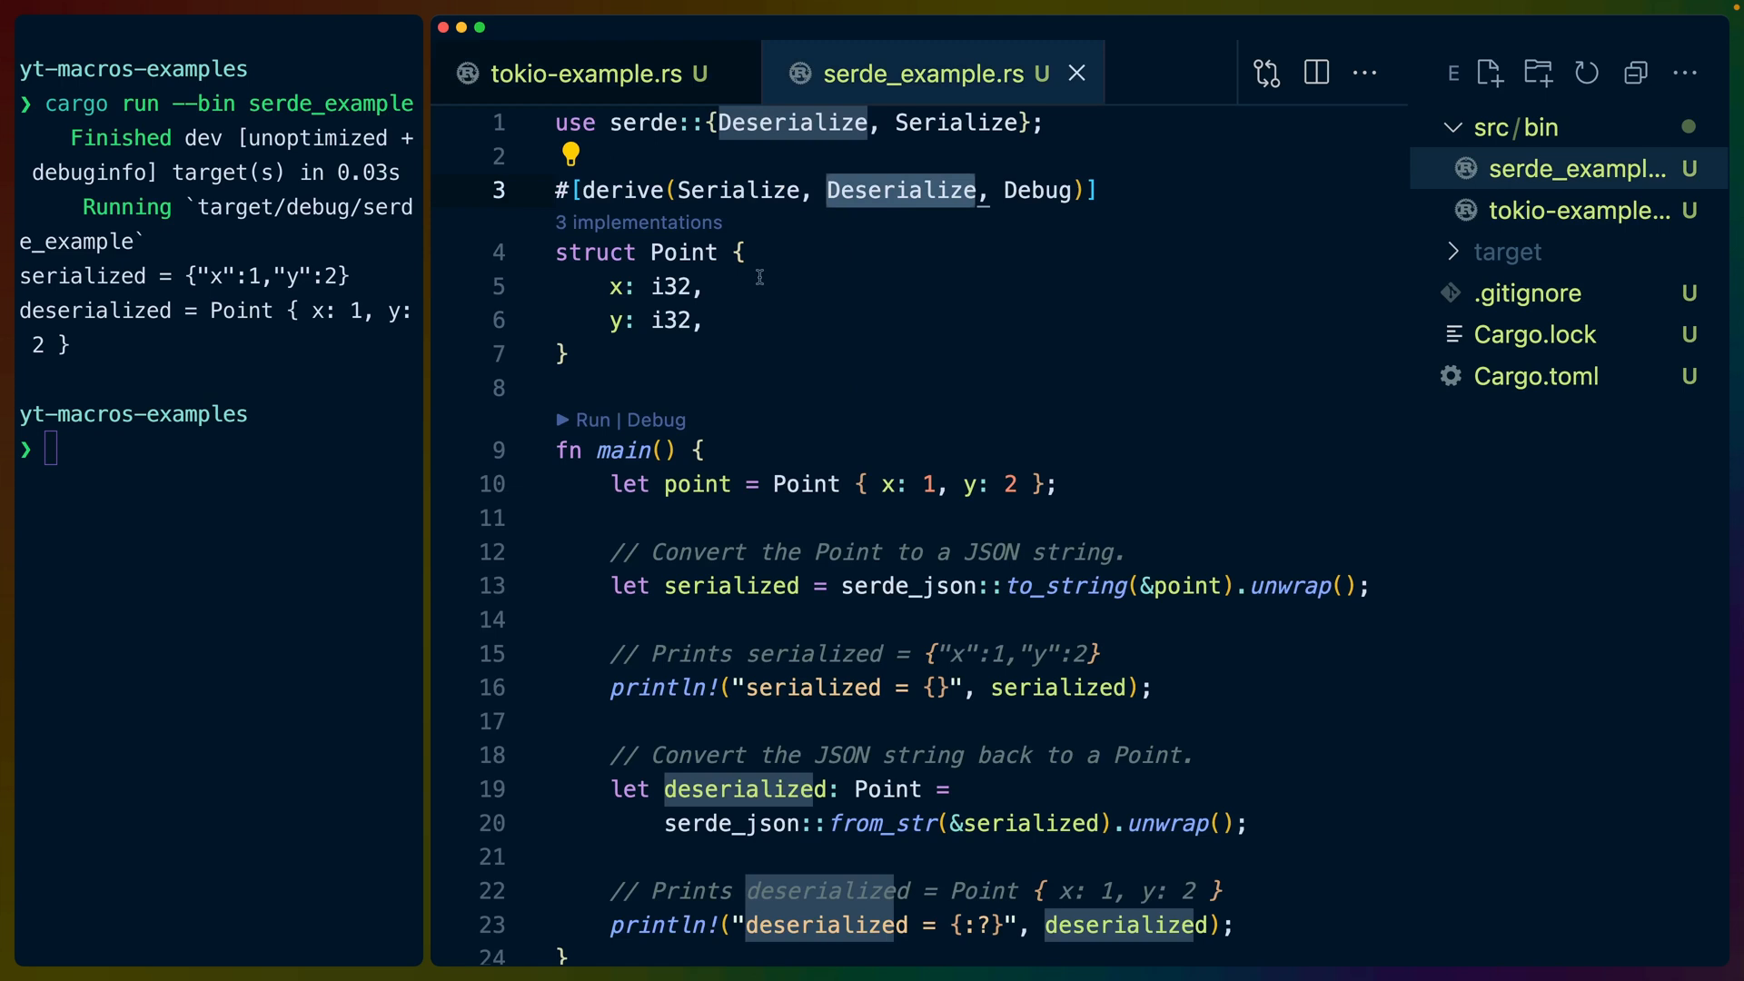